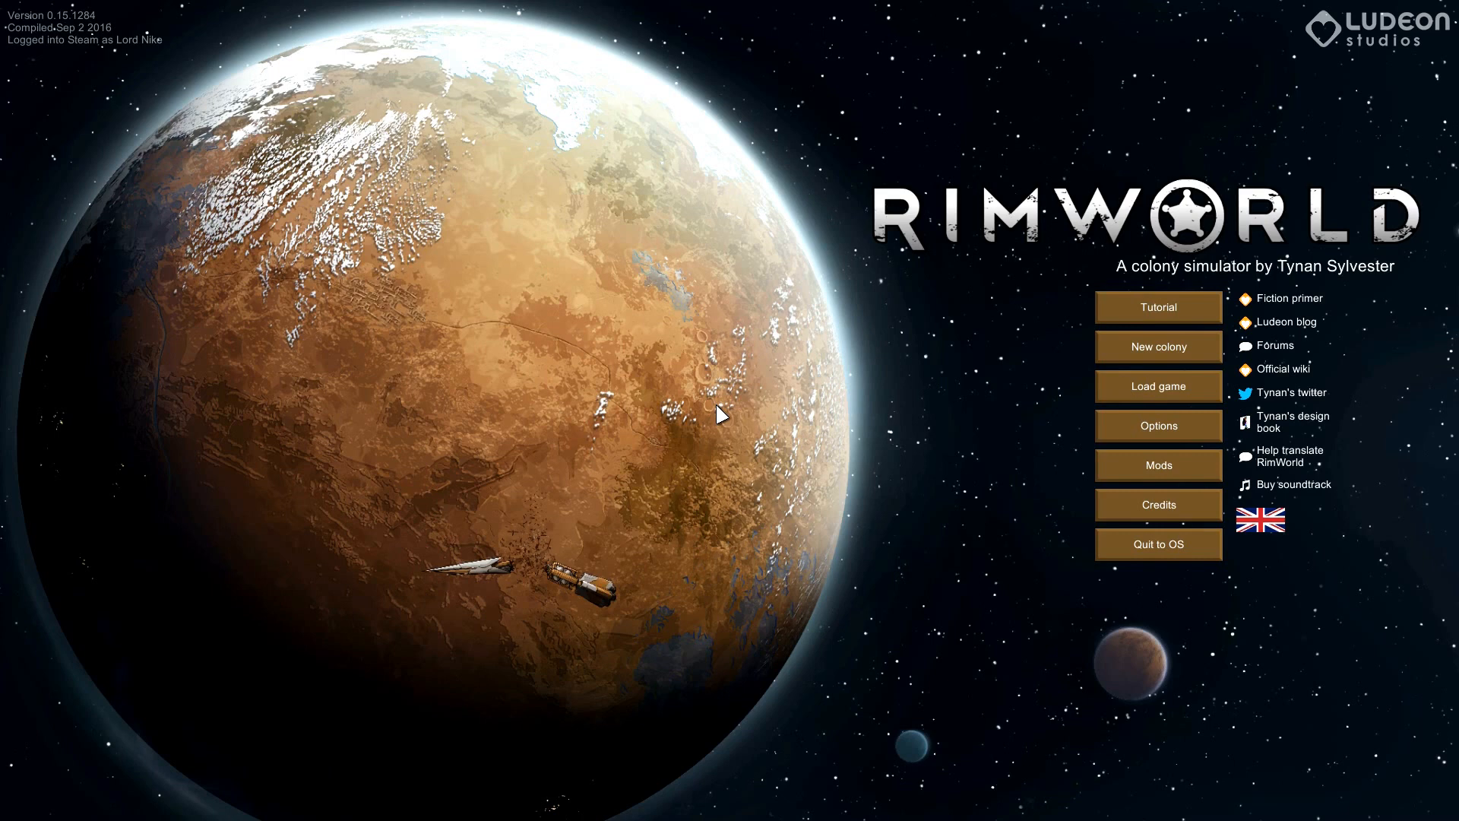
mouse_move(1134, 363)
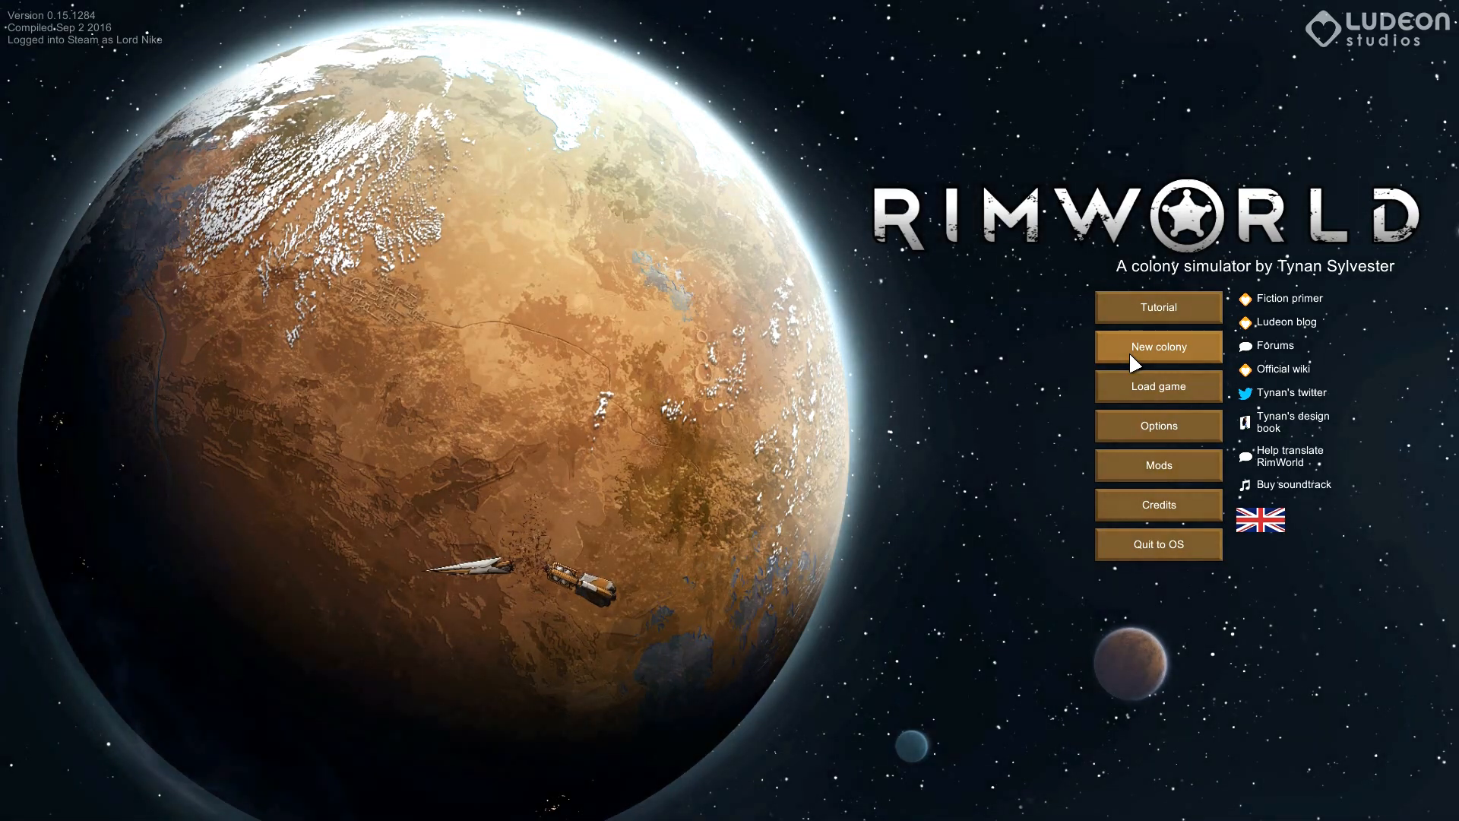
- Begin a new colony from the main menu, reaching the scenario list
left_click(1159, 346)
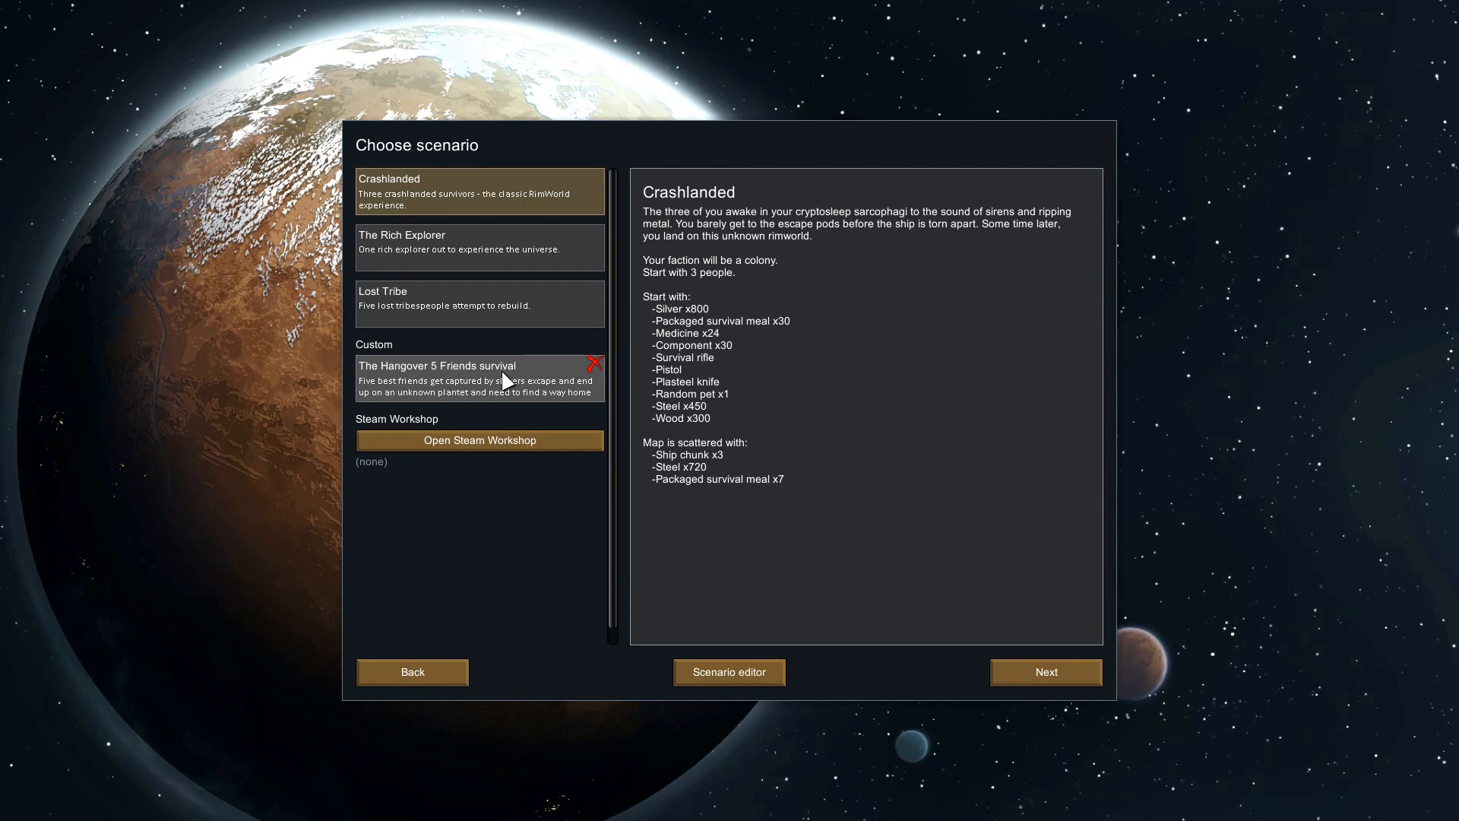
- Select the custom scenario 'The Hangover 5 Friends survival'
left_click(479, 377)
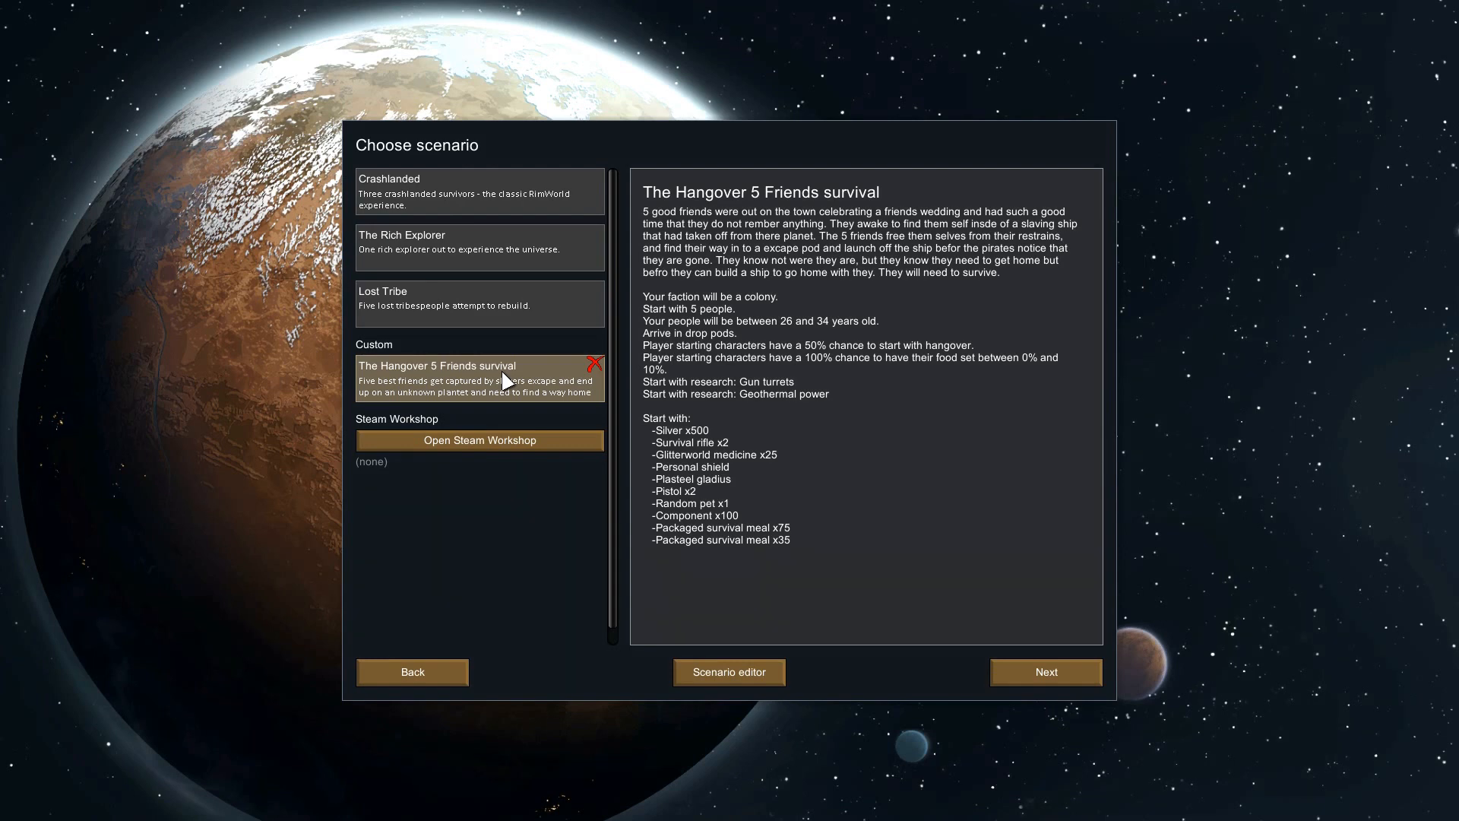
mouse_move(700, 485)
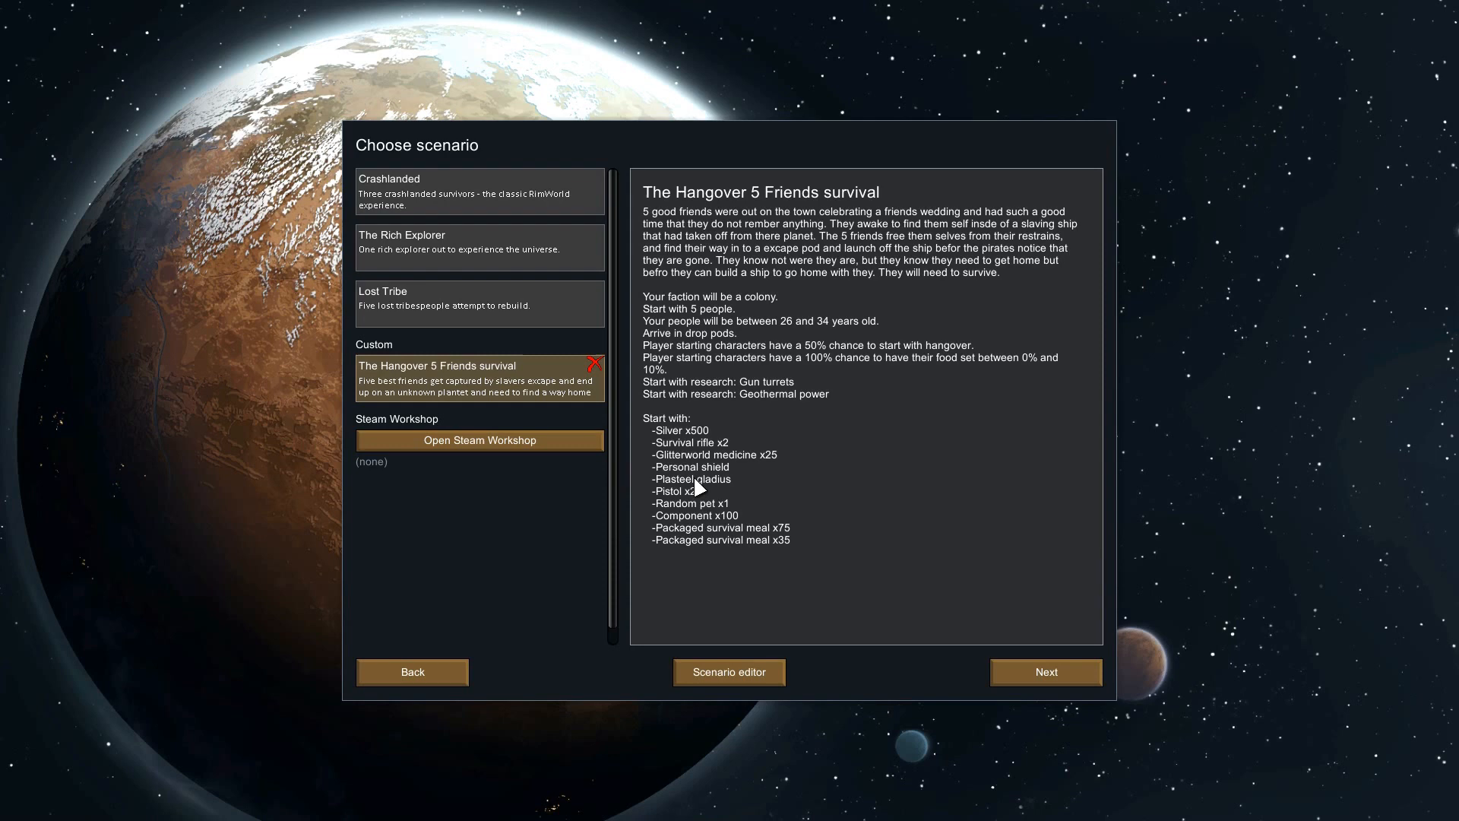
mouse_move(973, 646)
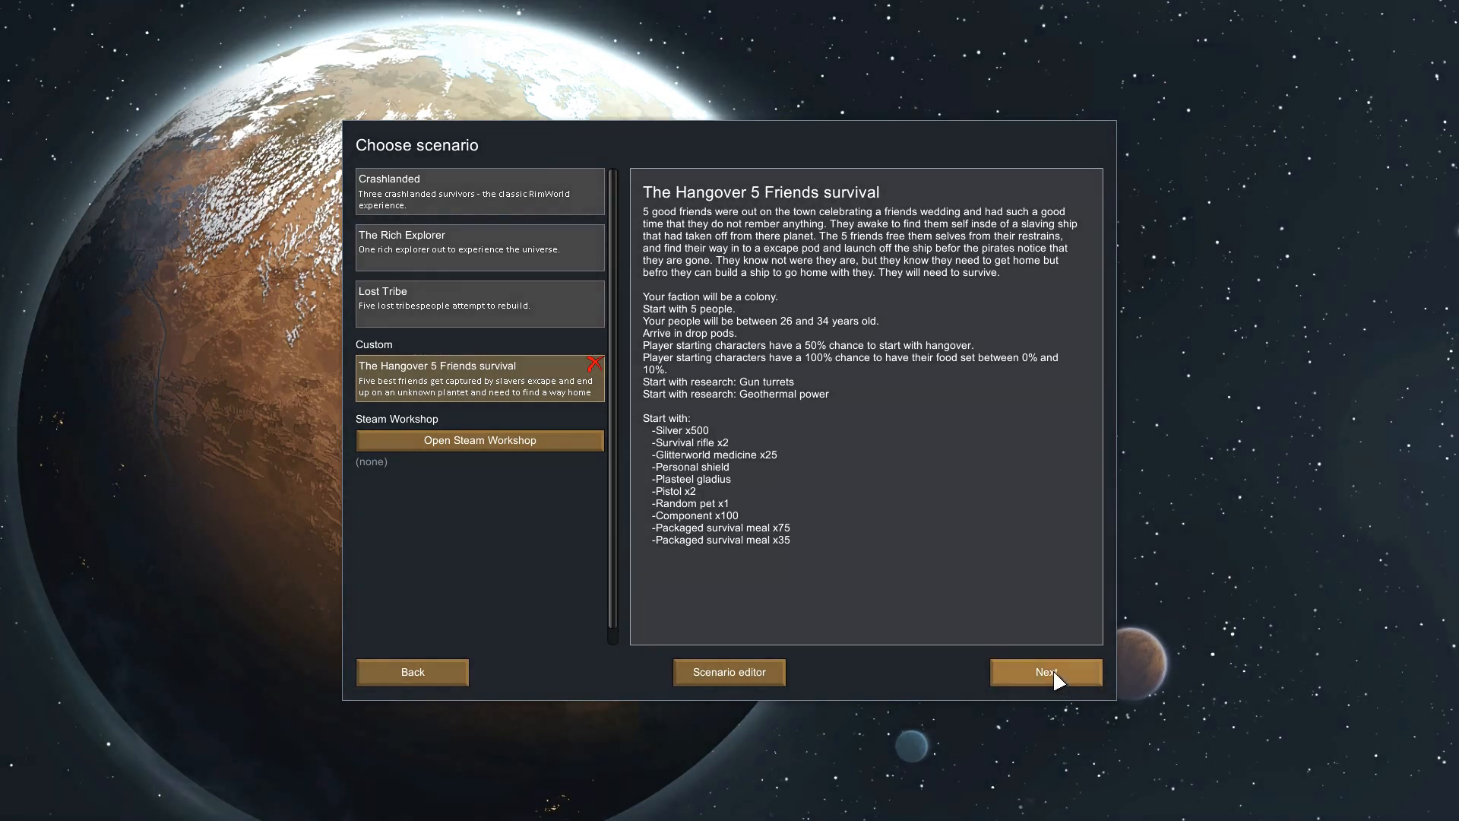
- Accept the scenario, set difficulty to Extreme and compare Cassandra Classic with Phoebe Chillax
left_click(1046, 671)
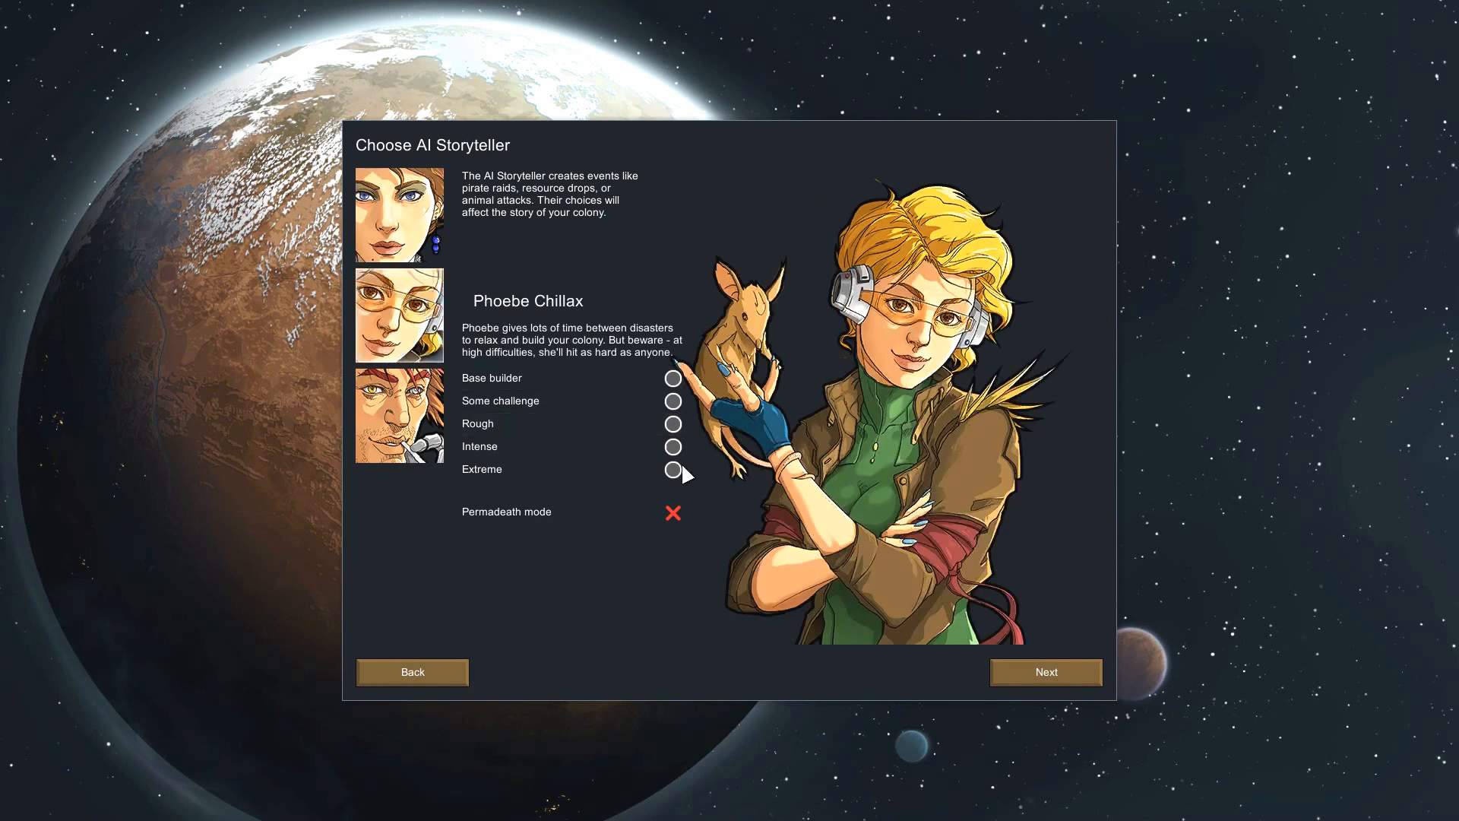
left_click(672, 468)
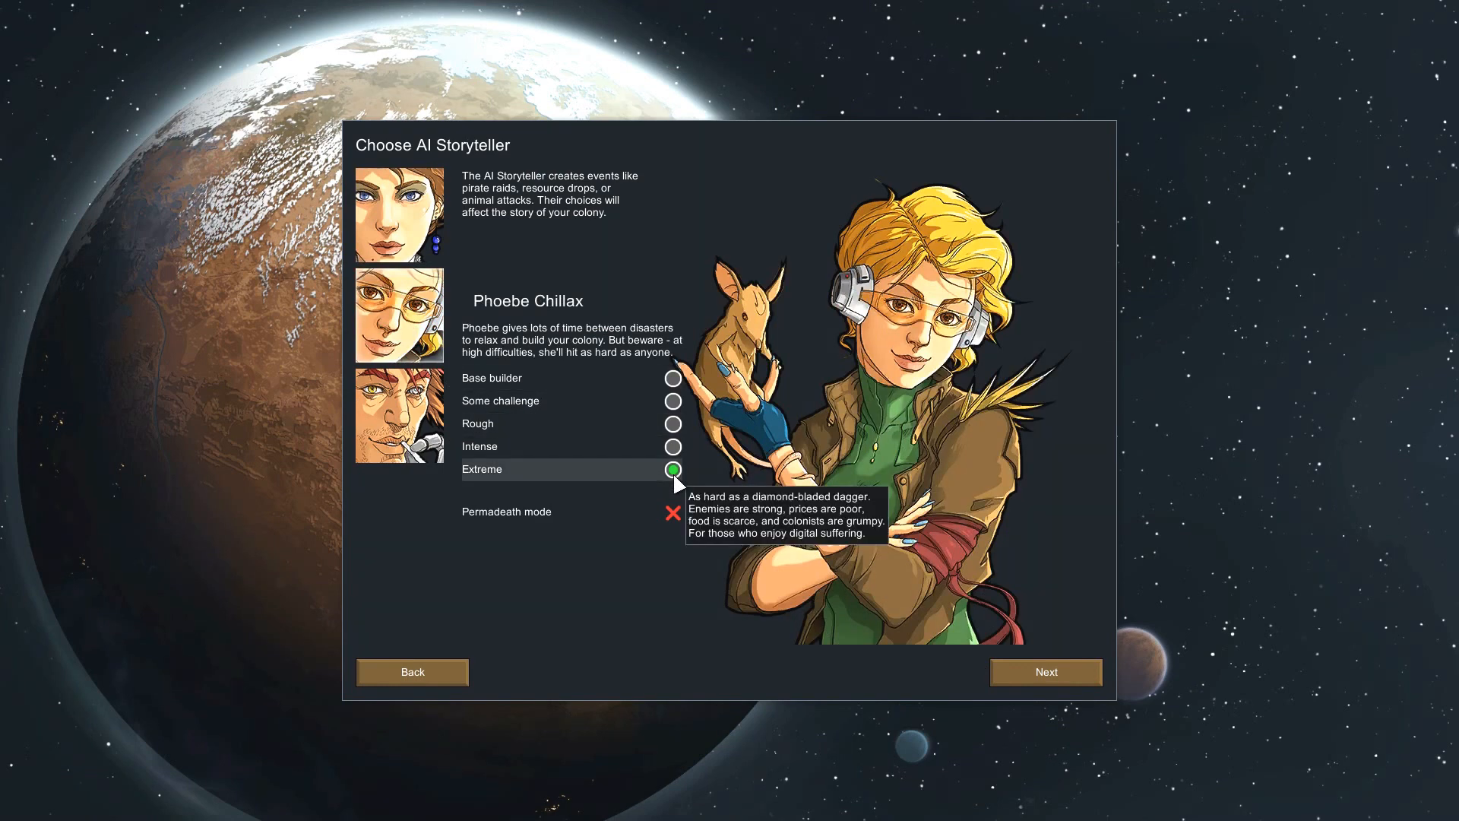
left_click(400, 214)
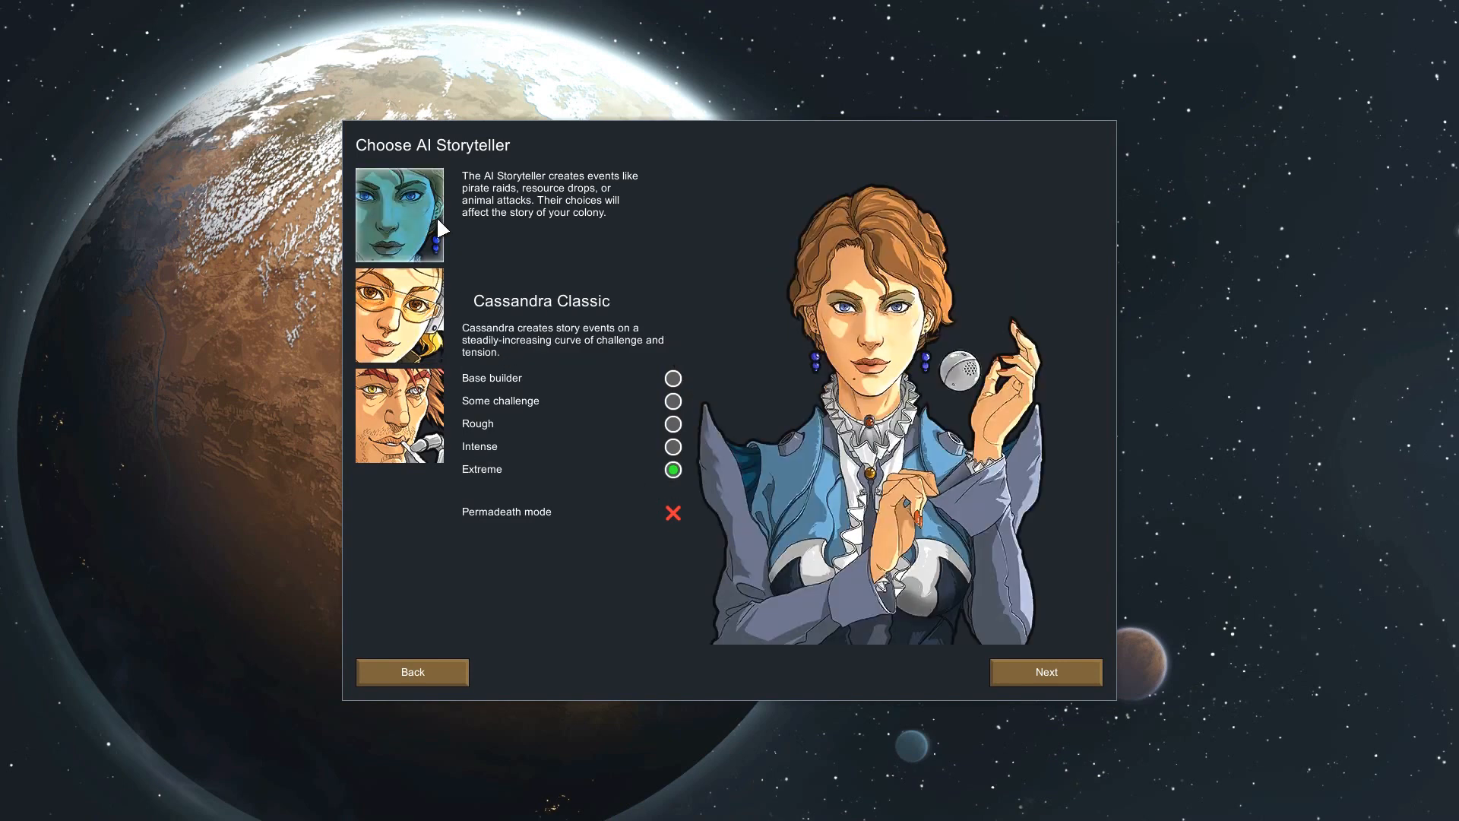
left_click(398, 314)
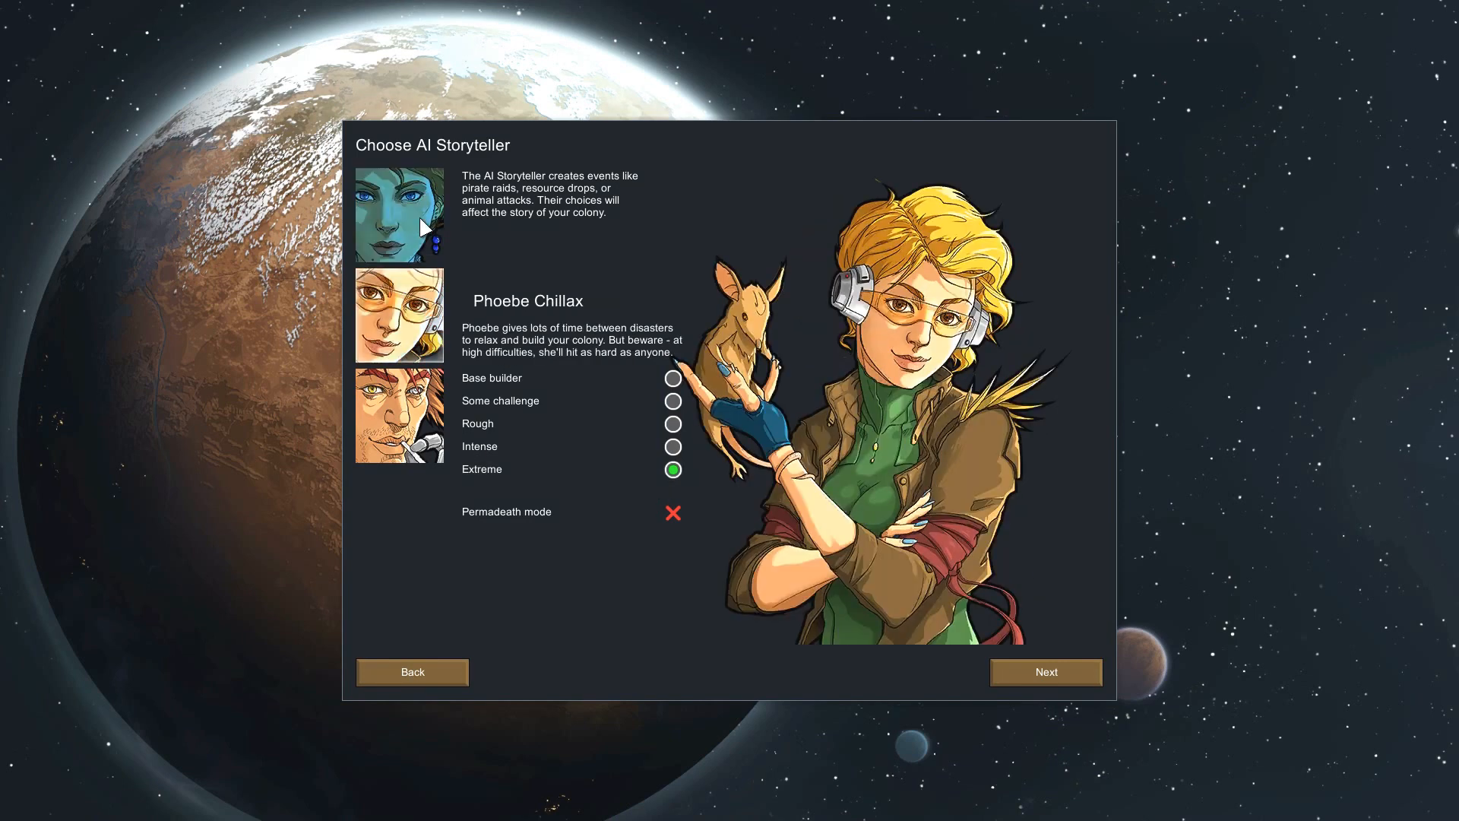
left_click(399, 215)
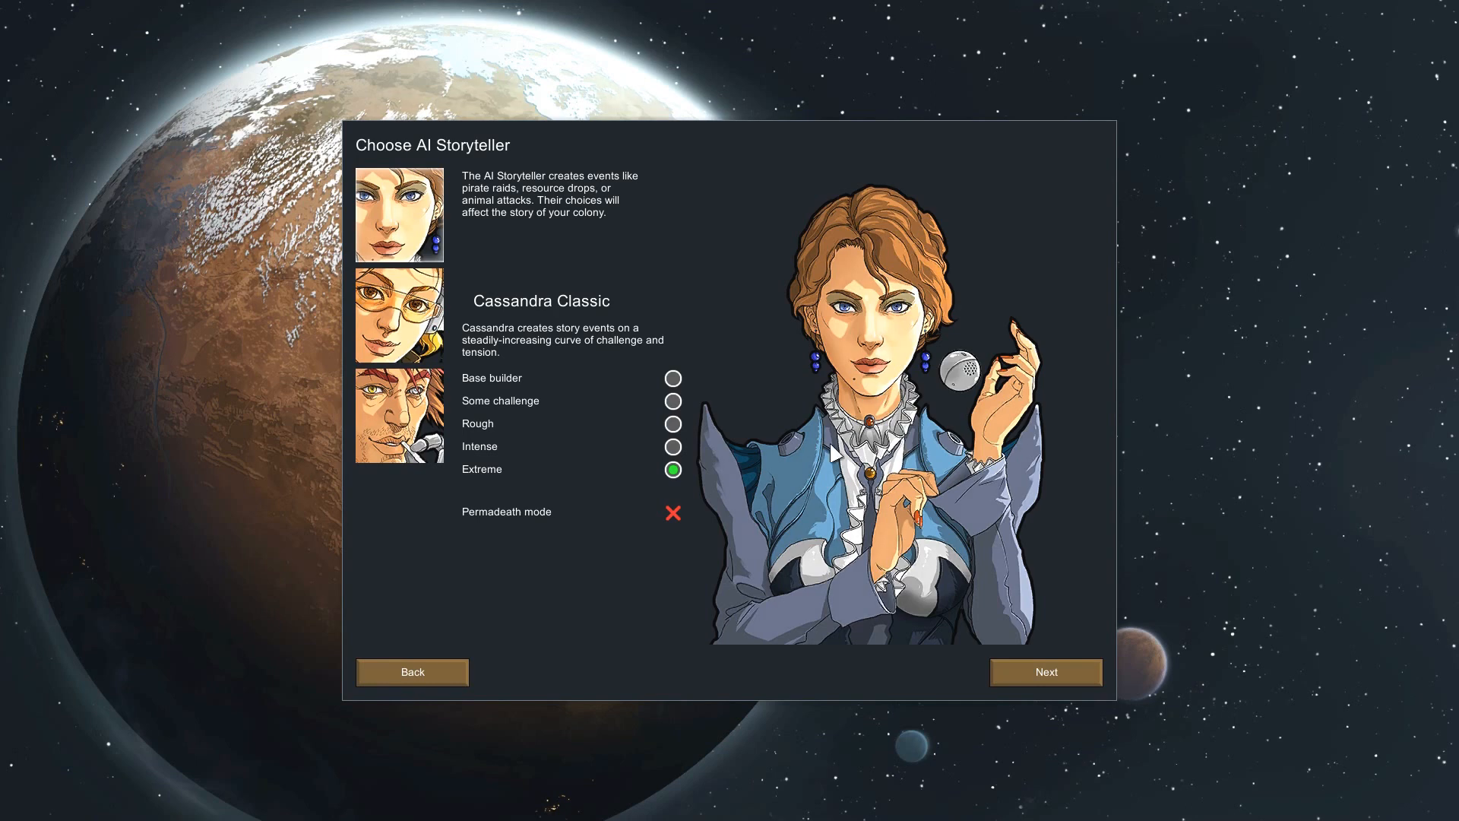
left_click(399, 315)
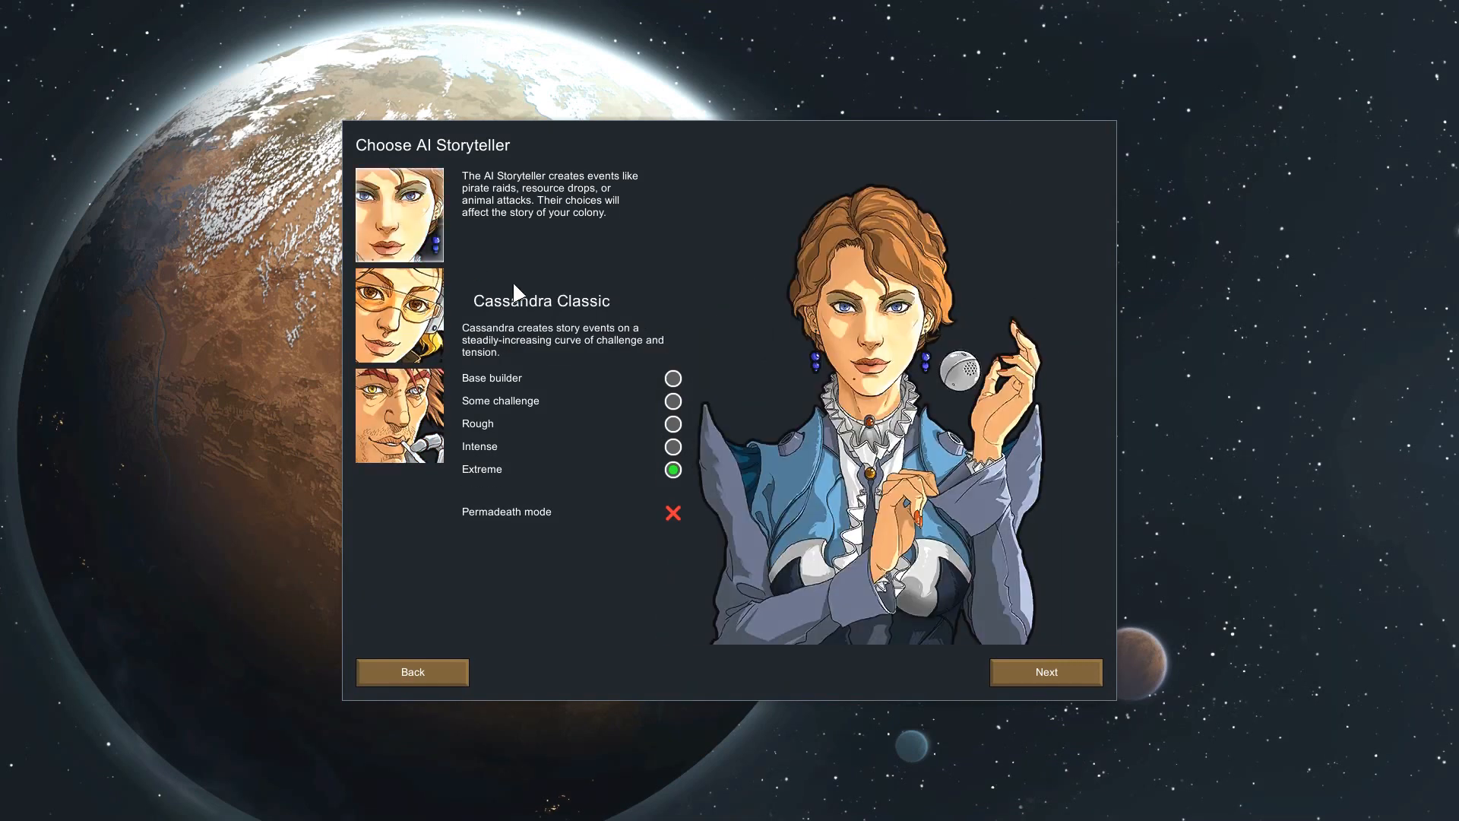
- After previewing Randy Random and Cassandra, choose Phoebe Chillax and continue to world creation
left_click(399, 415)
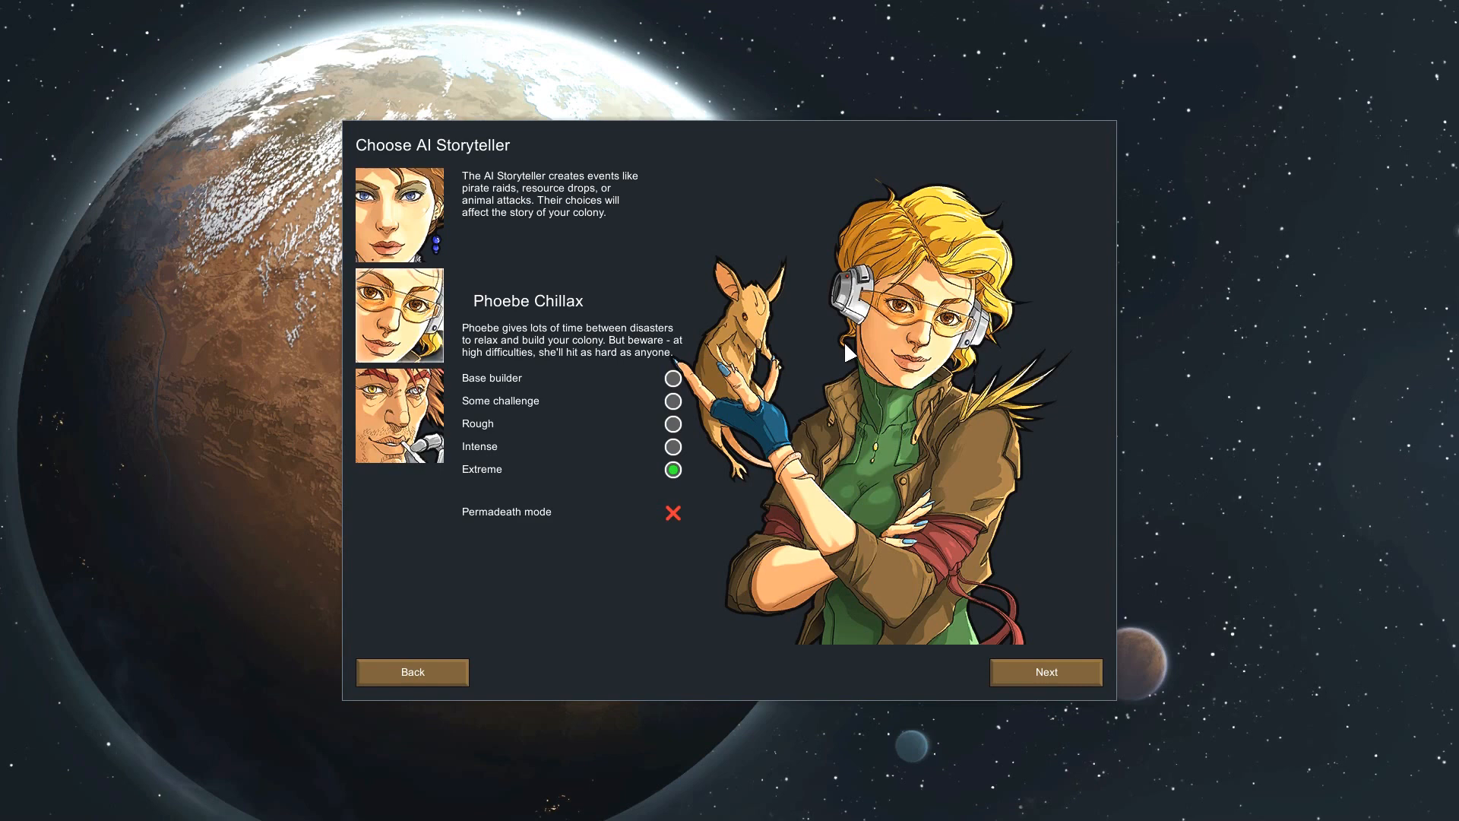
mouse_move(796, 369)
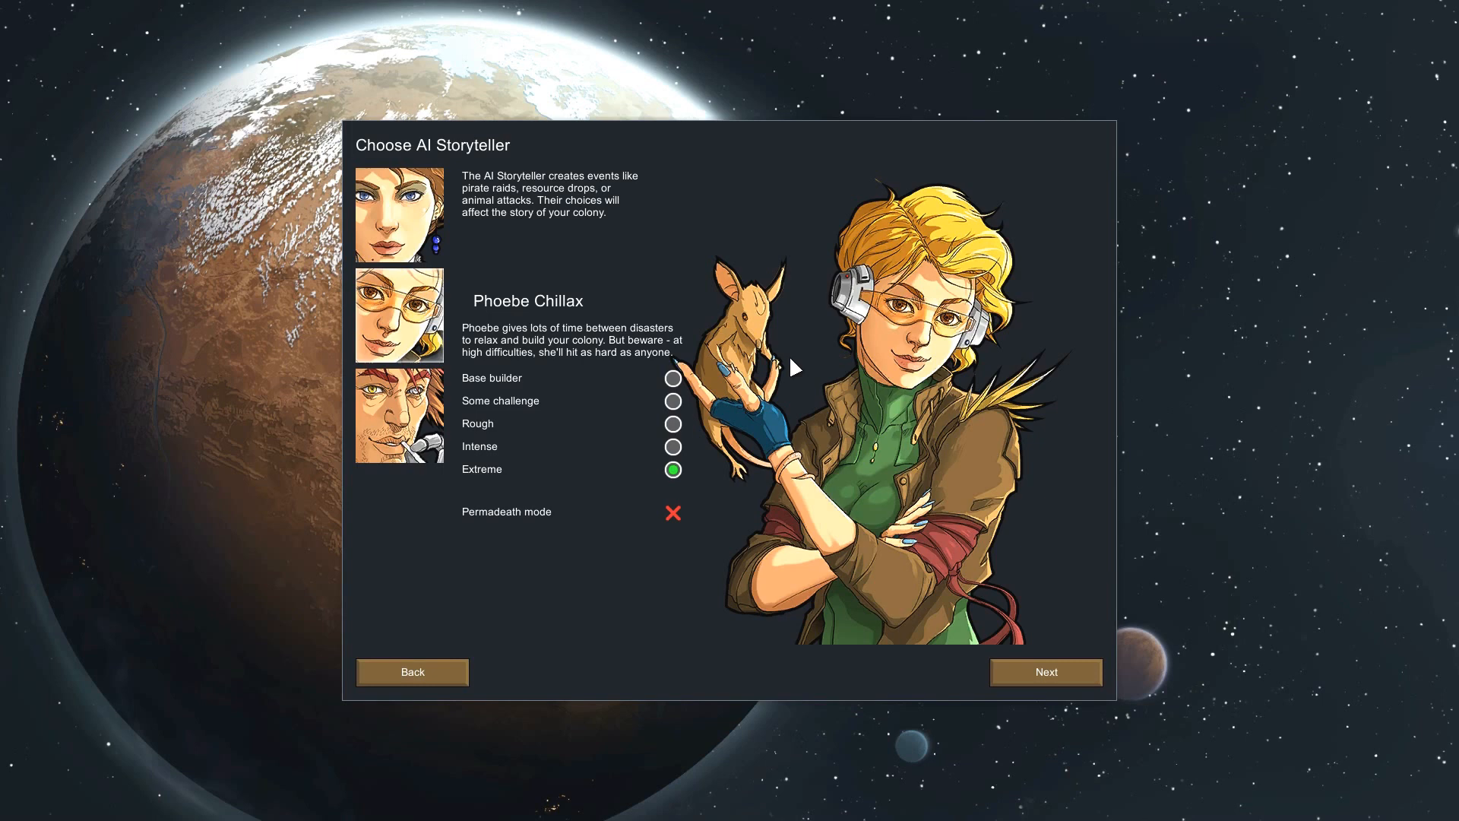
left_click(399, 415)
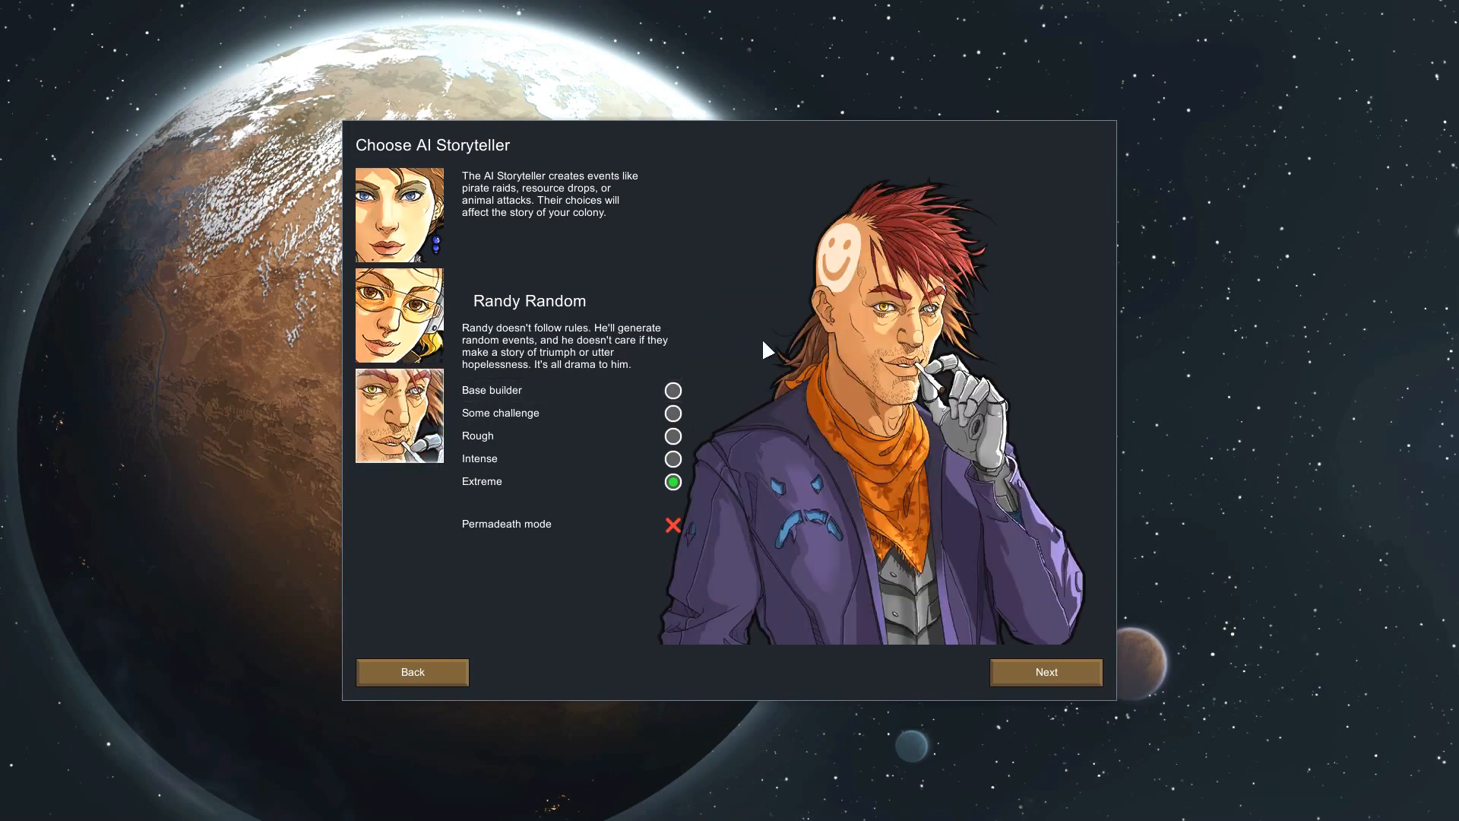
mouse_move(775, 389)
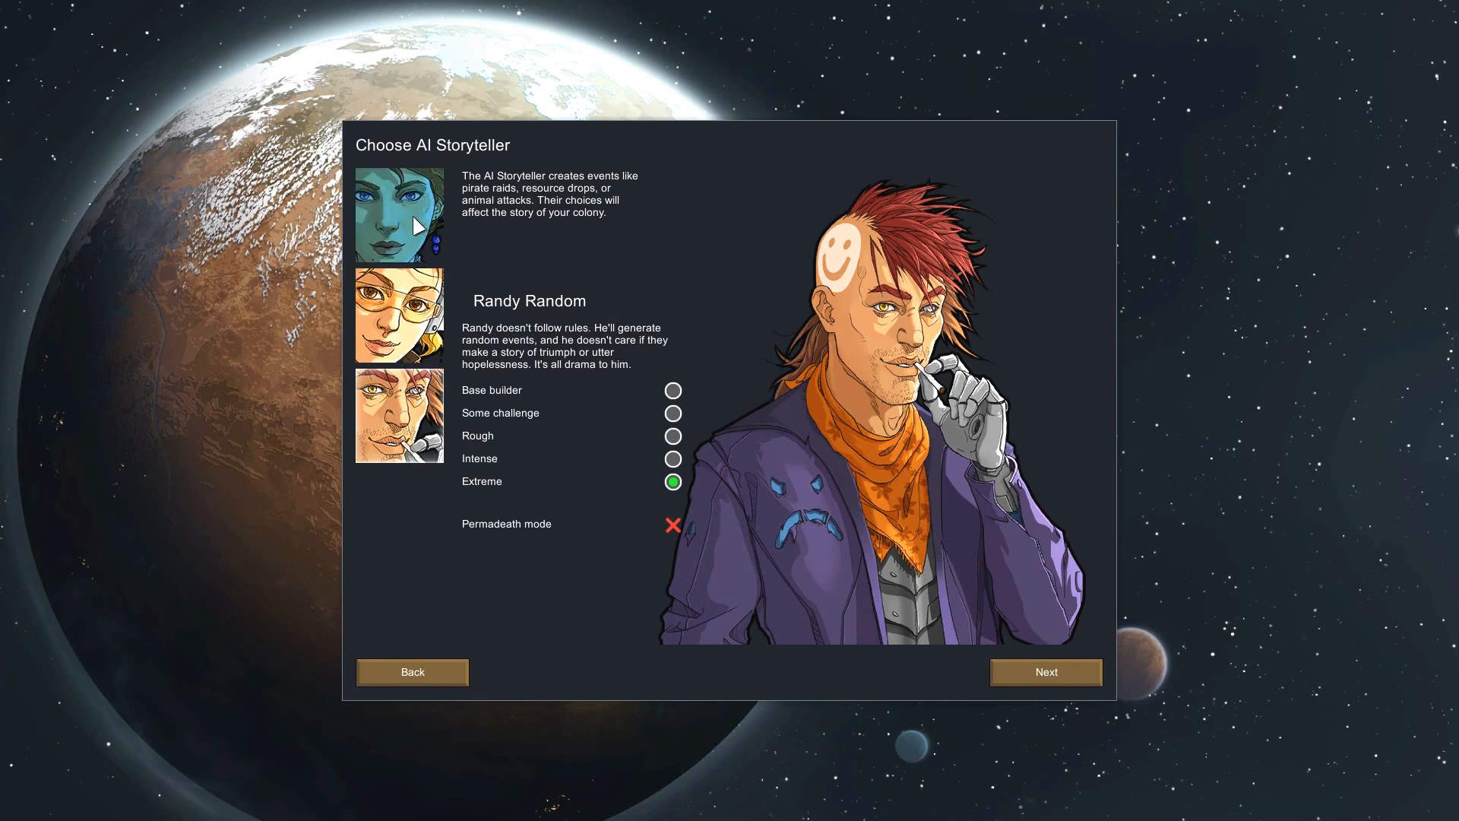
left_click(399, 213)
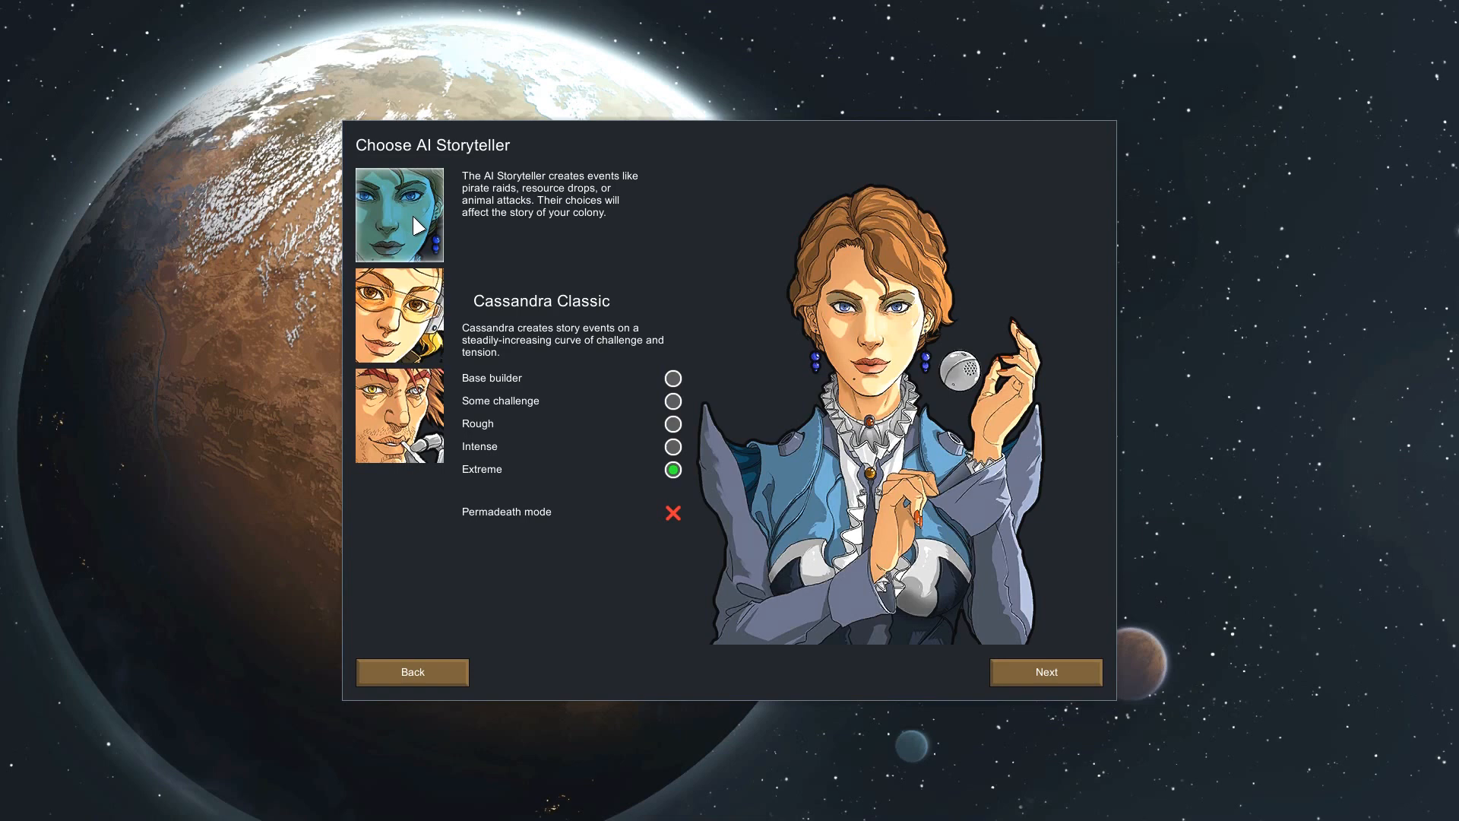
left_click(399, 315)
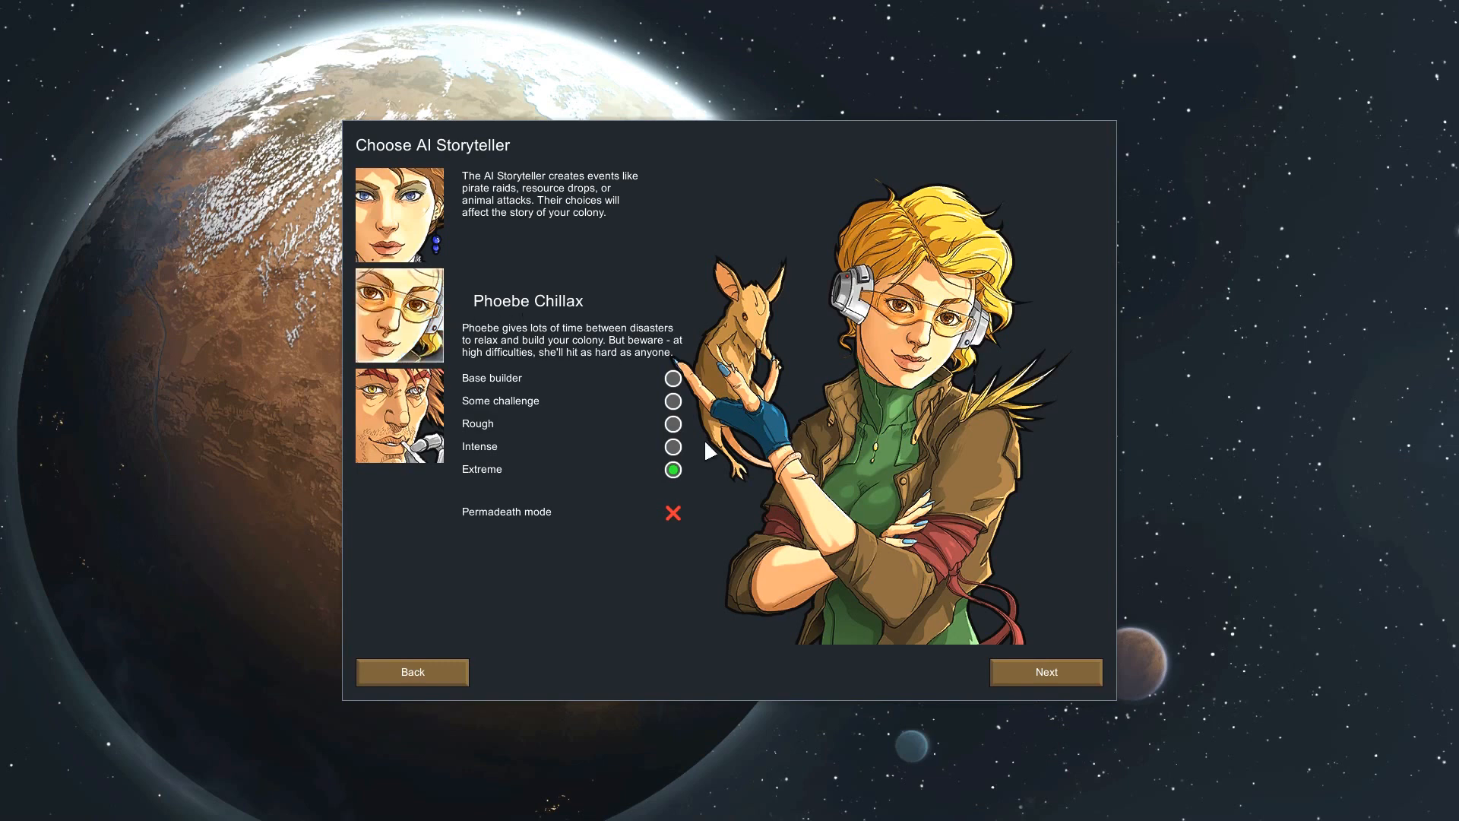
mouse_move(1040, 695)
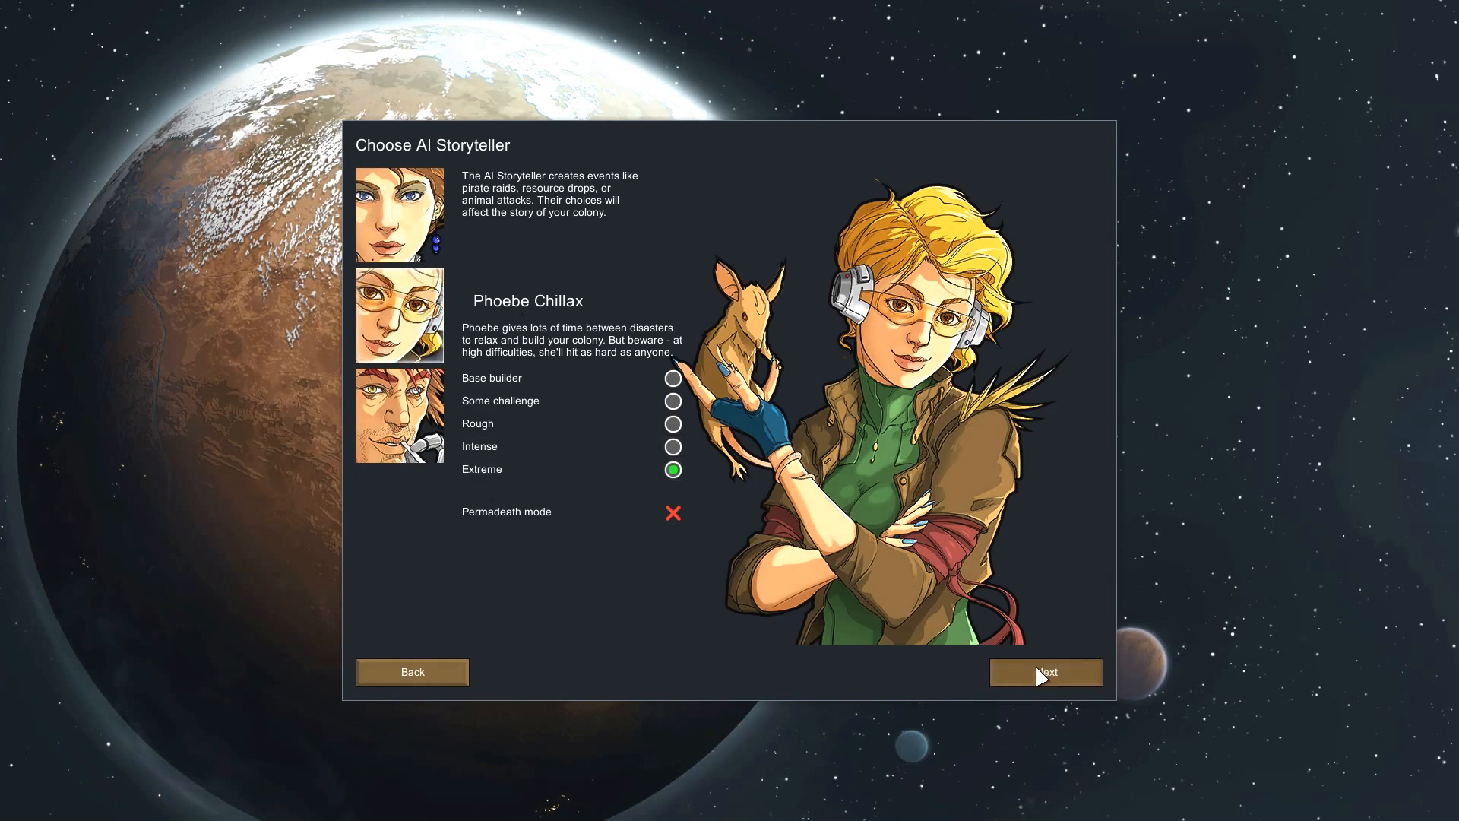
left_click(1046, 671)
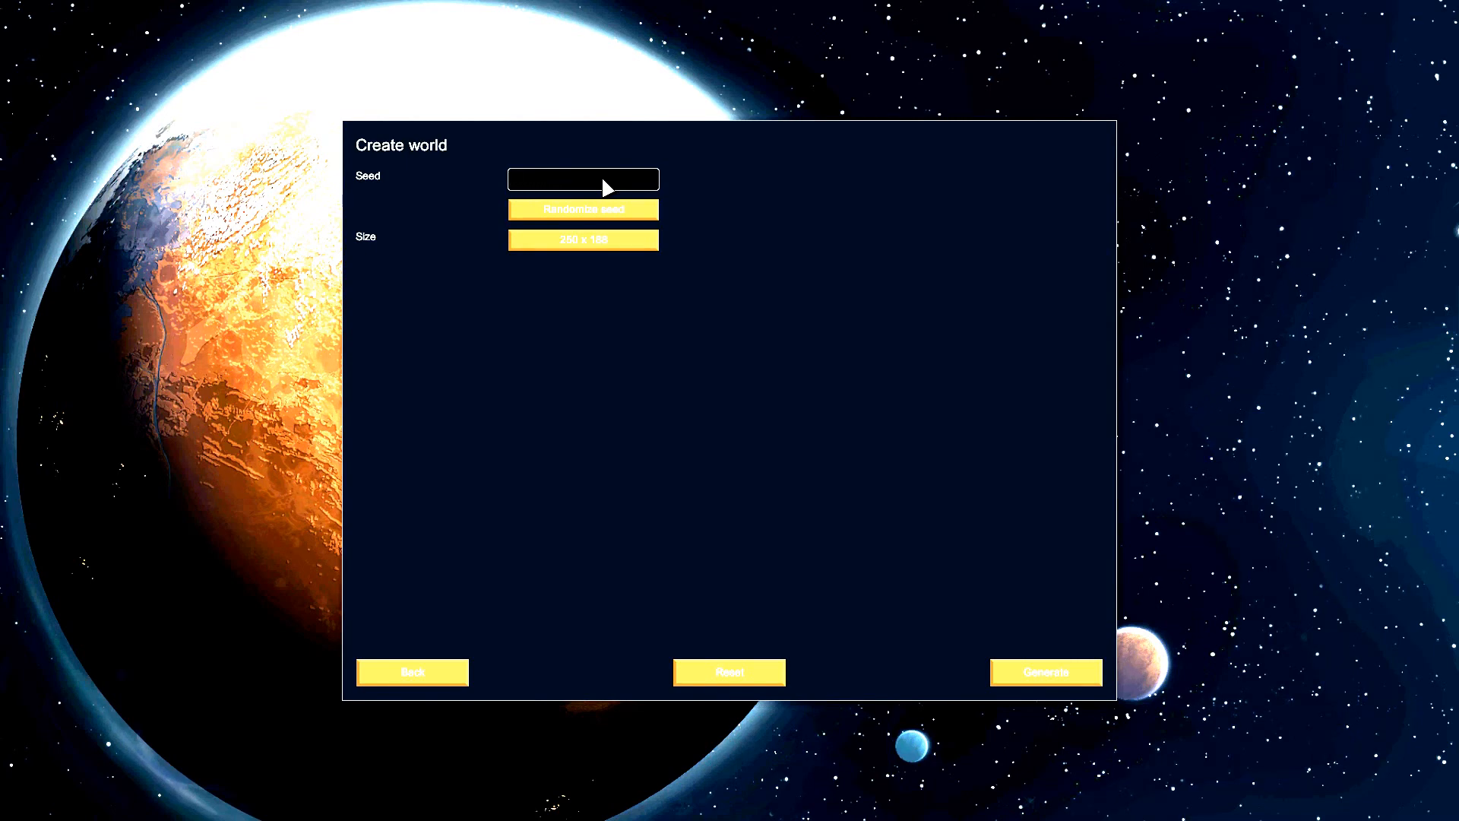
- Generate the world using the seed 'Hangover'
type("H")
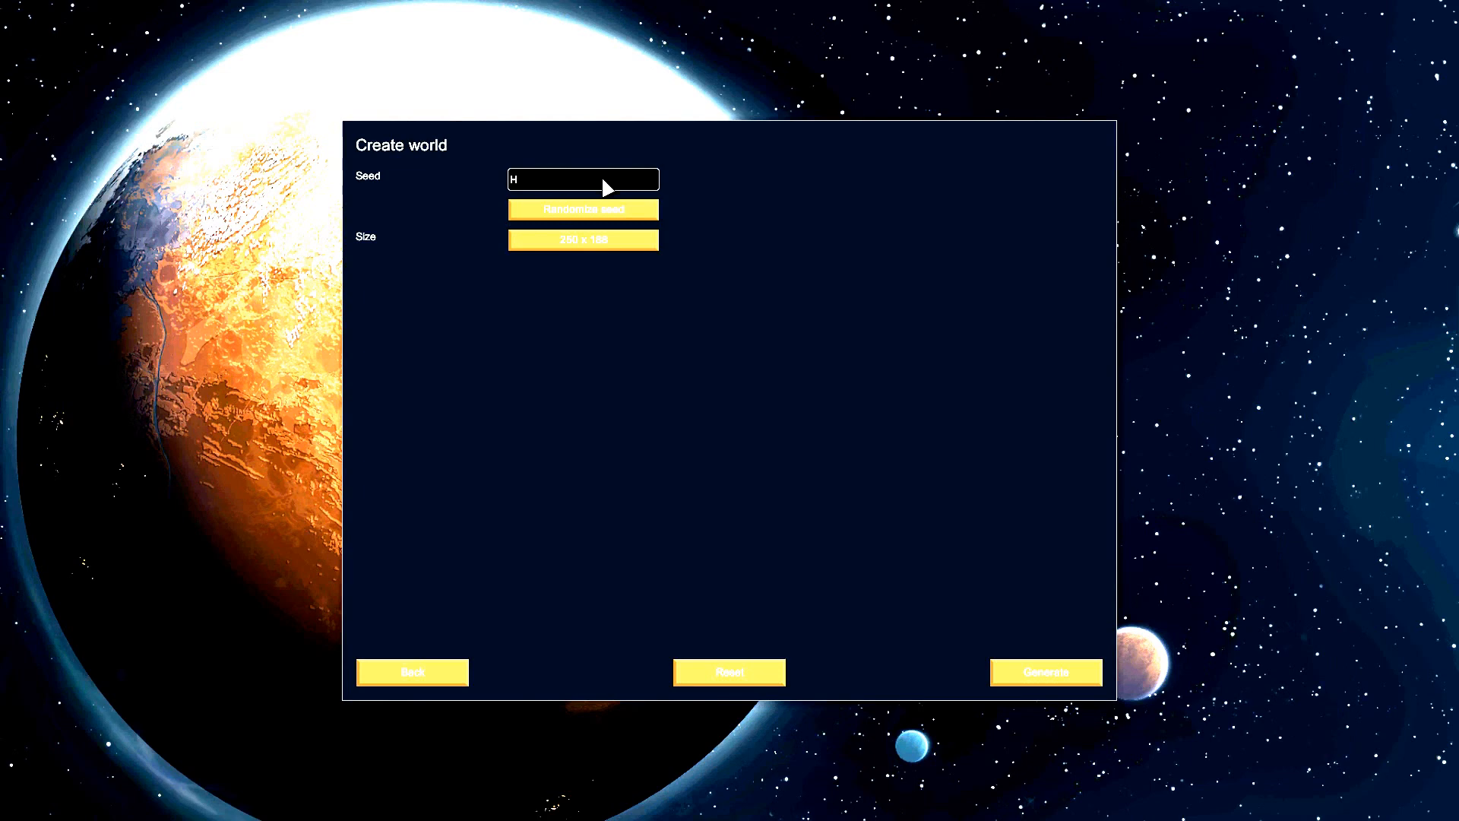
type("ang")
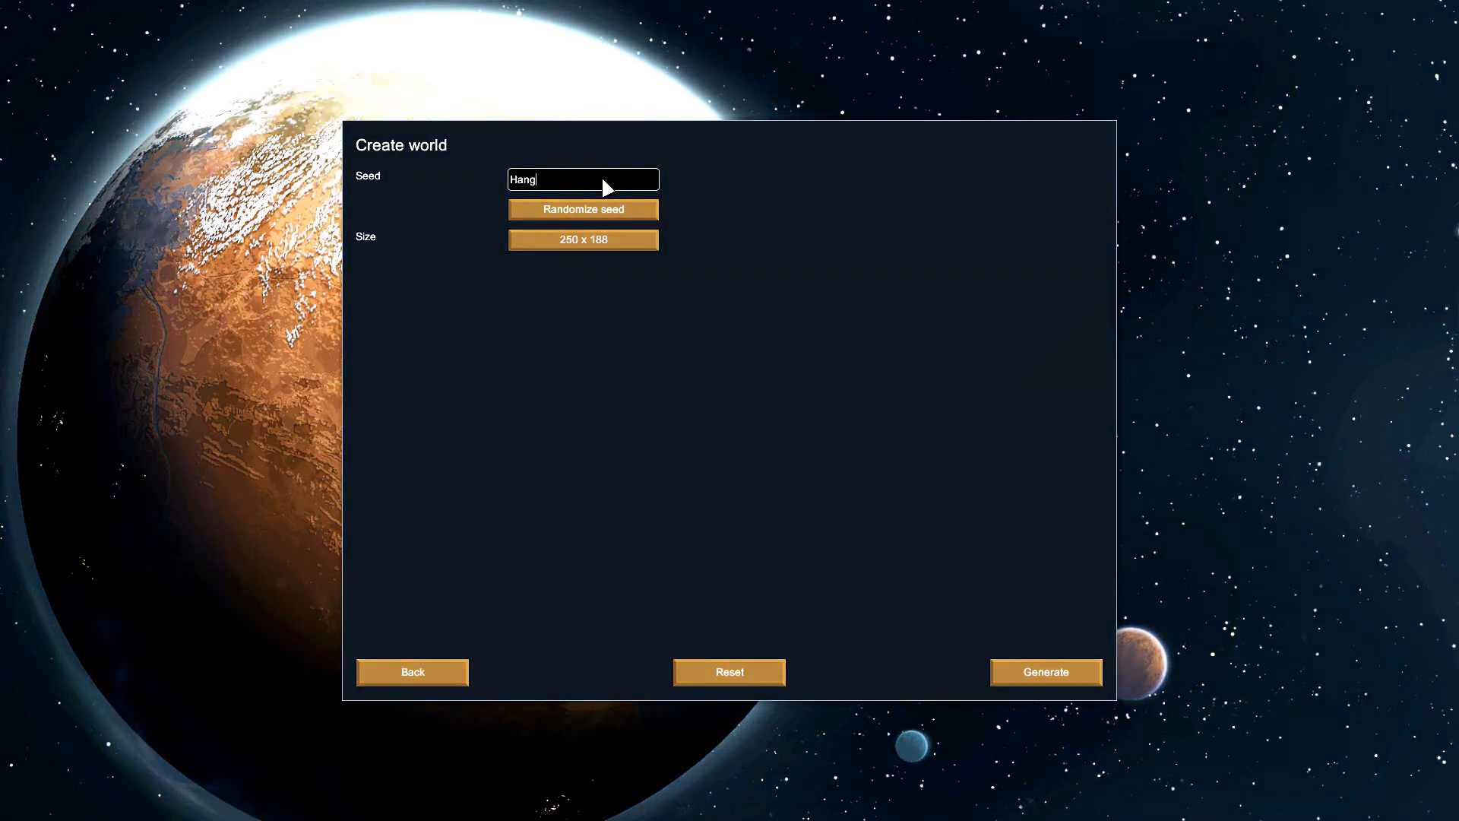
type("over")
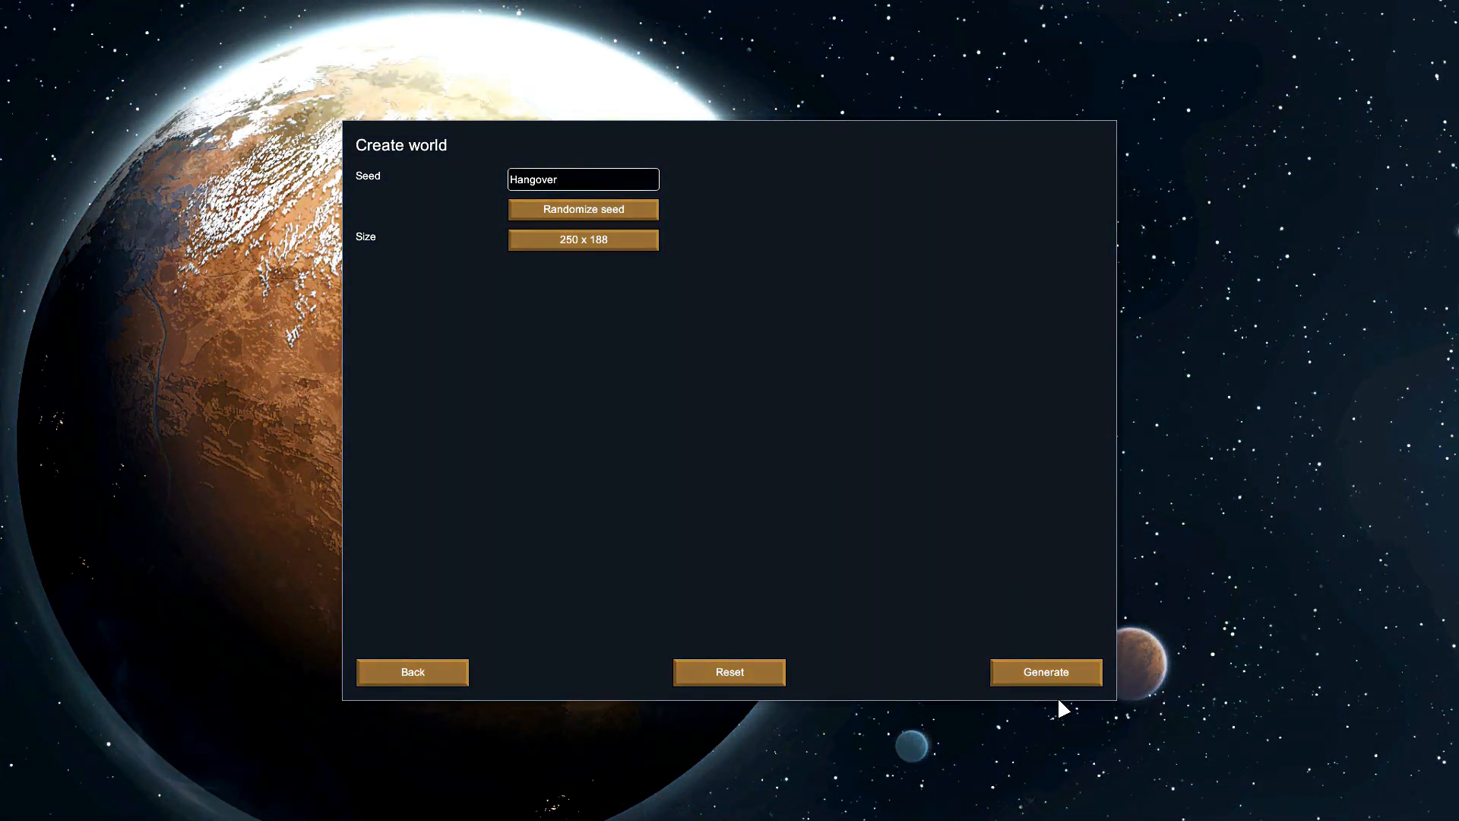
left_click(1045, 672)
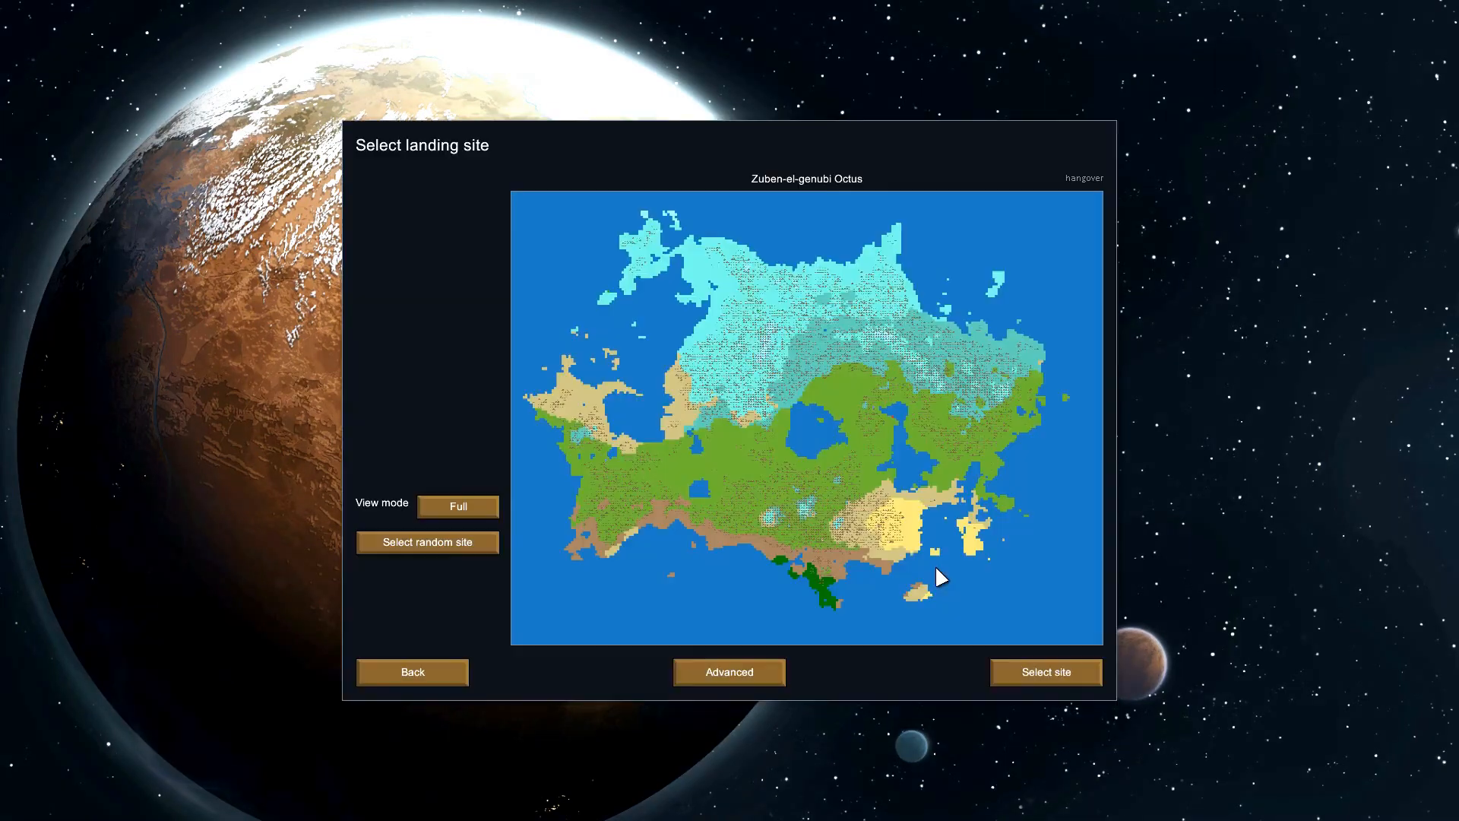
mouse_move(812, 736)
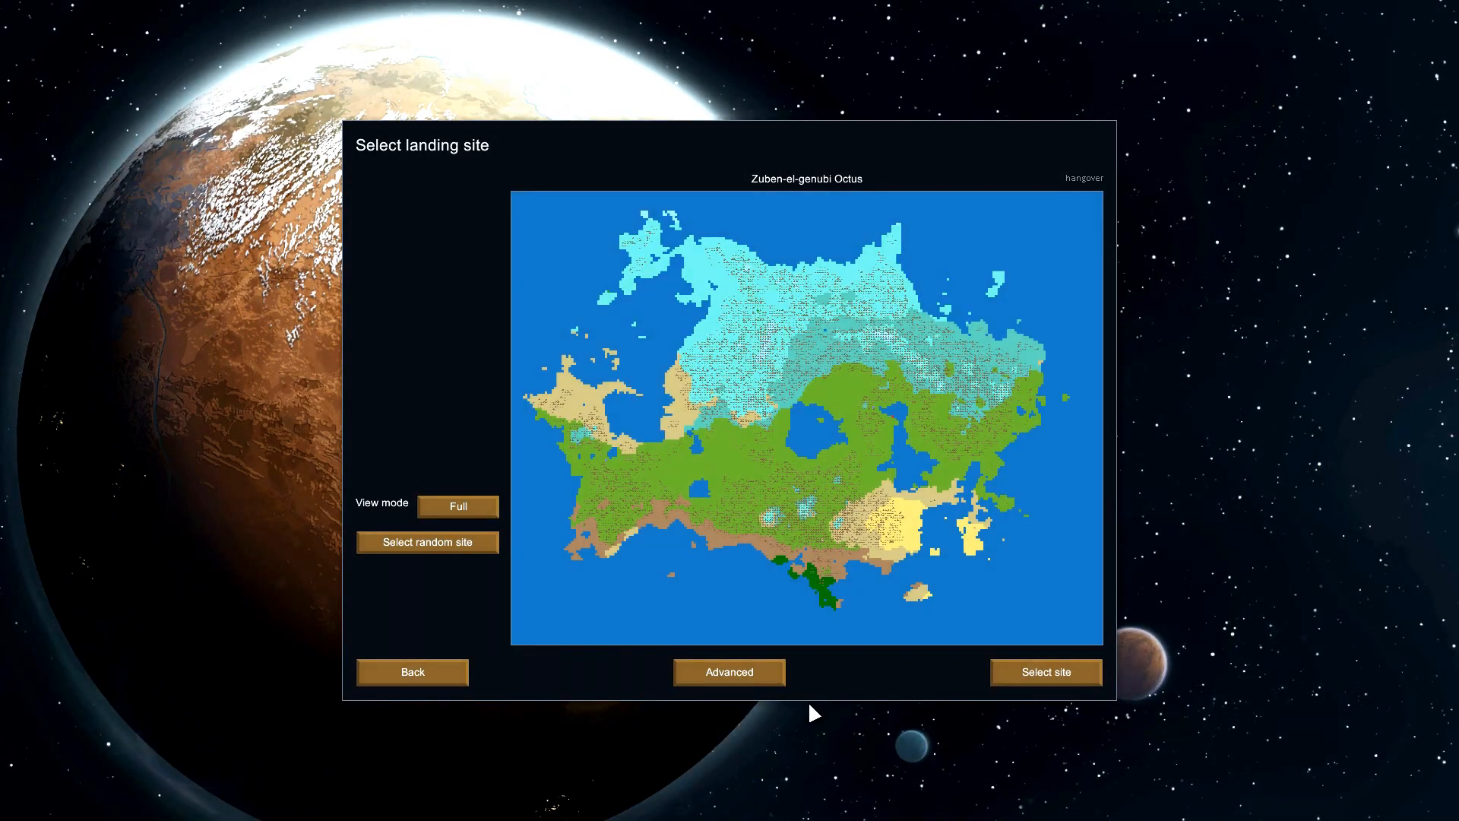
mouse_move(784, 477)
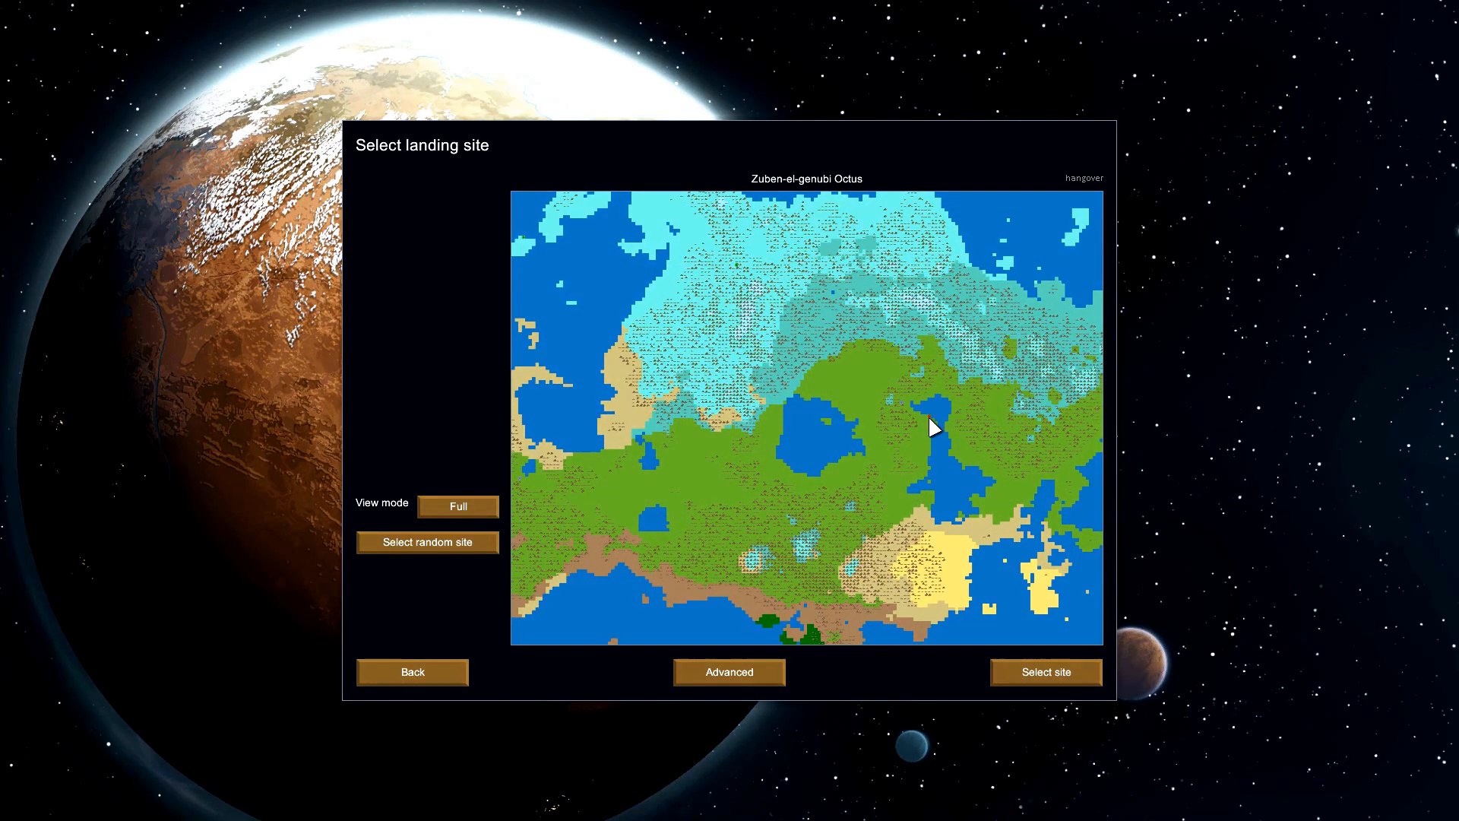
- Compare temperate forest, desert, tundra and boreal forest tiles around the mountains
left_click(927, 436)
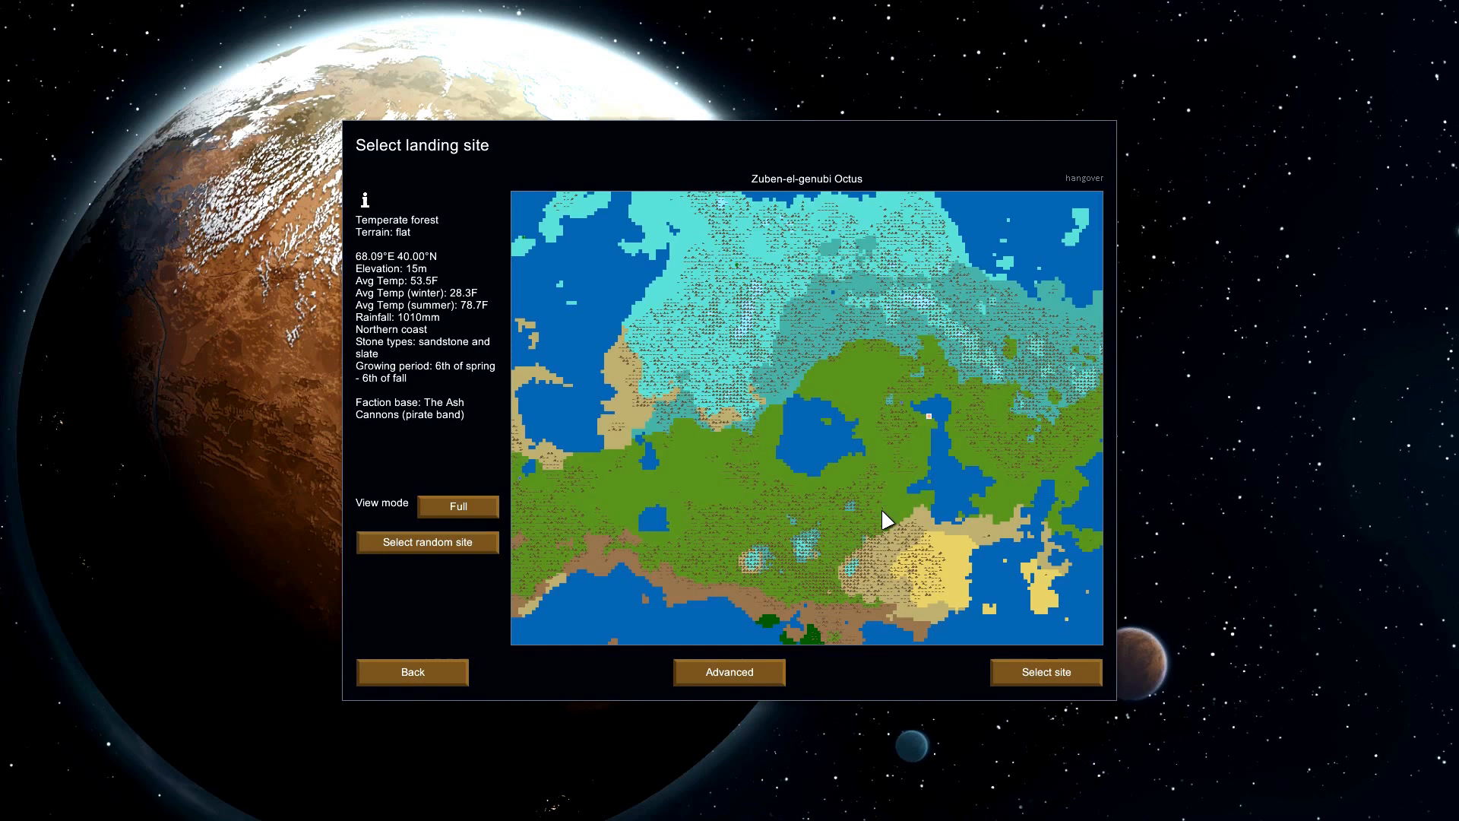
mouse_move(932, 429)
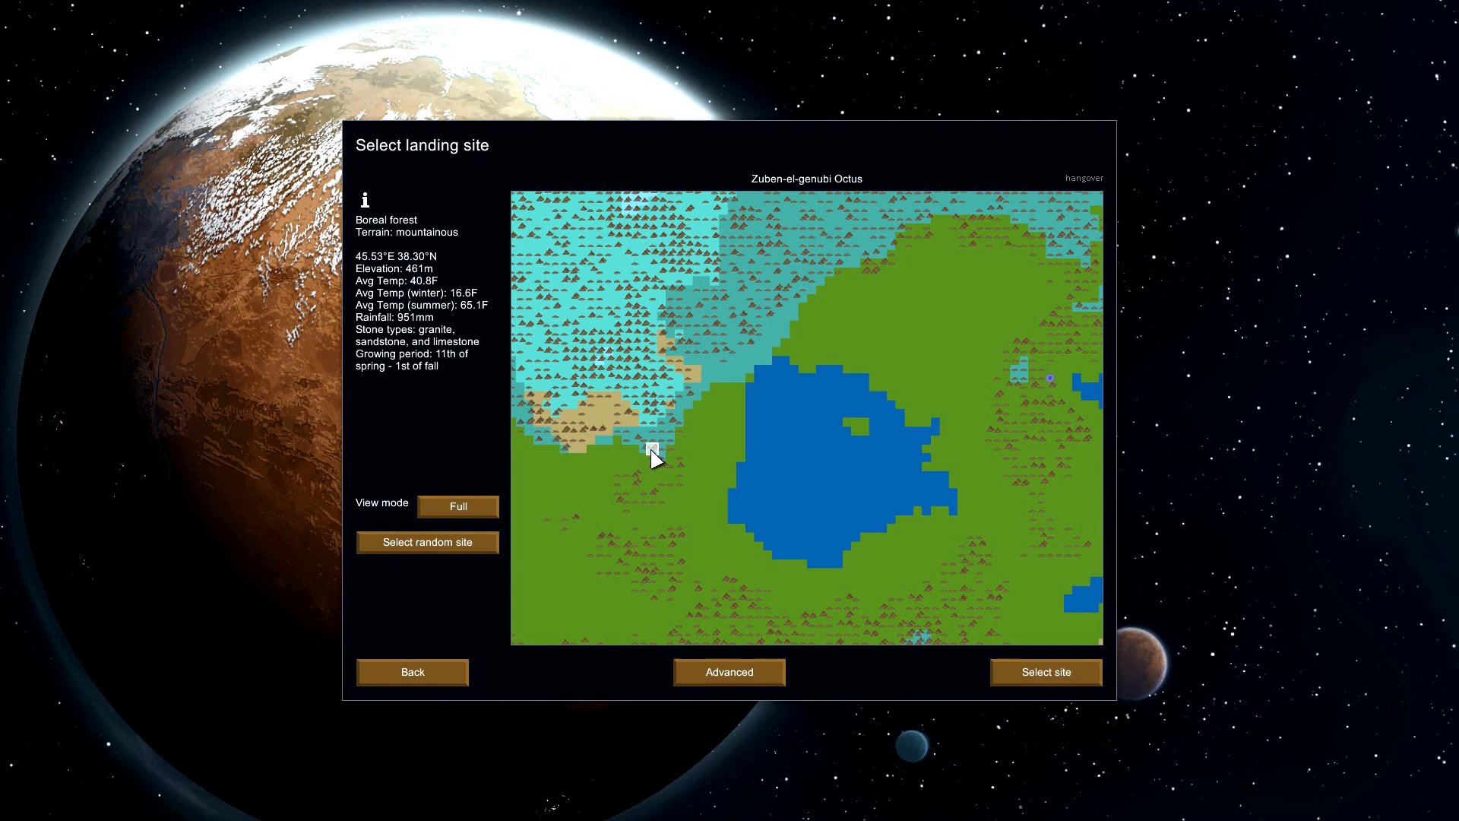
mouse_move(480, 404)
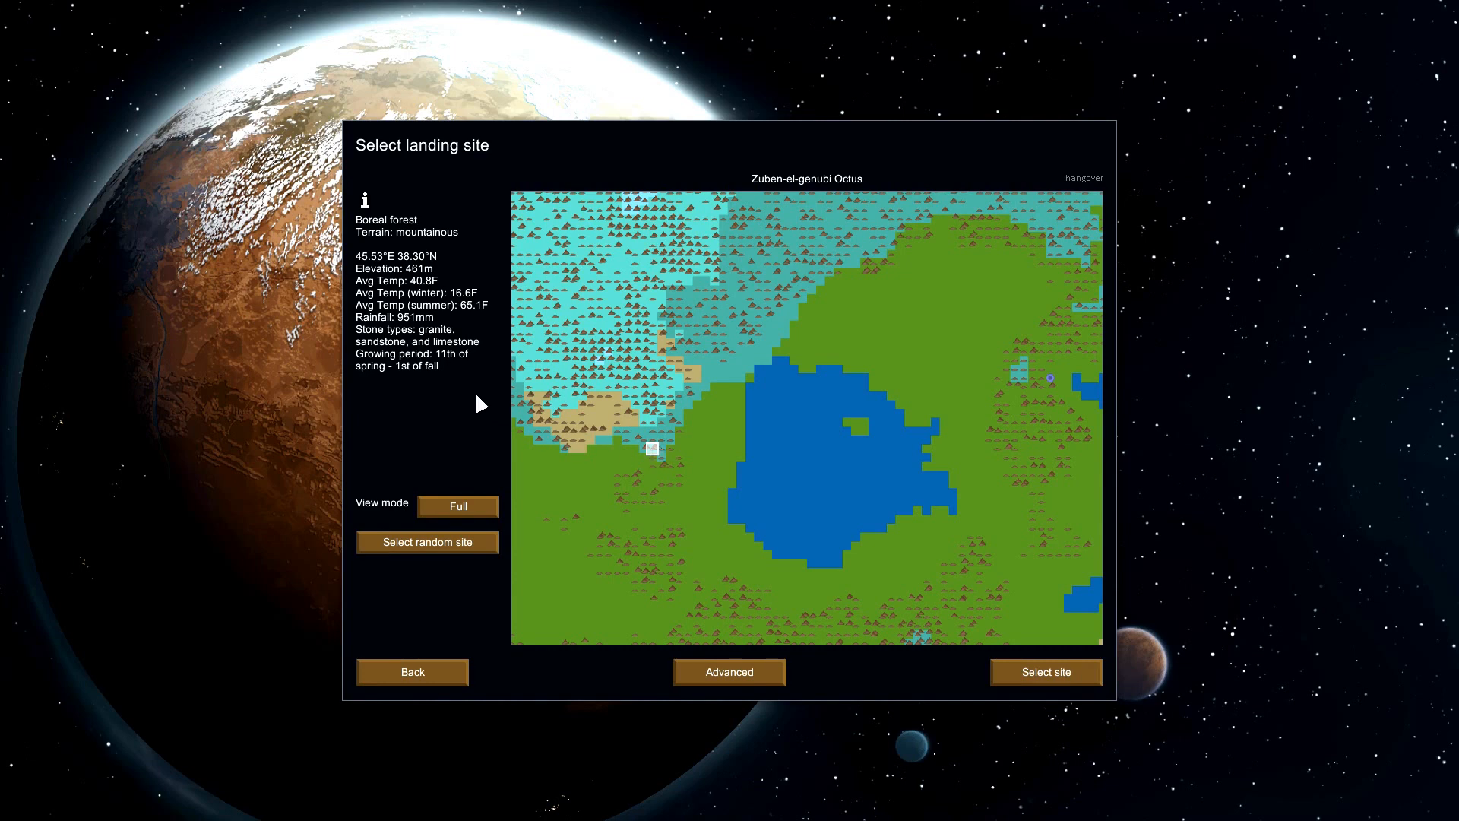
mouse_move(427, 333)
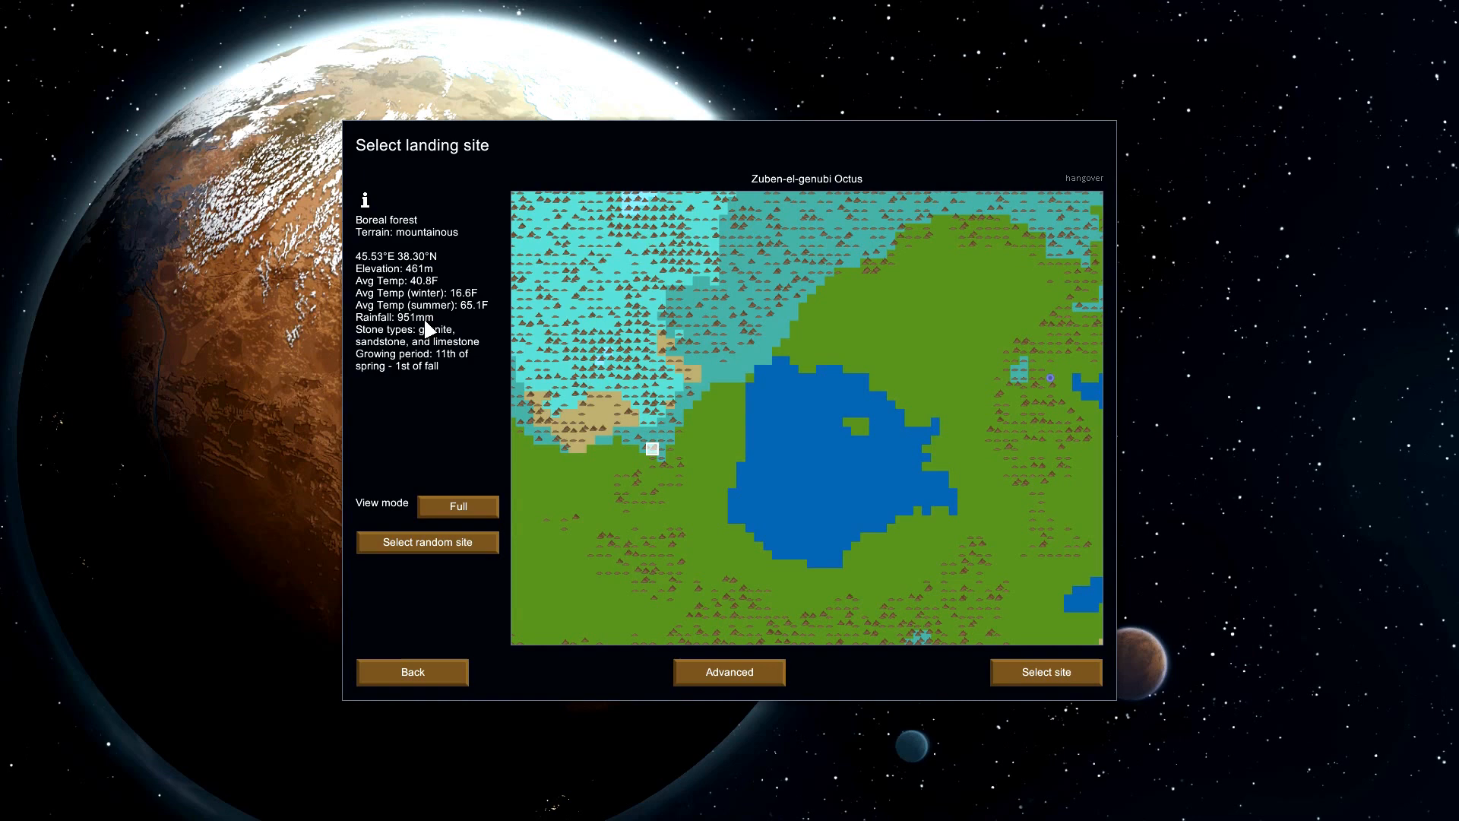
mouse_move(477, 377)
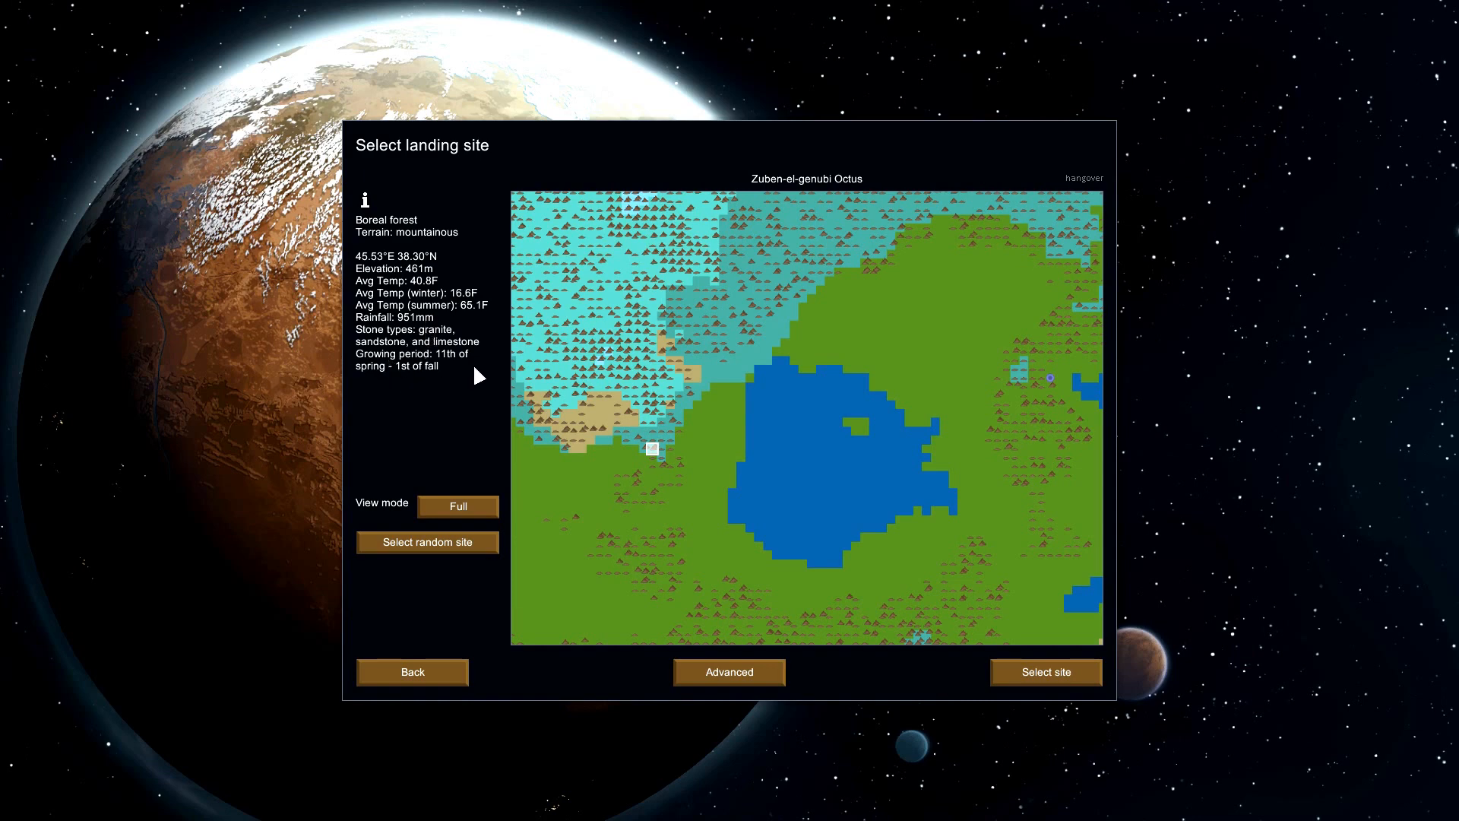
left_click(675, 413)
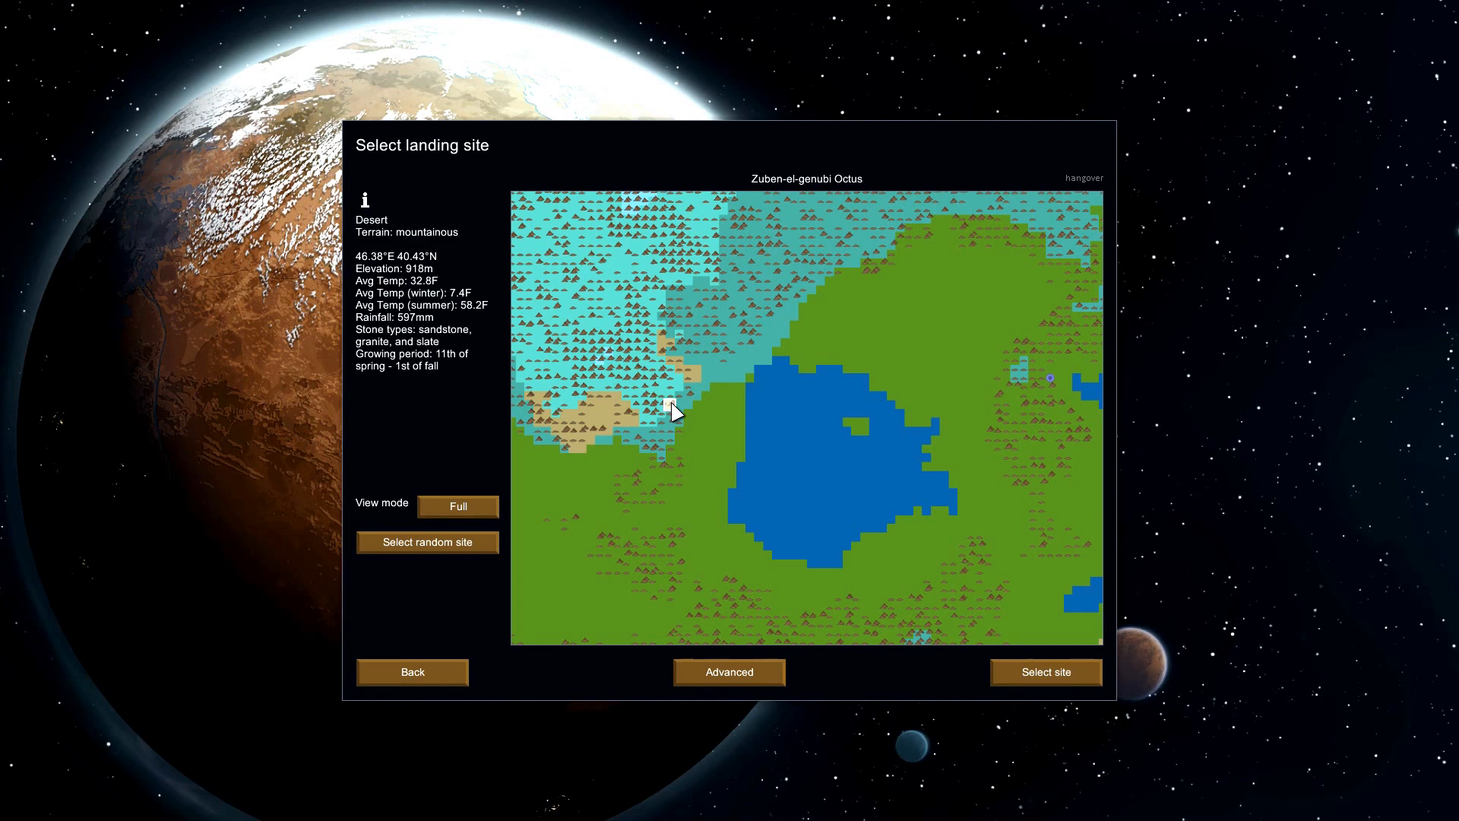
left_click(670, 564)
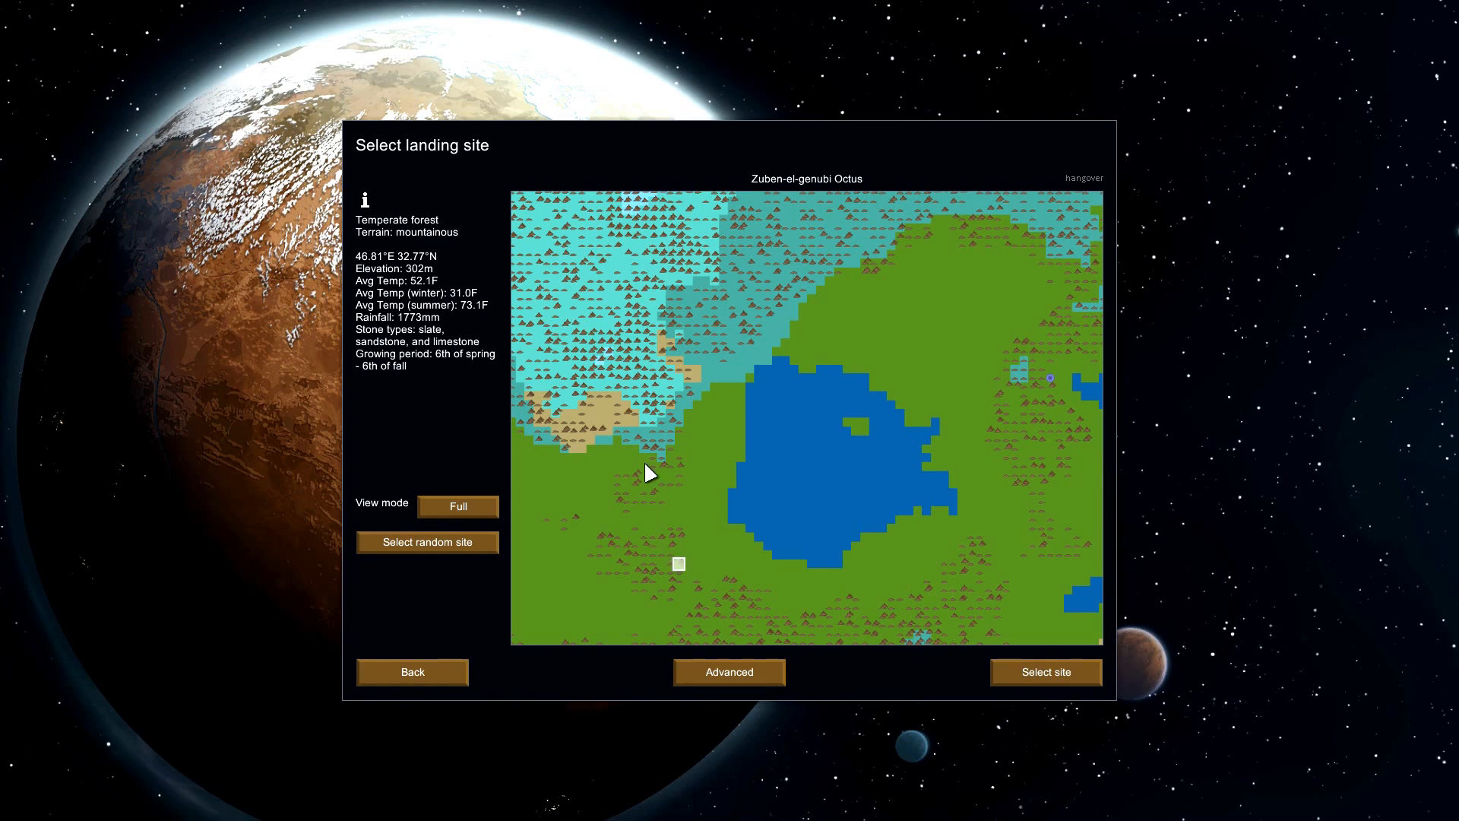
left_click(653, 421)
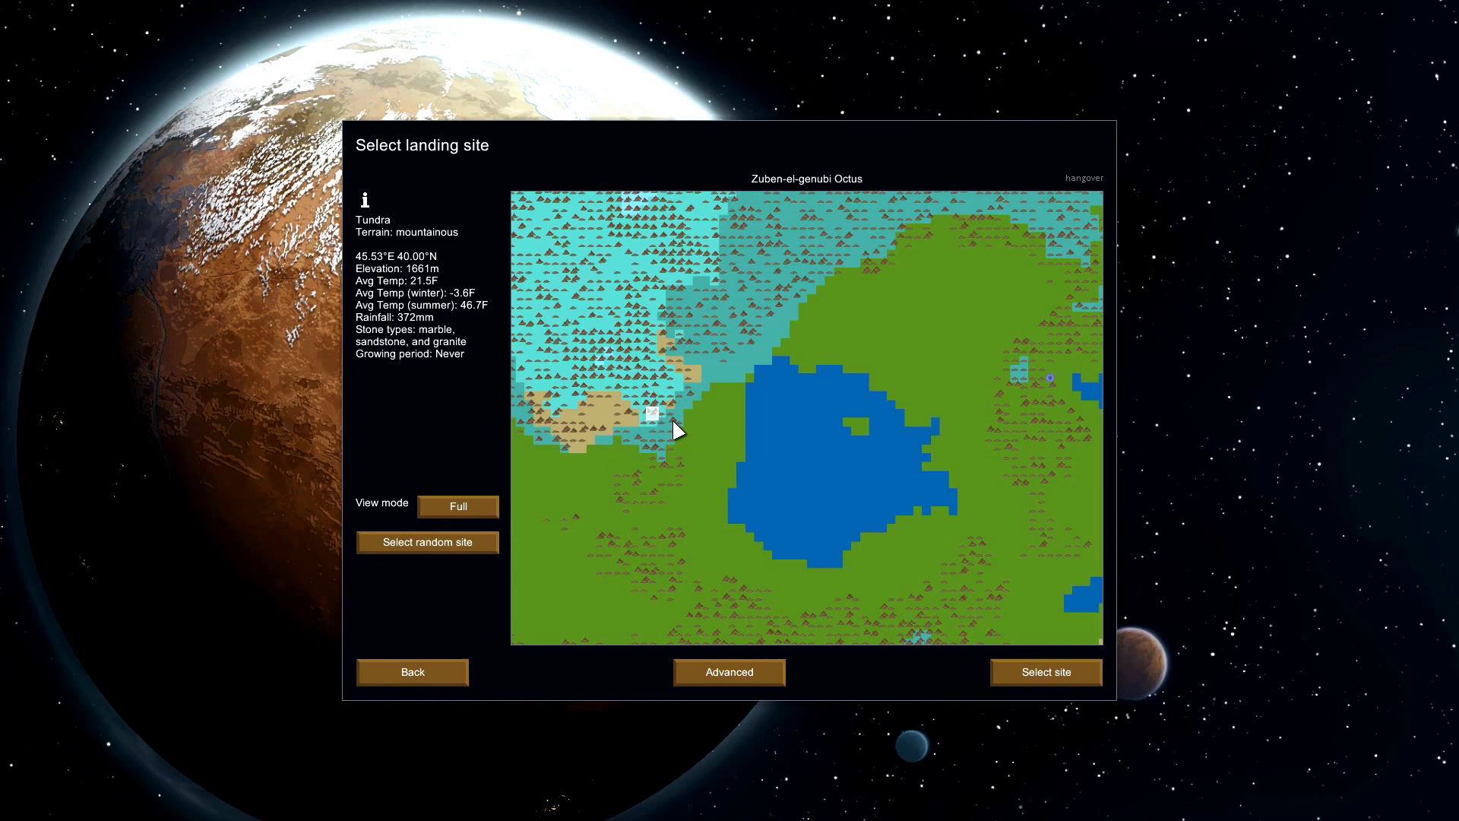
left_click(638, 422)
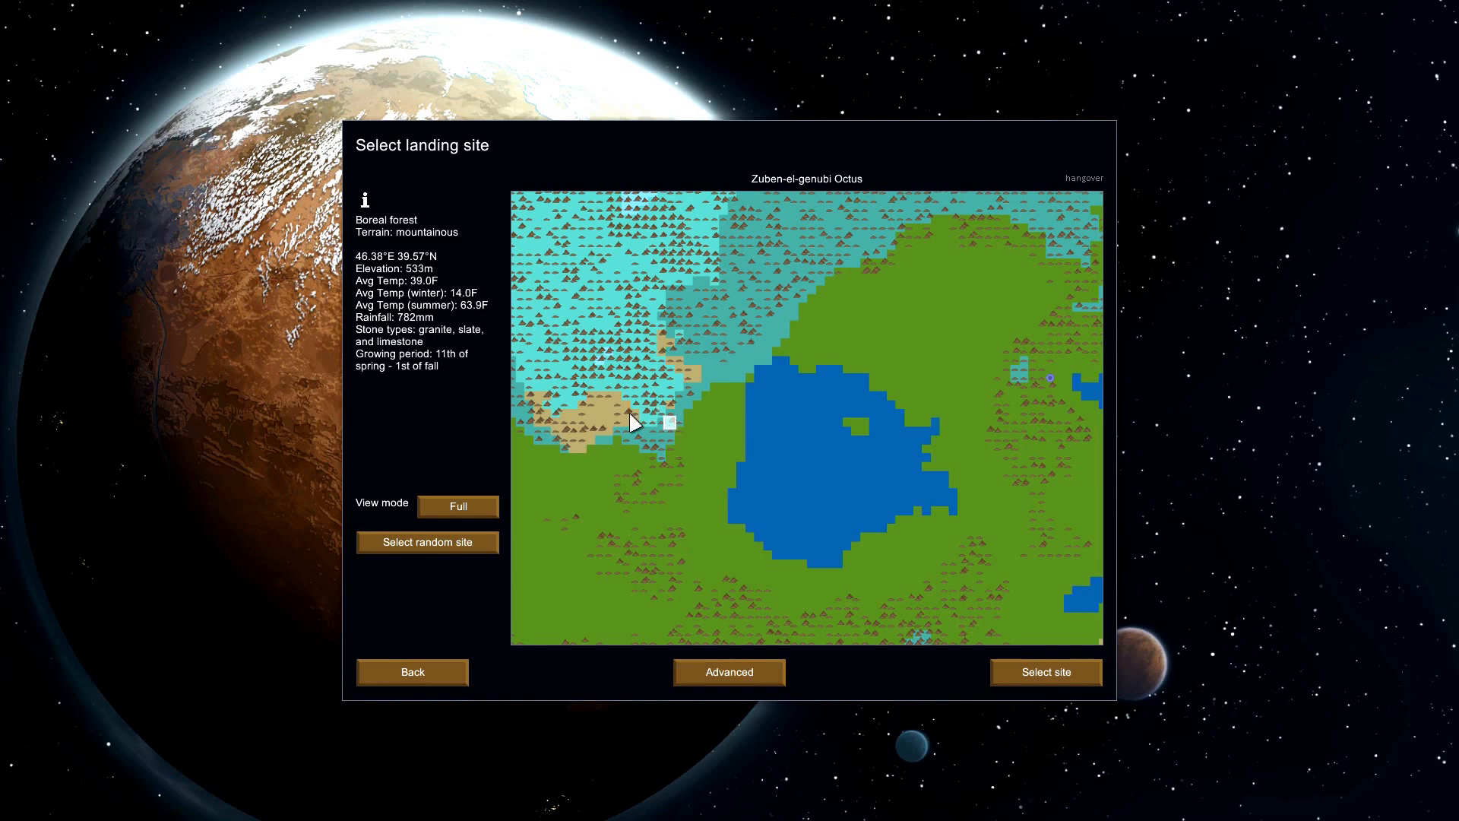
mouse_move(424, 392)
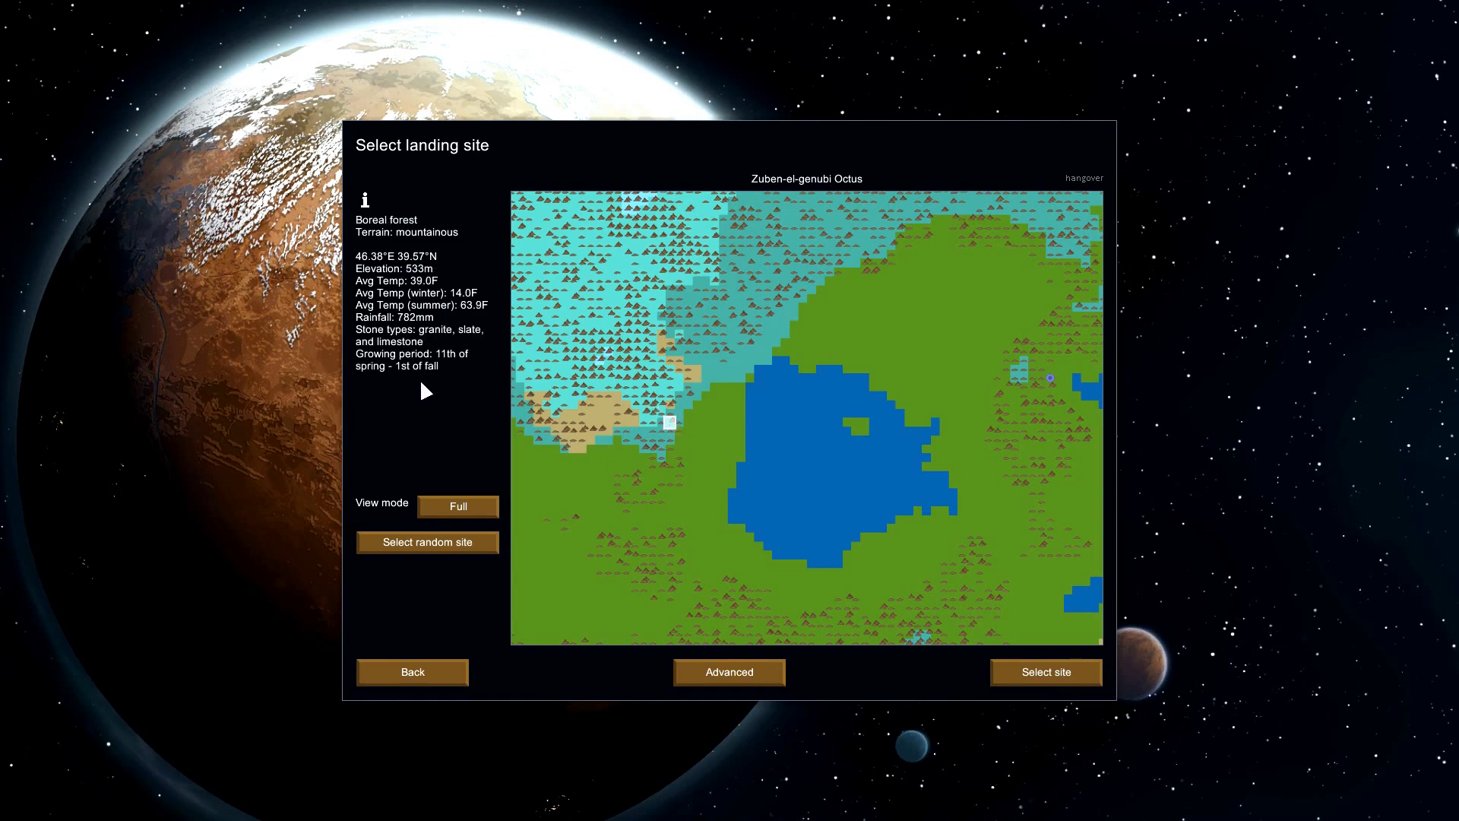
left_click(519, 422)
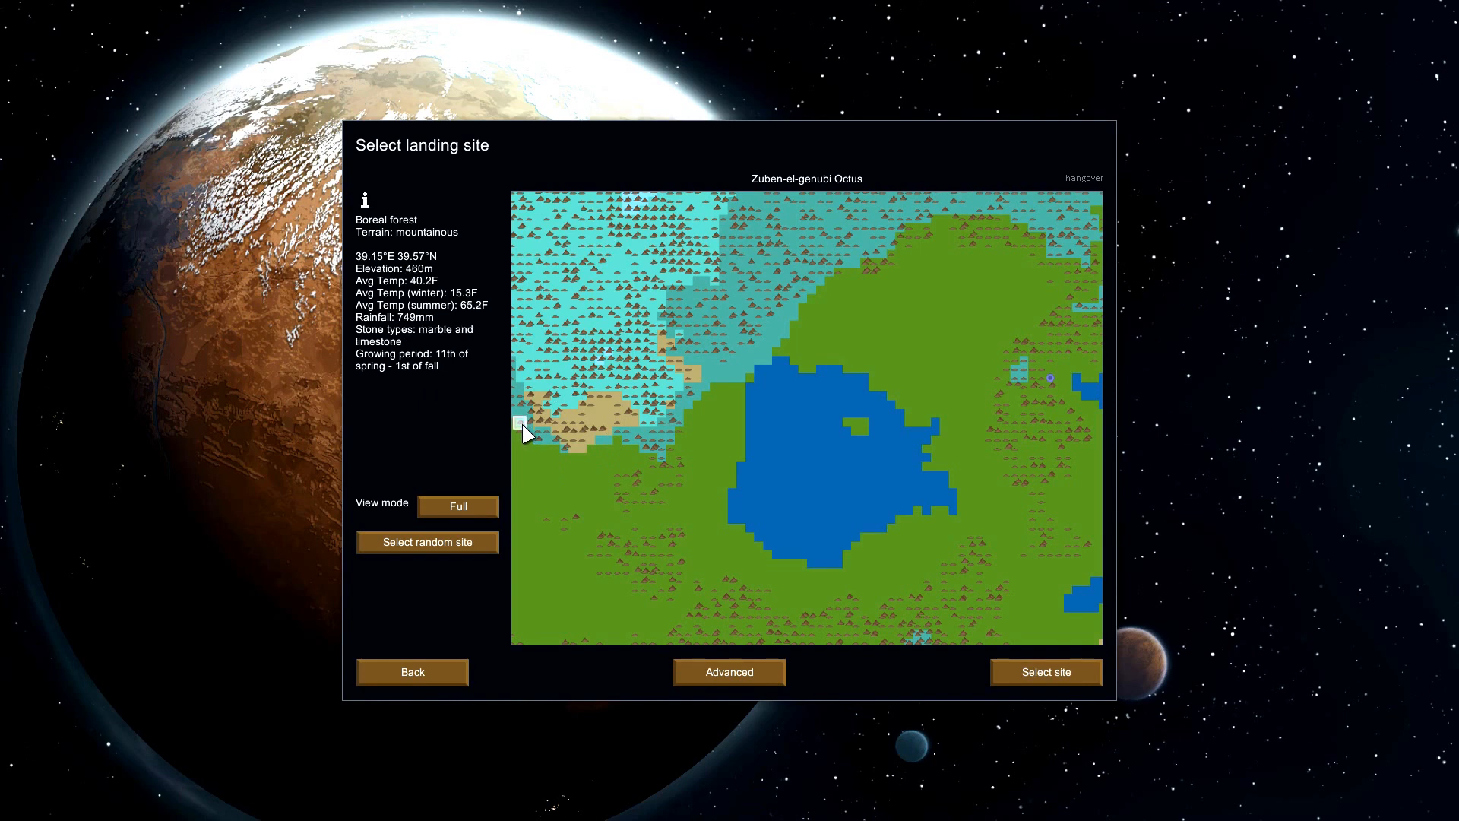
left_click(653, 453)
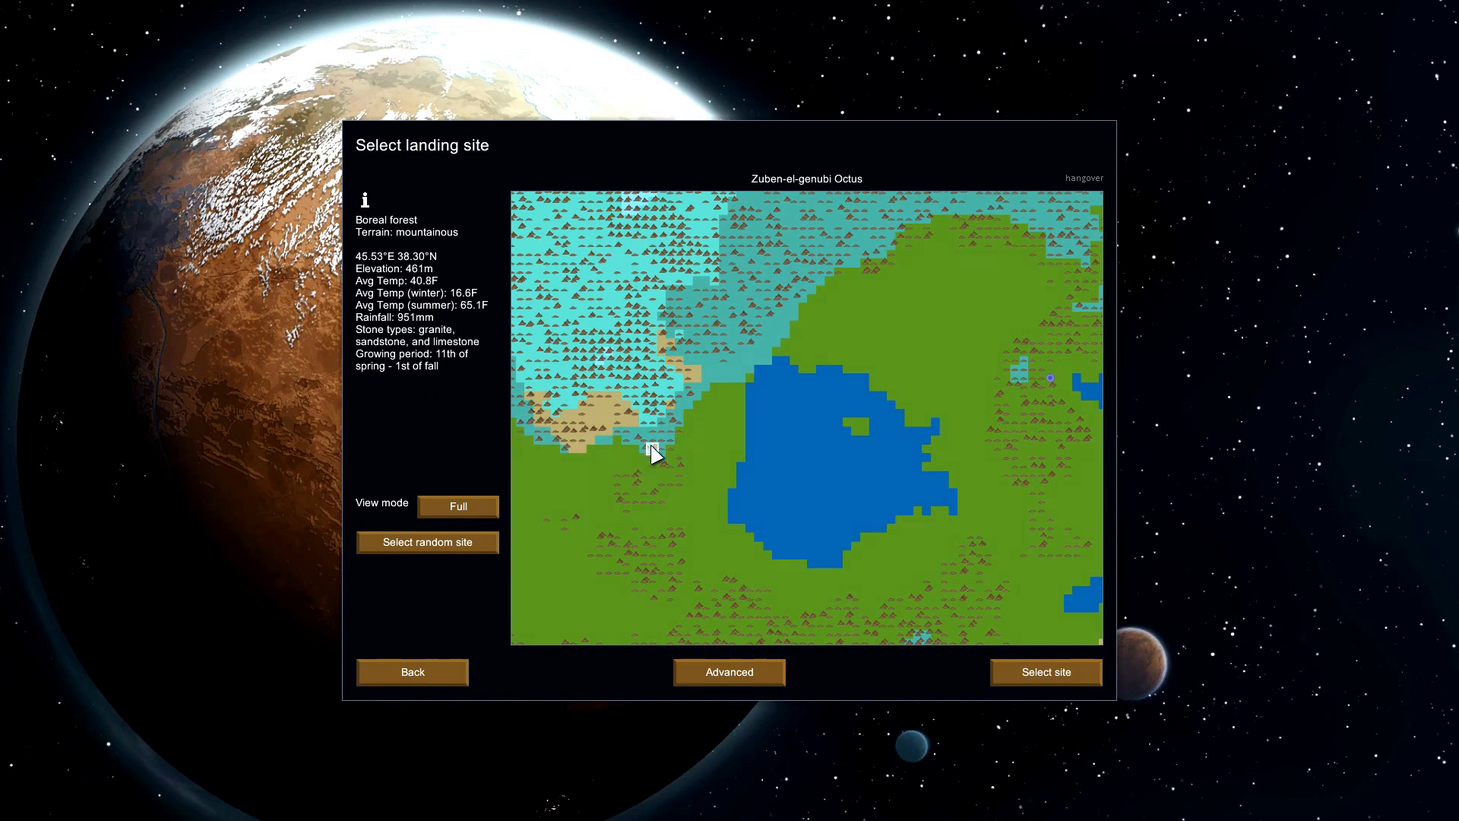
- Inspect northern temperate forest tiles, settling on a mountainous tile just north of the lake
left_click(865, 256)
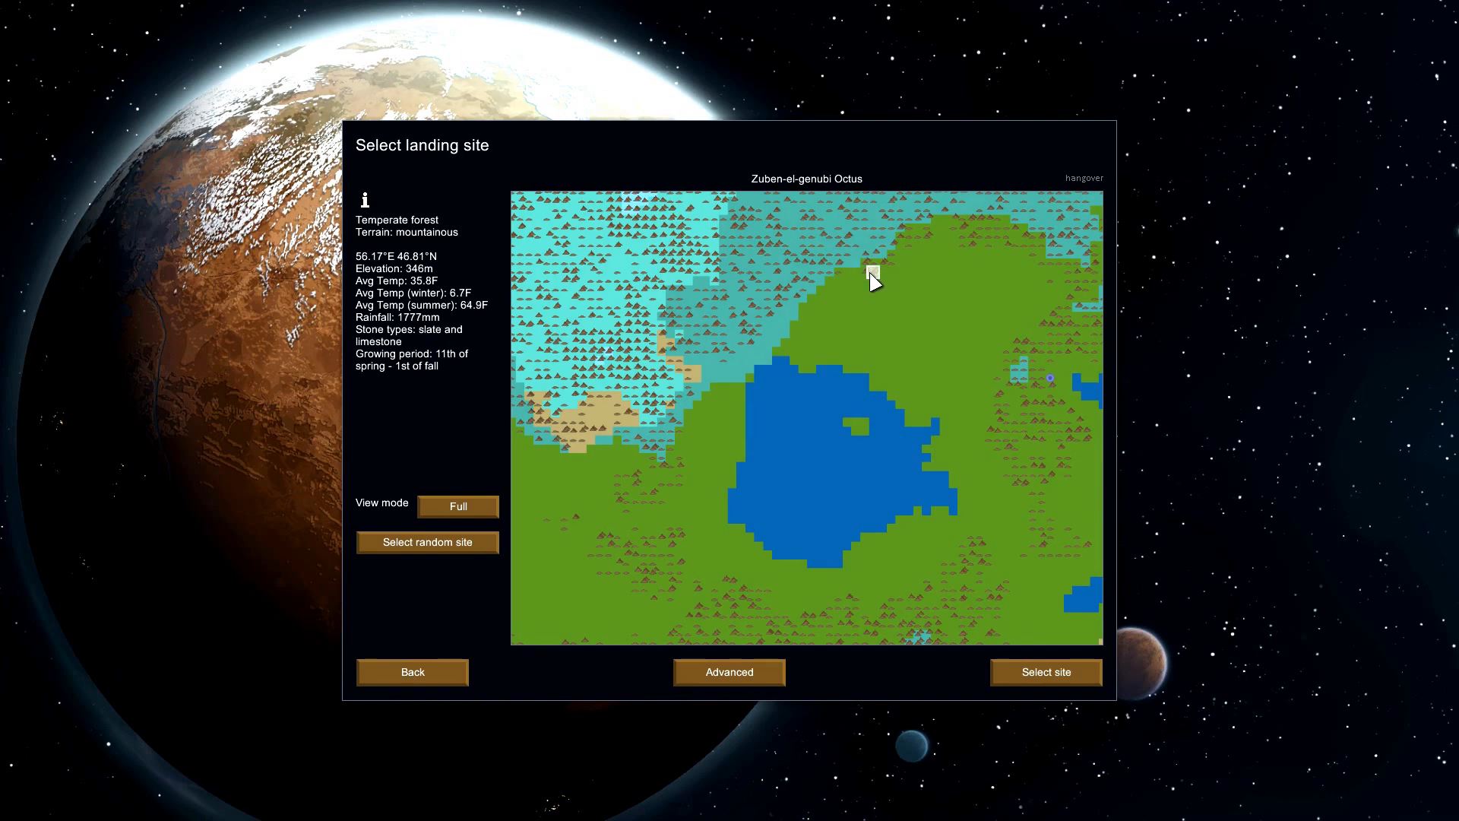
mouse_move(881, 280)
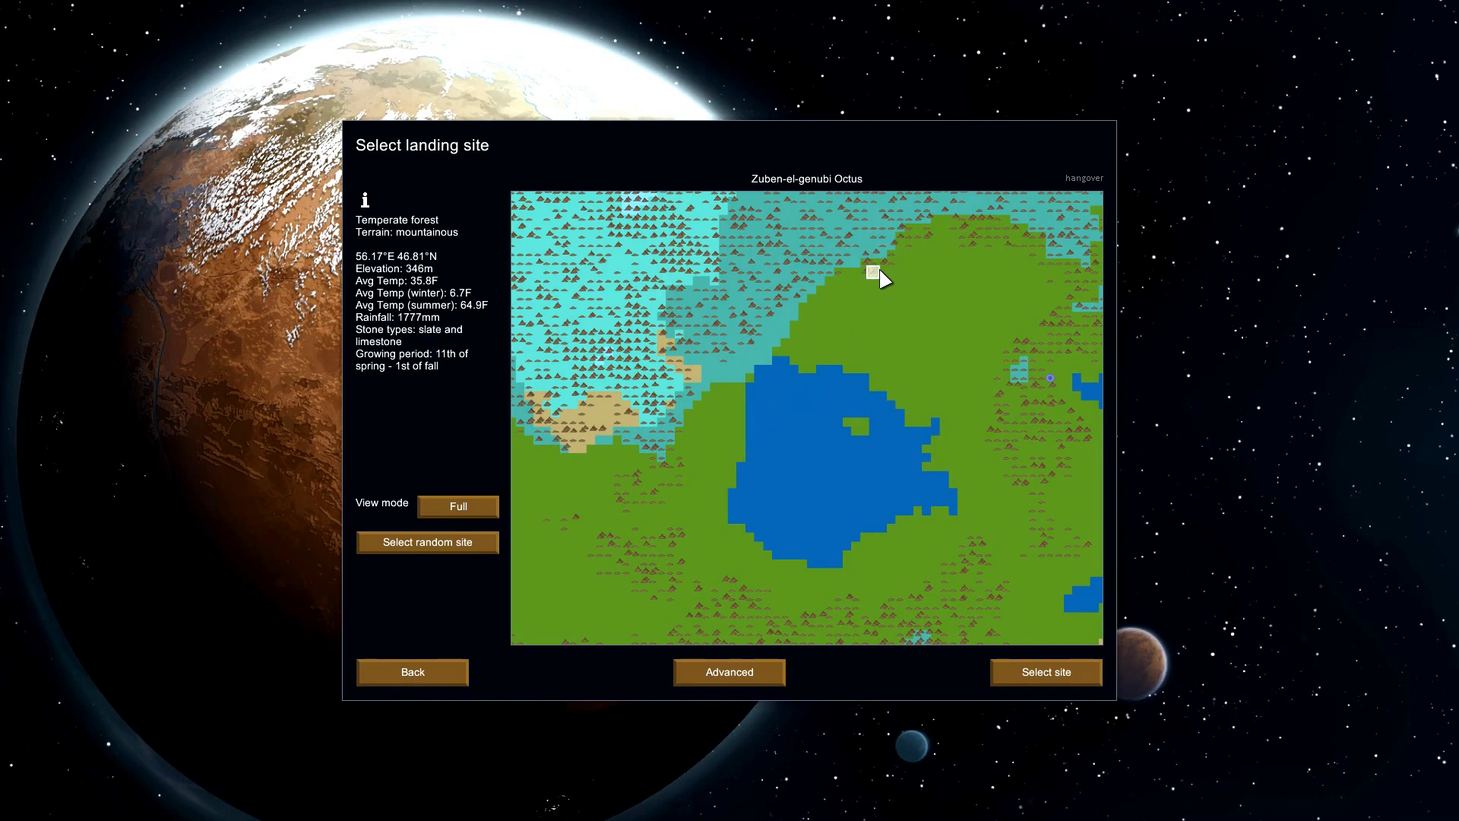
left_click(882, 265)
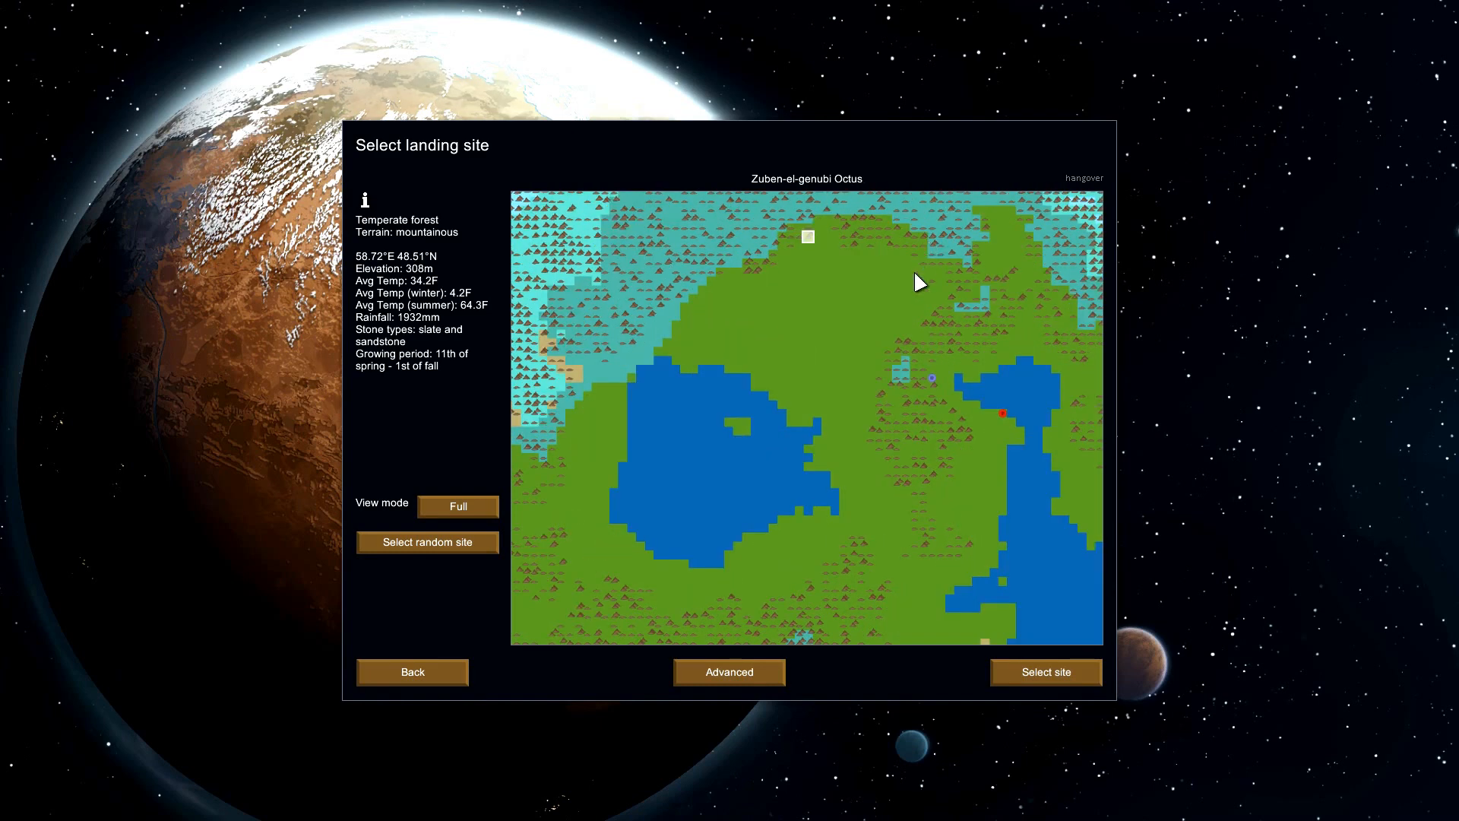
mouse_move(853, 236)
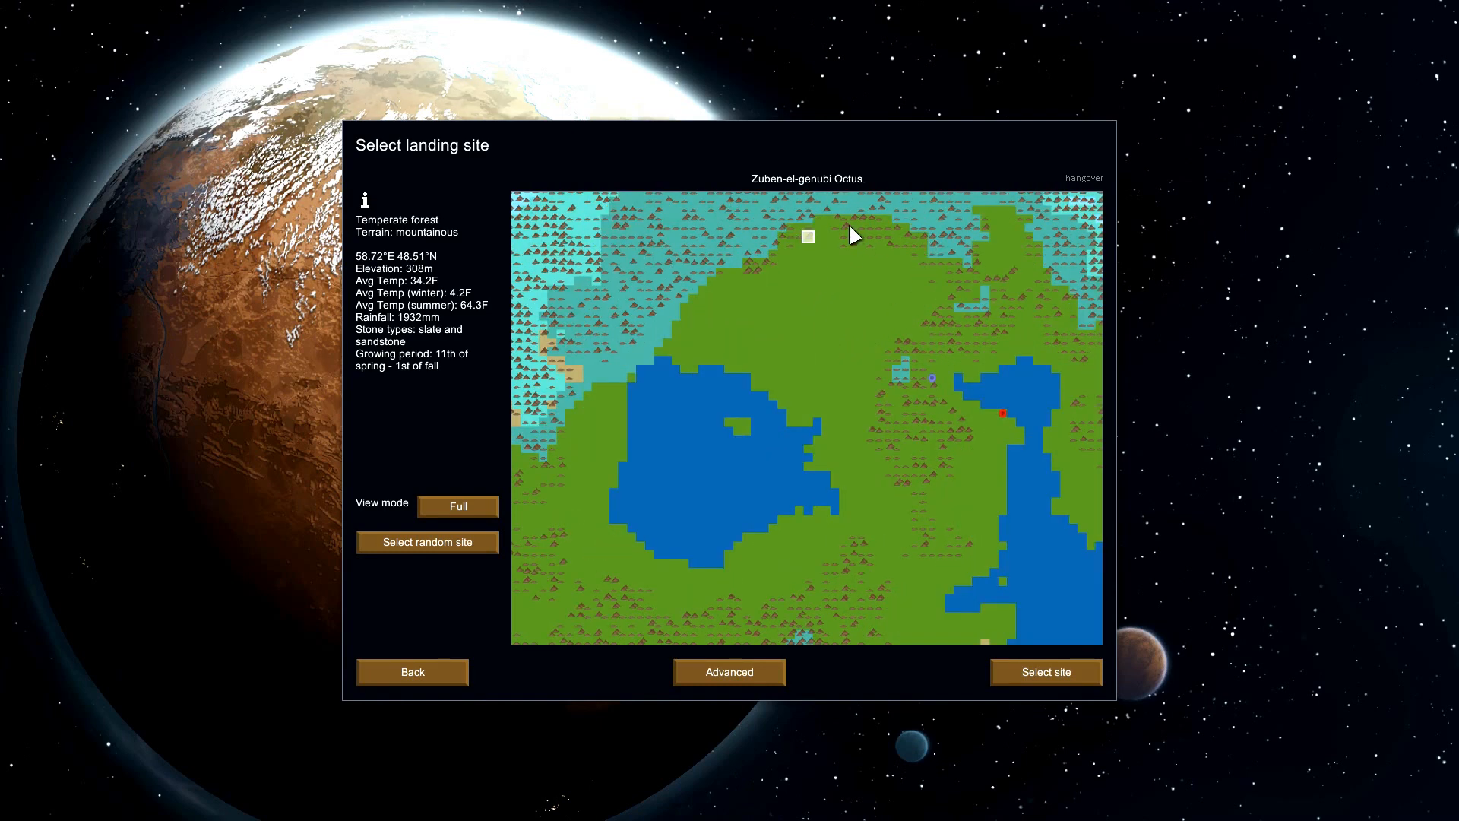
left_click(844, 228)
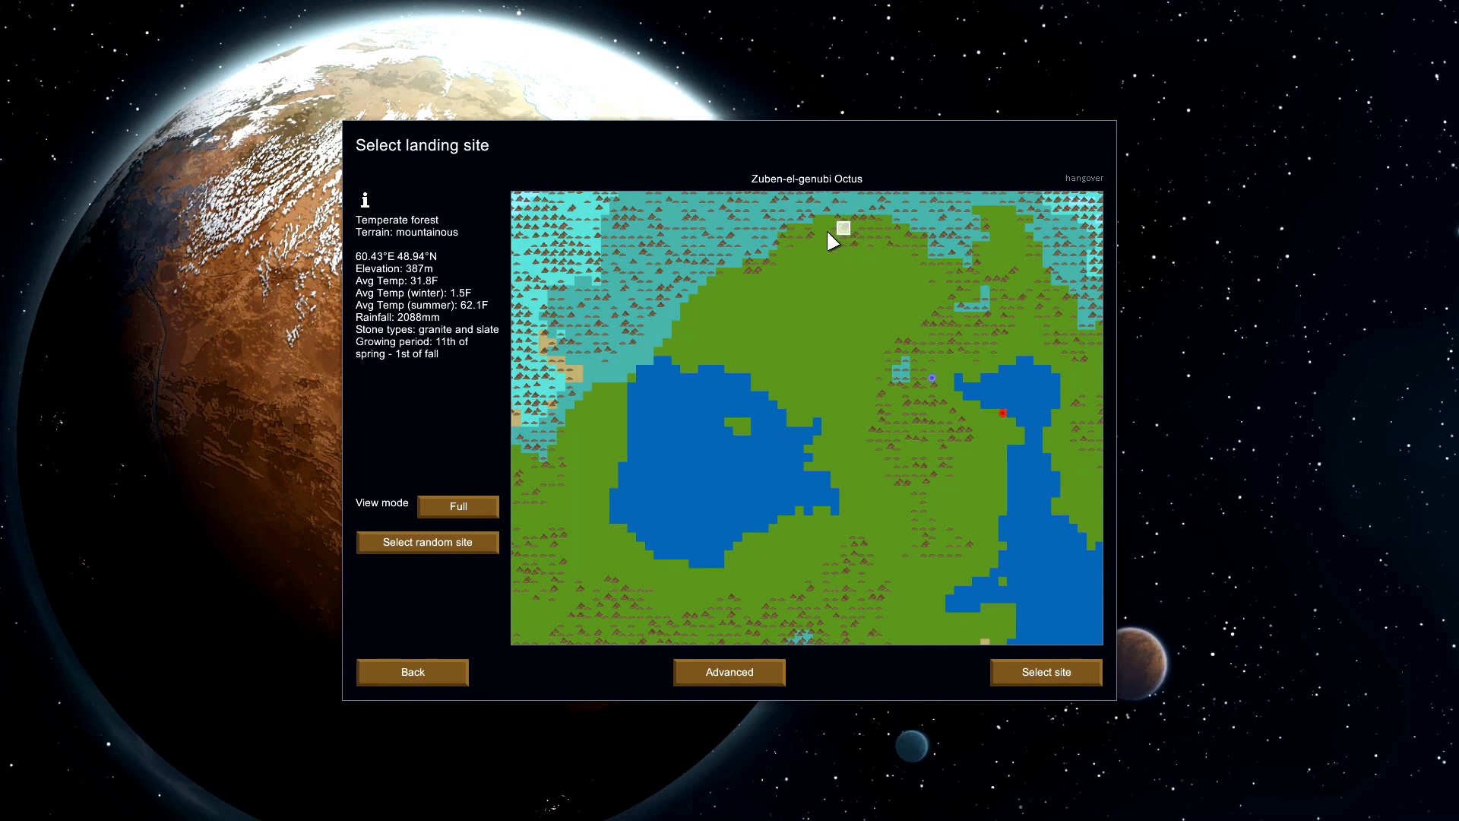
mouse_move(401, 341)
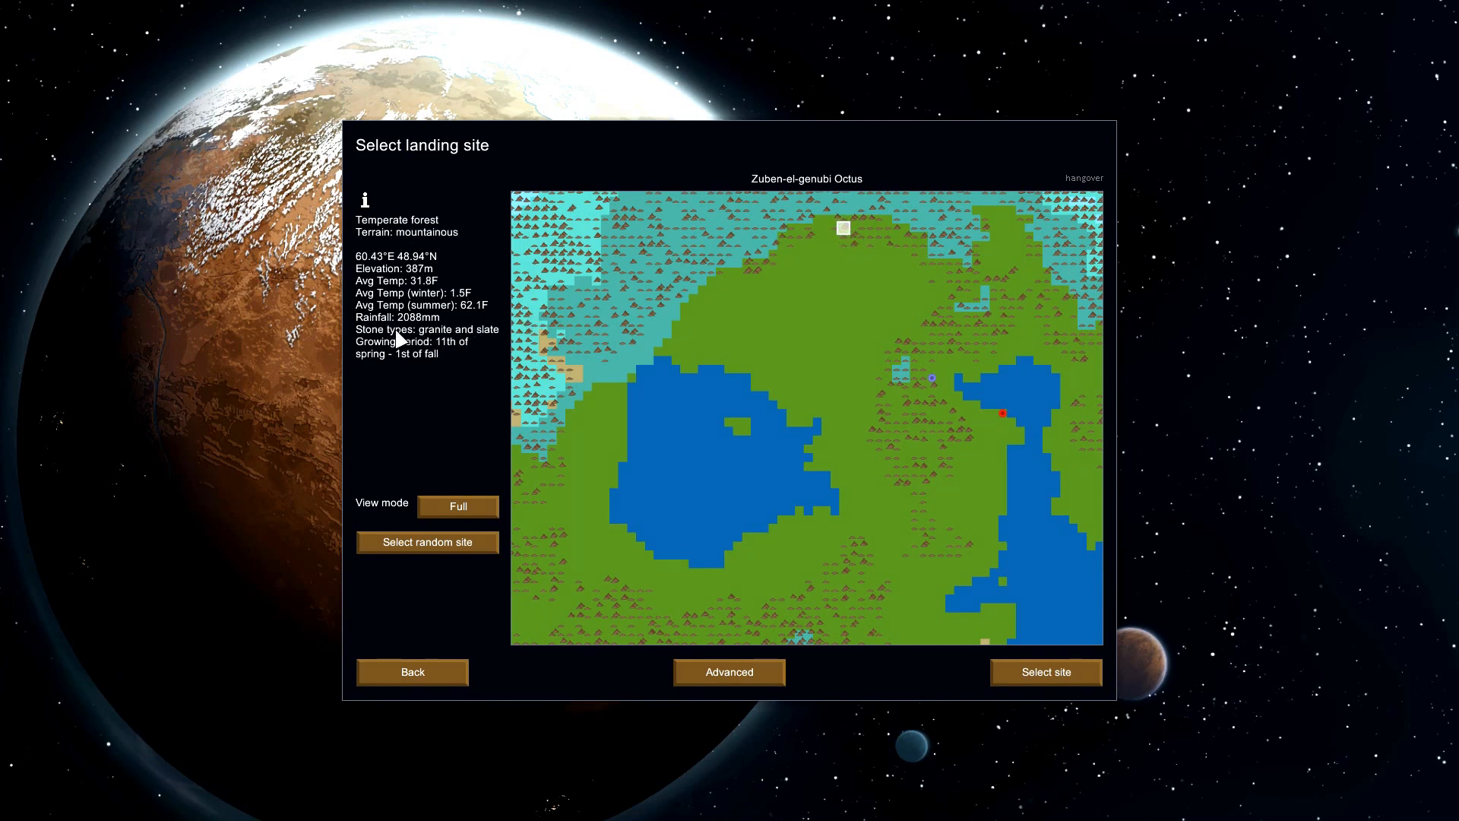
mouse_move(386, 348)
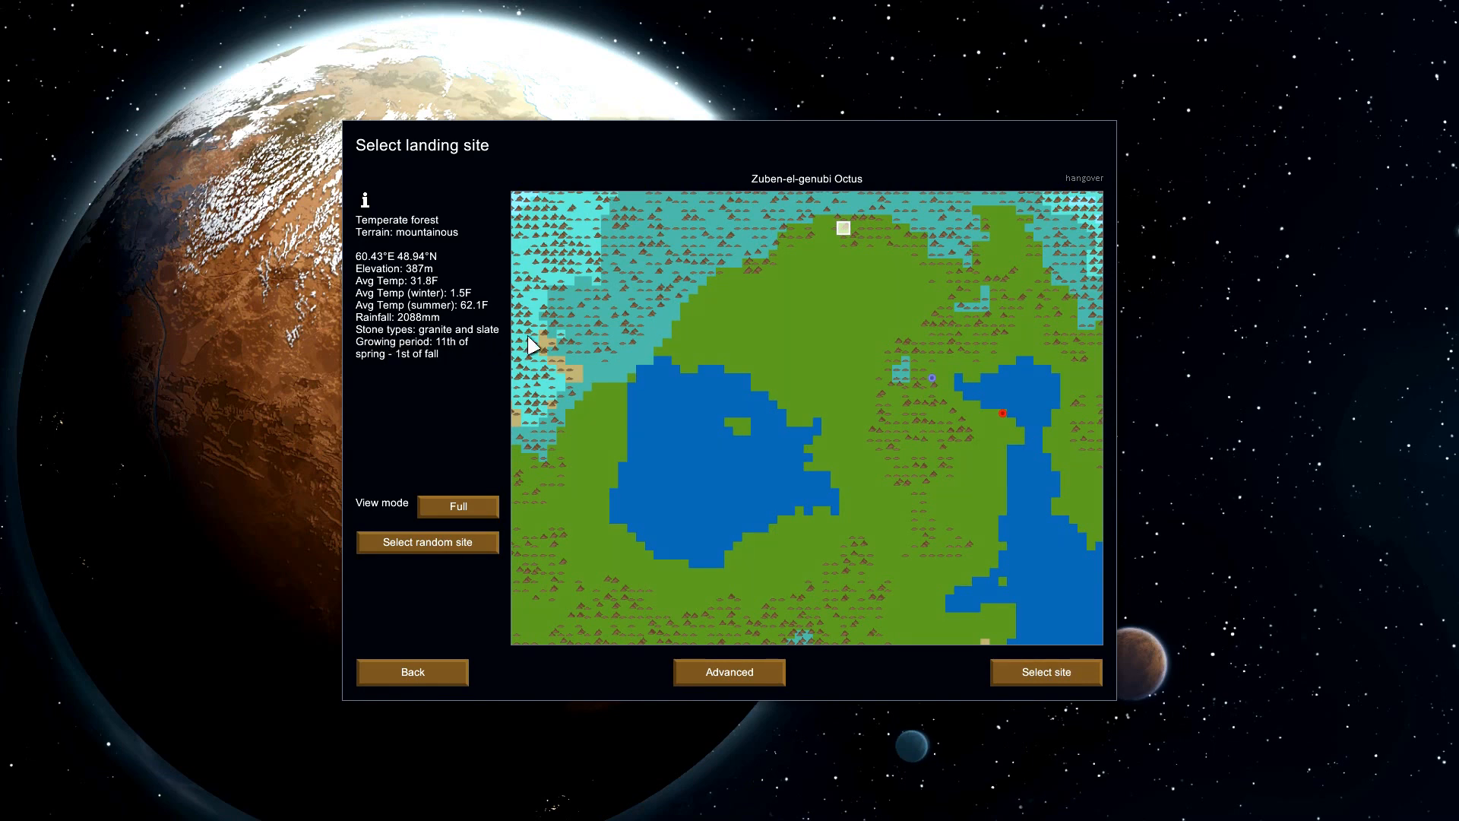
mouse_move(453, 346)
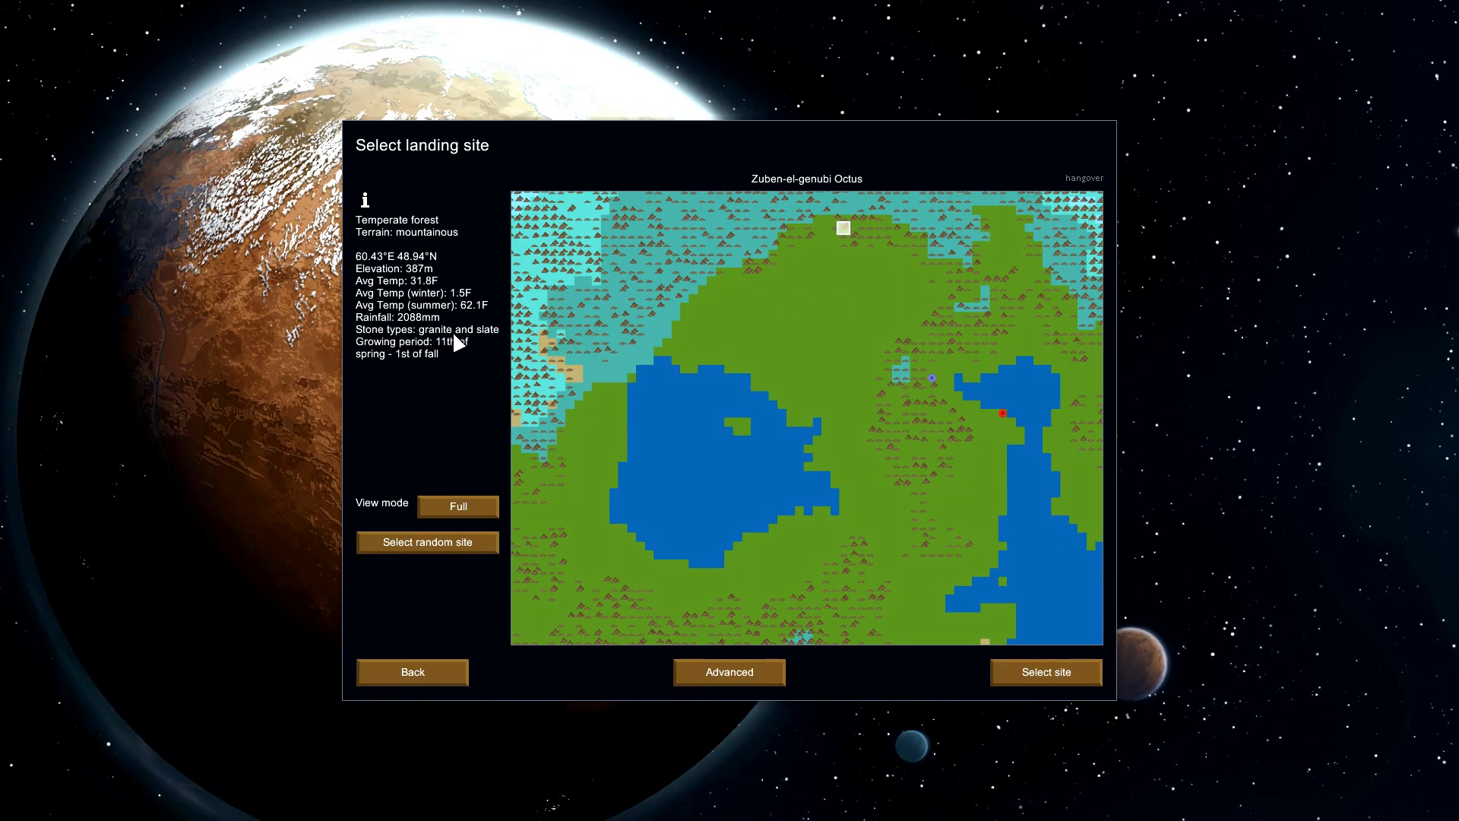
mouse_move(936, 386)
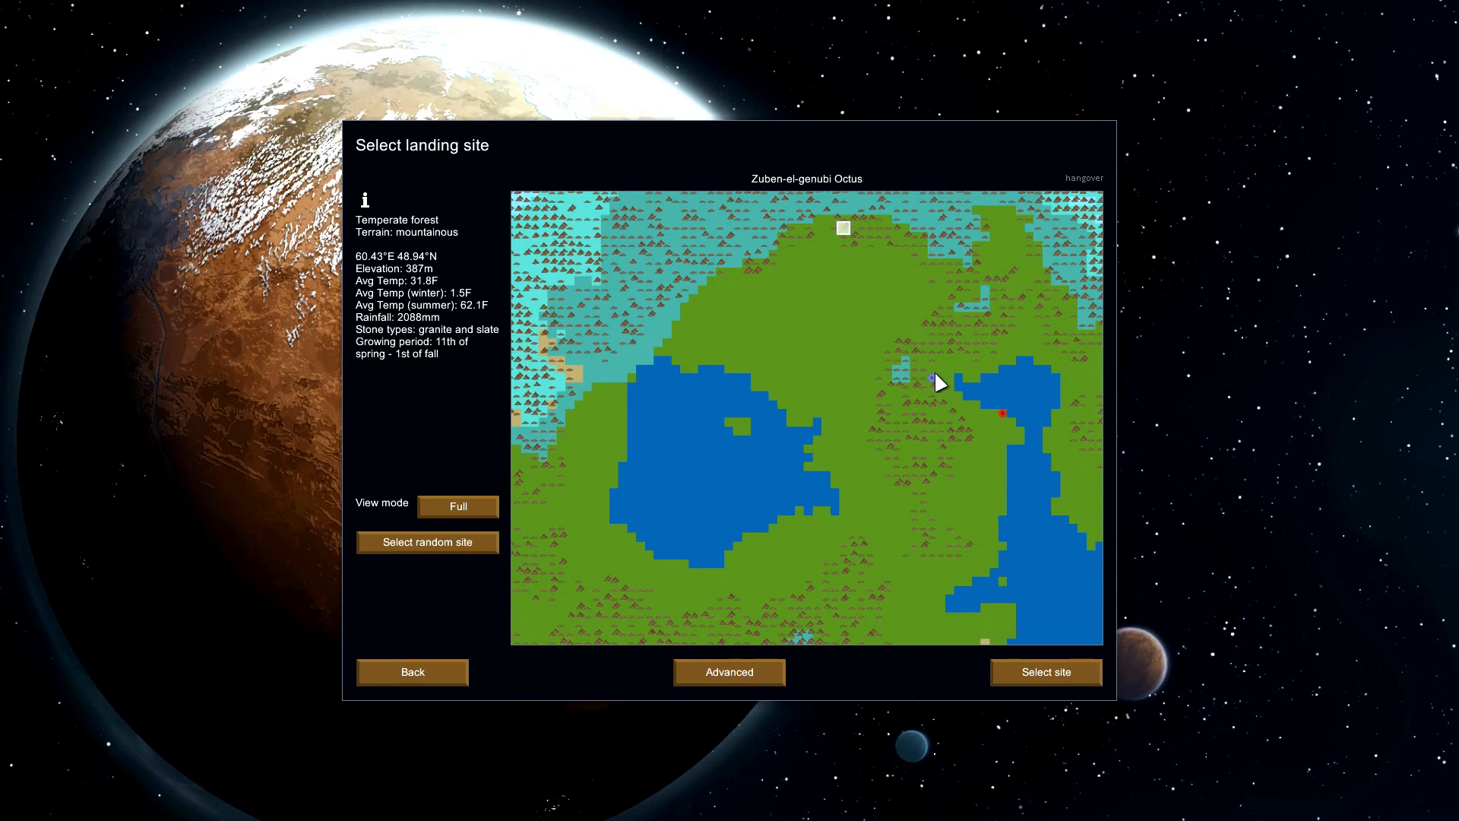
left_click(972, 276)
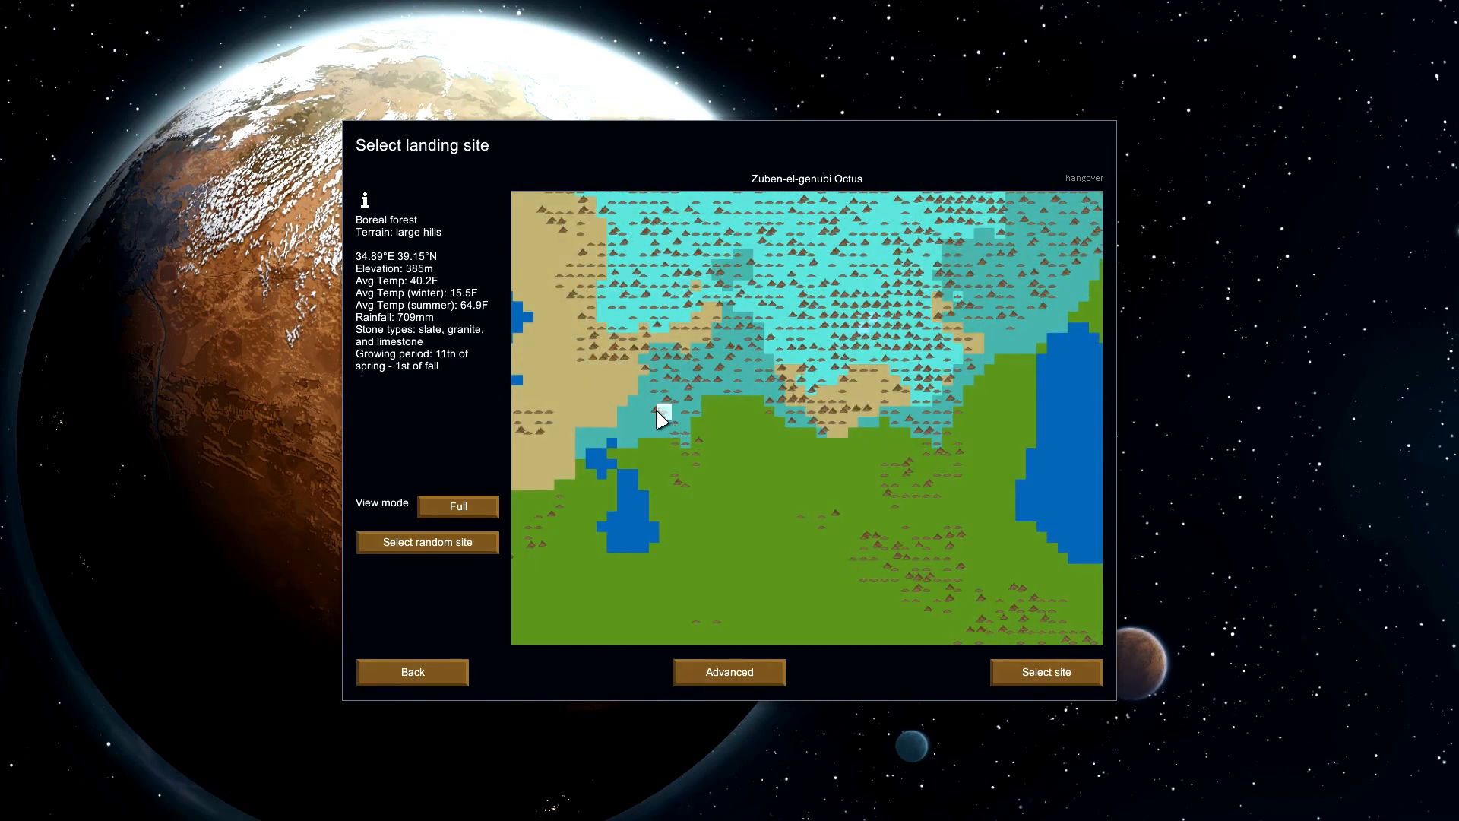
left_click(652, 414)
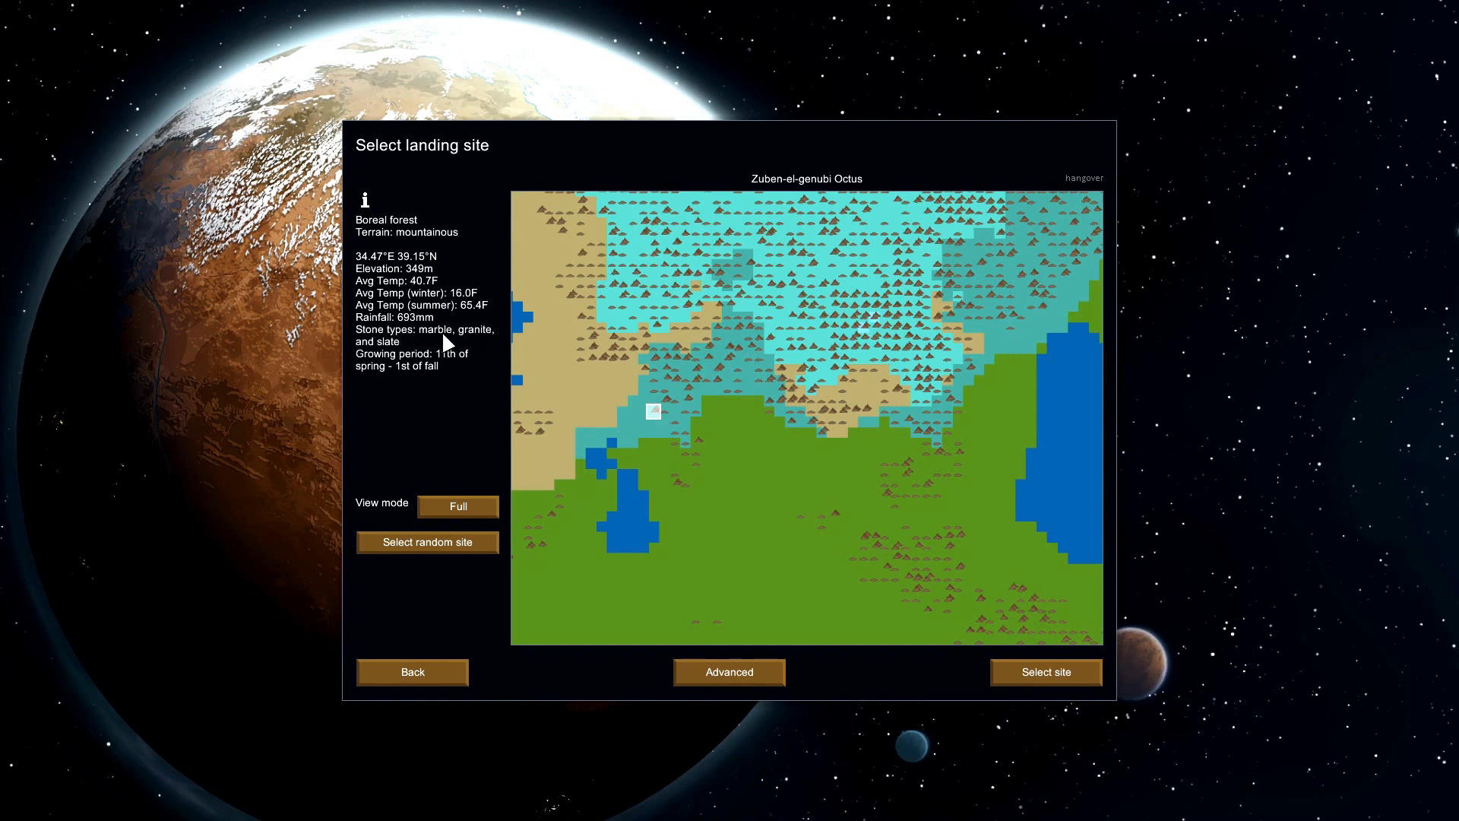
mouse_move(441, 353)
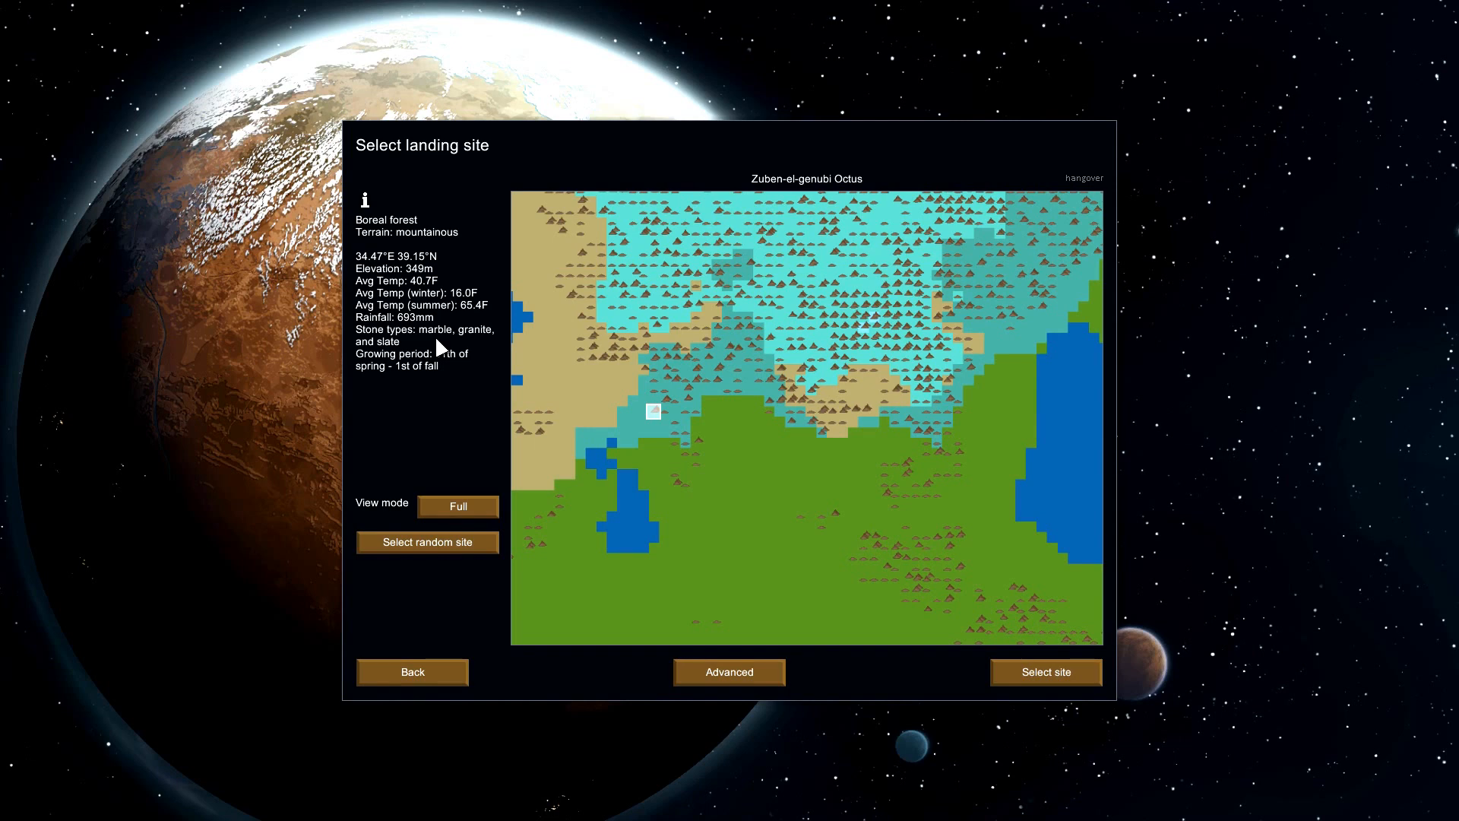
mouse_move(443, 357)
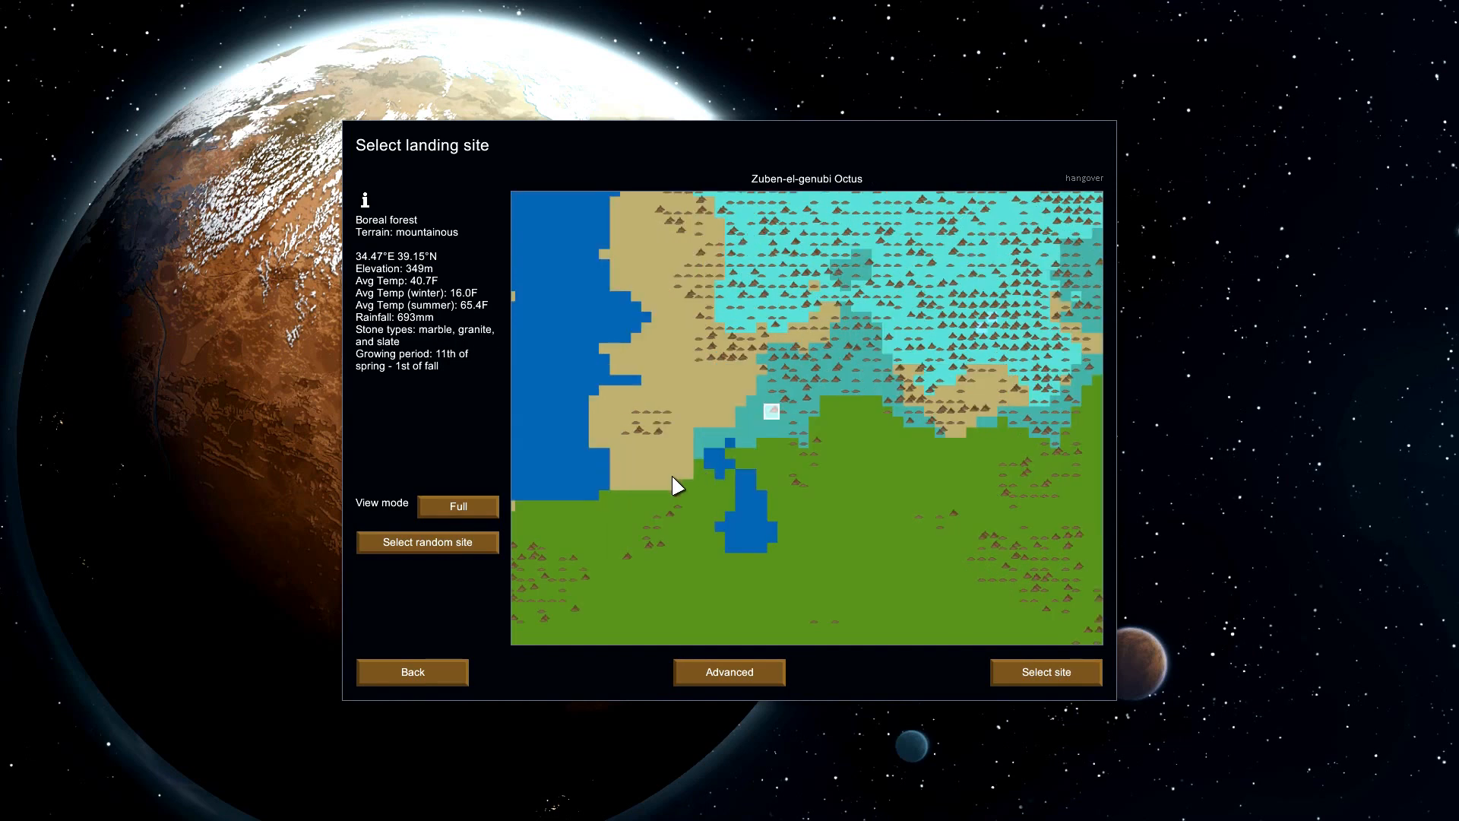
left_click(649, 419)
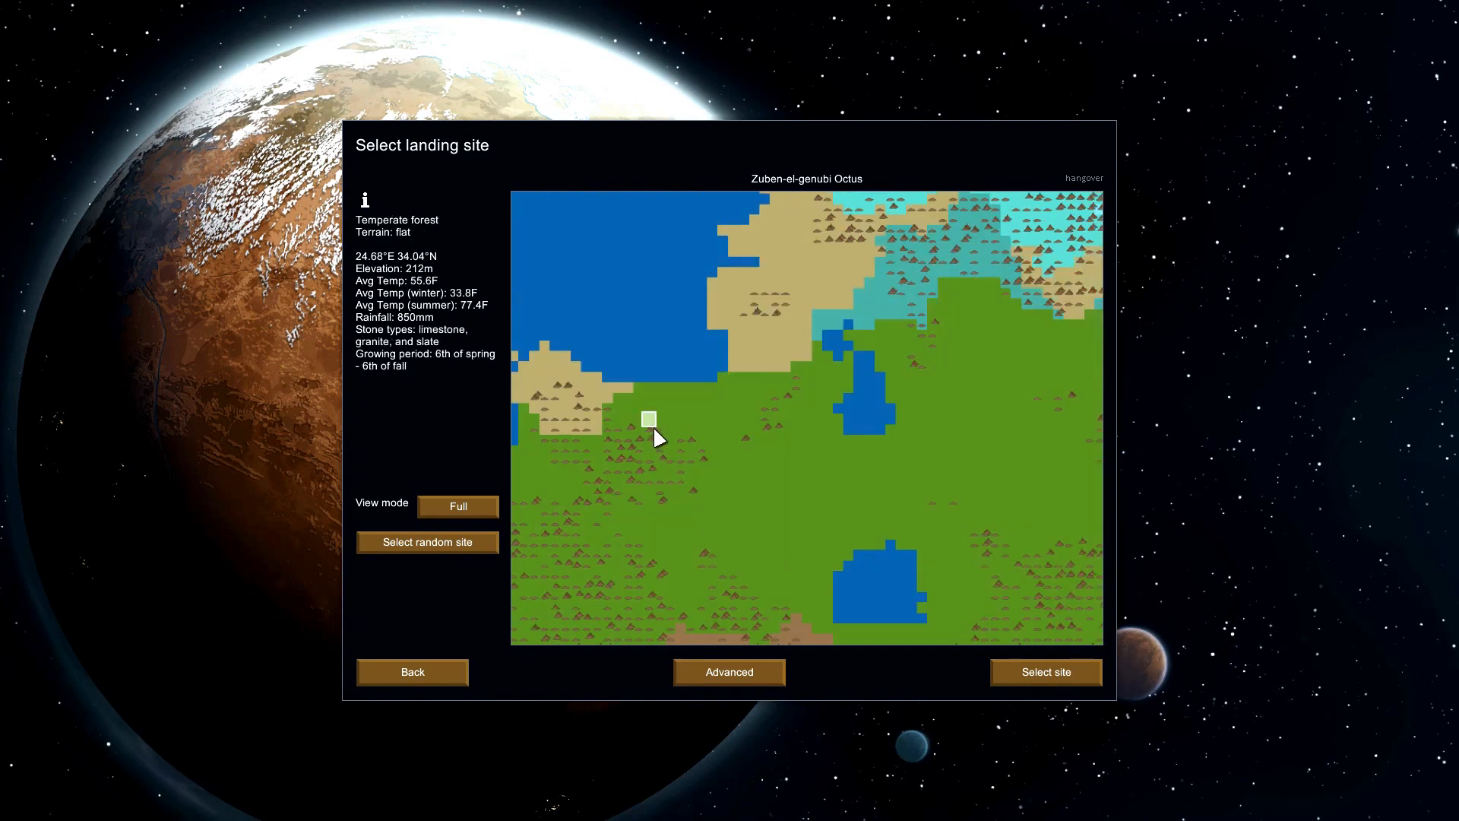
left_click(659, 447)
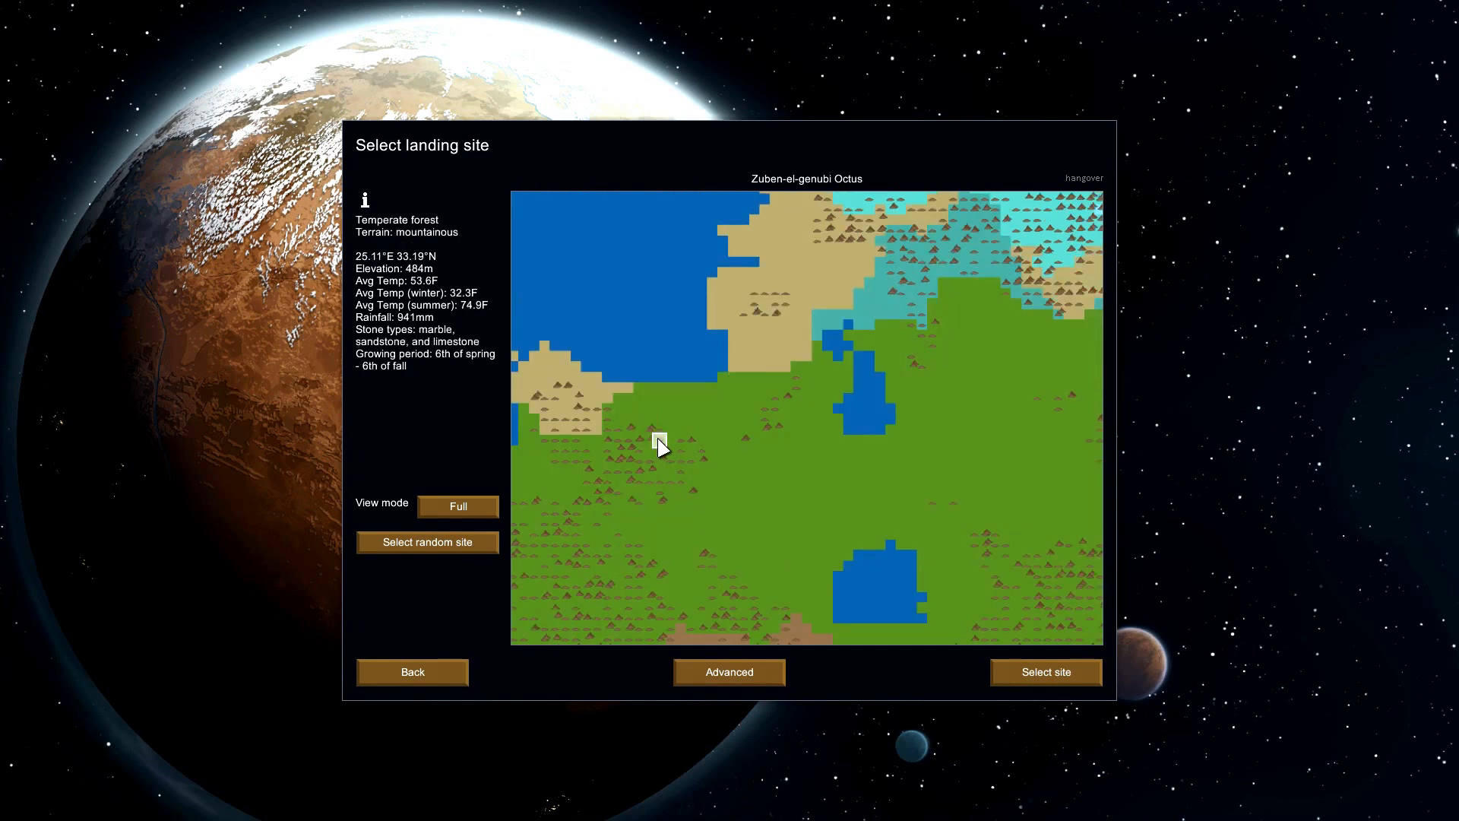
left_click(648, 428)
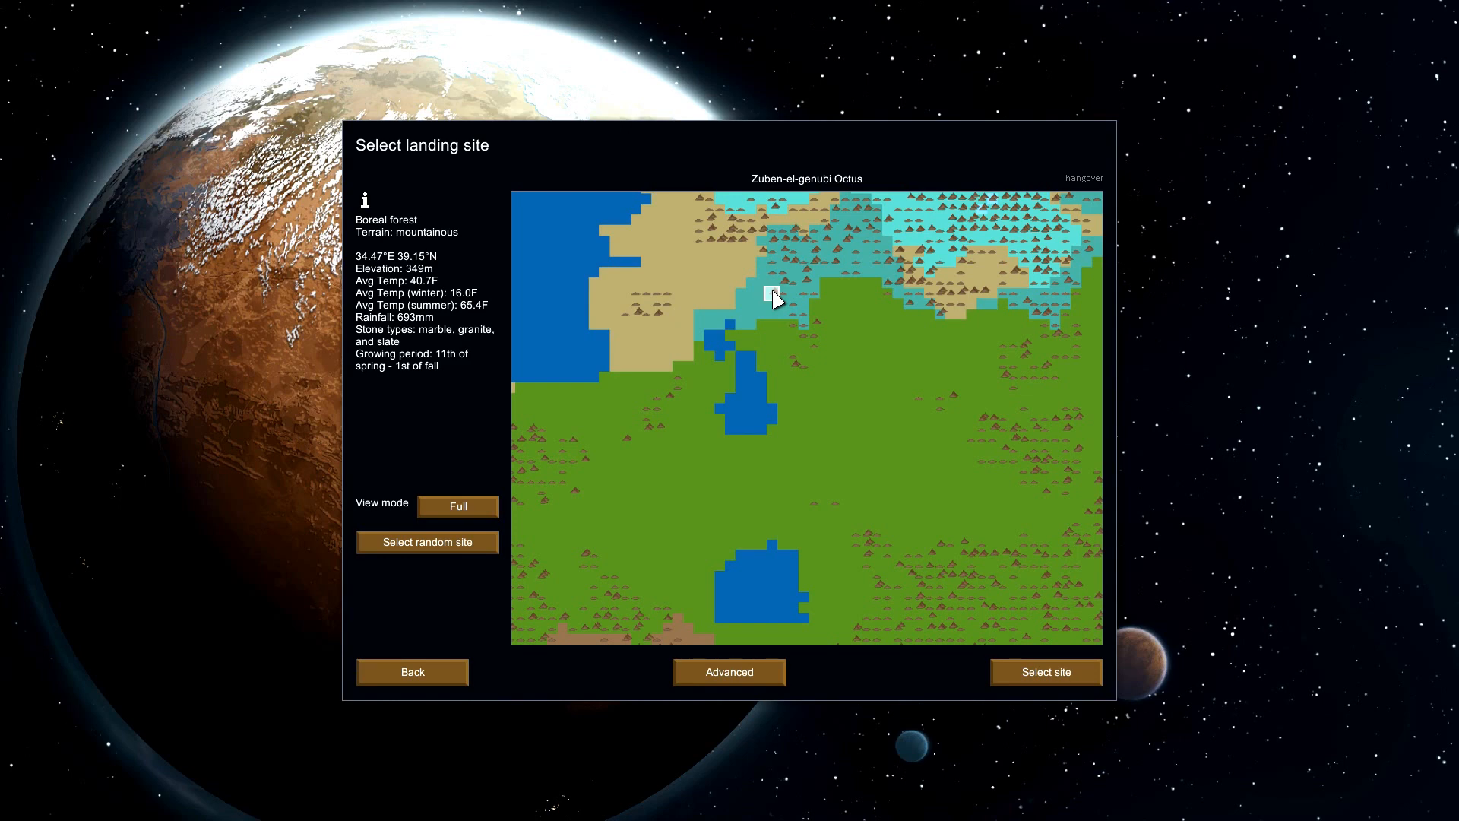
mouse_move(949, 377)
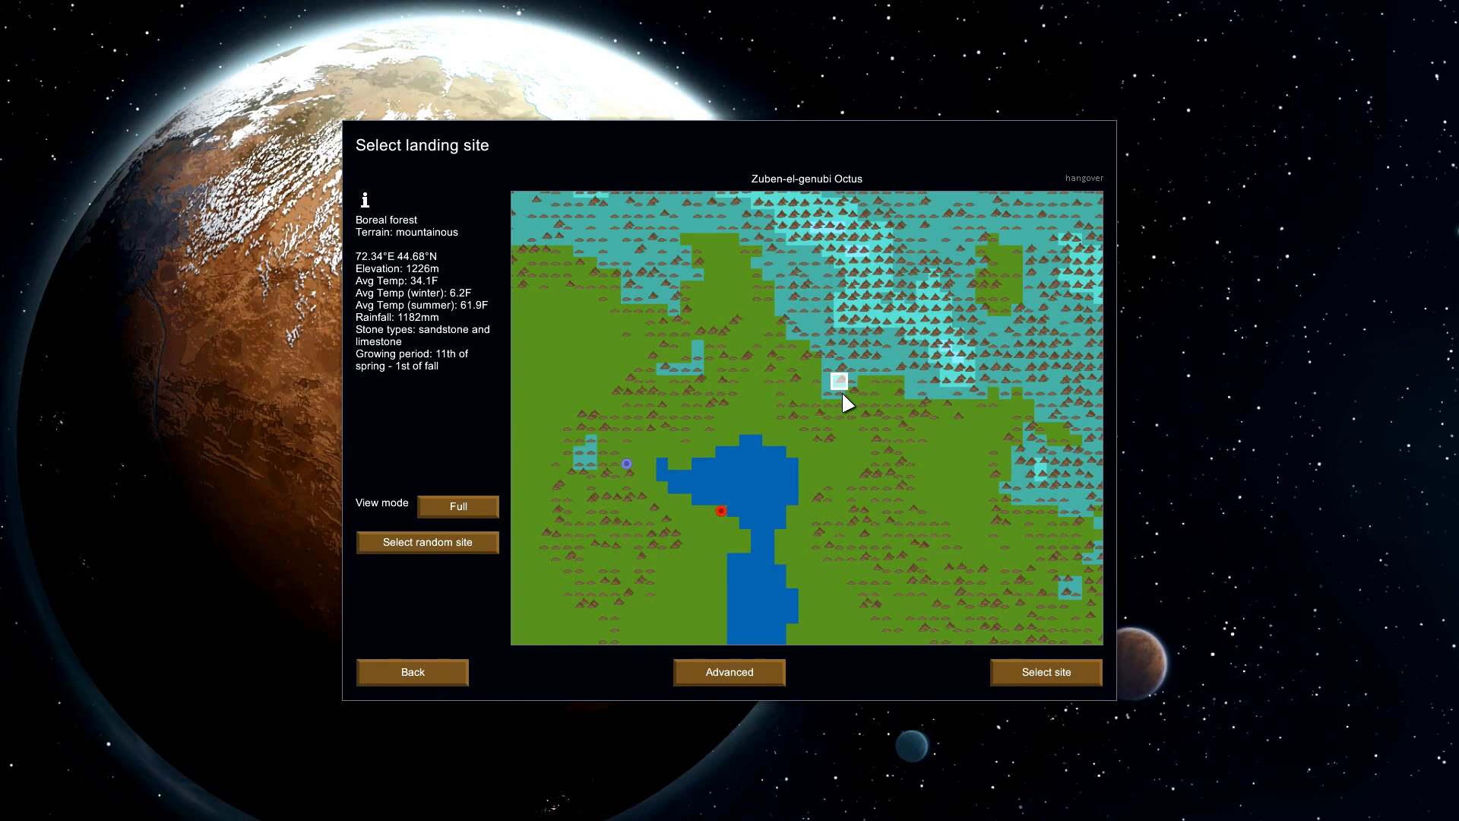
mouse_move(824, 358)
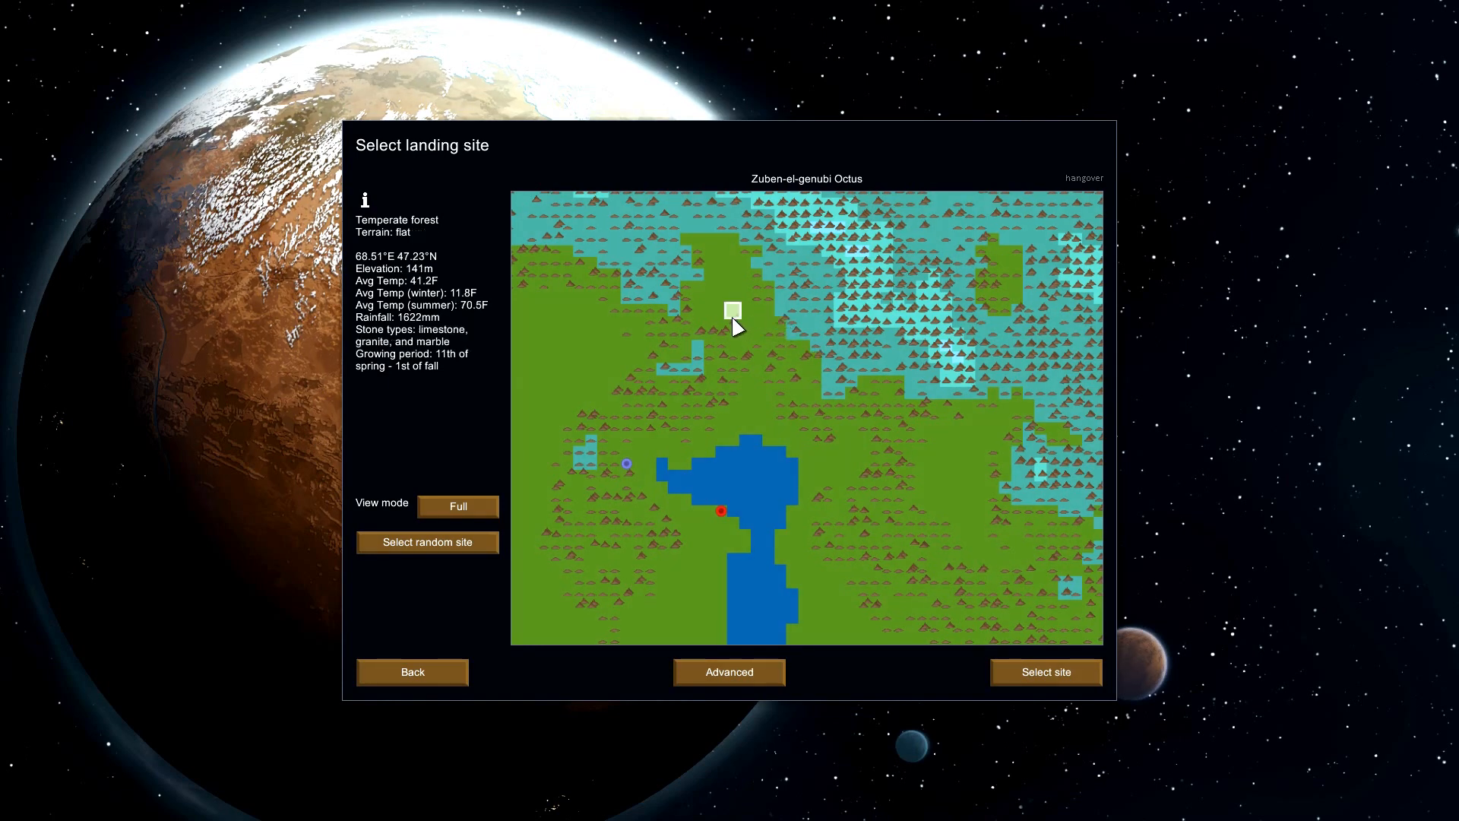
mouse_move(721, 336)
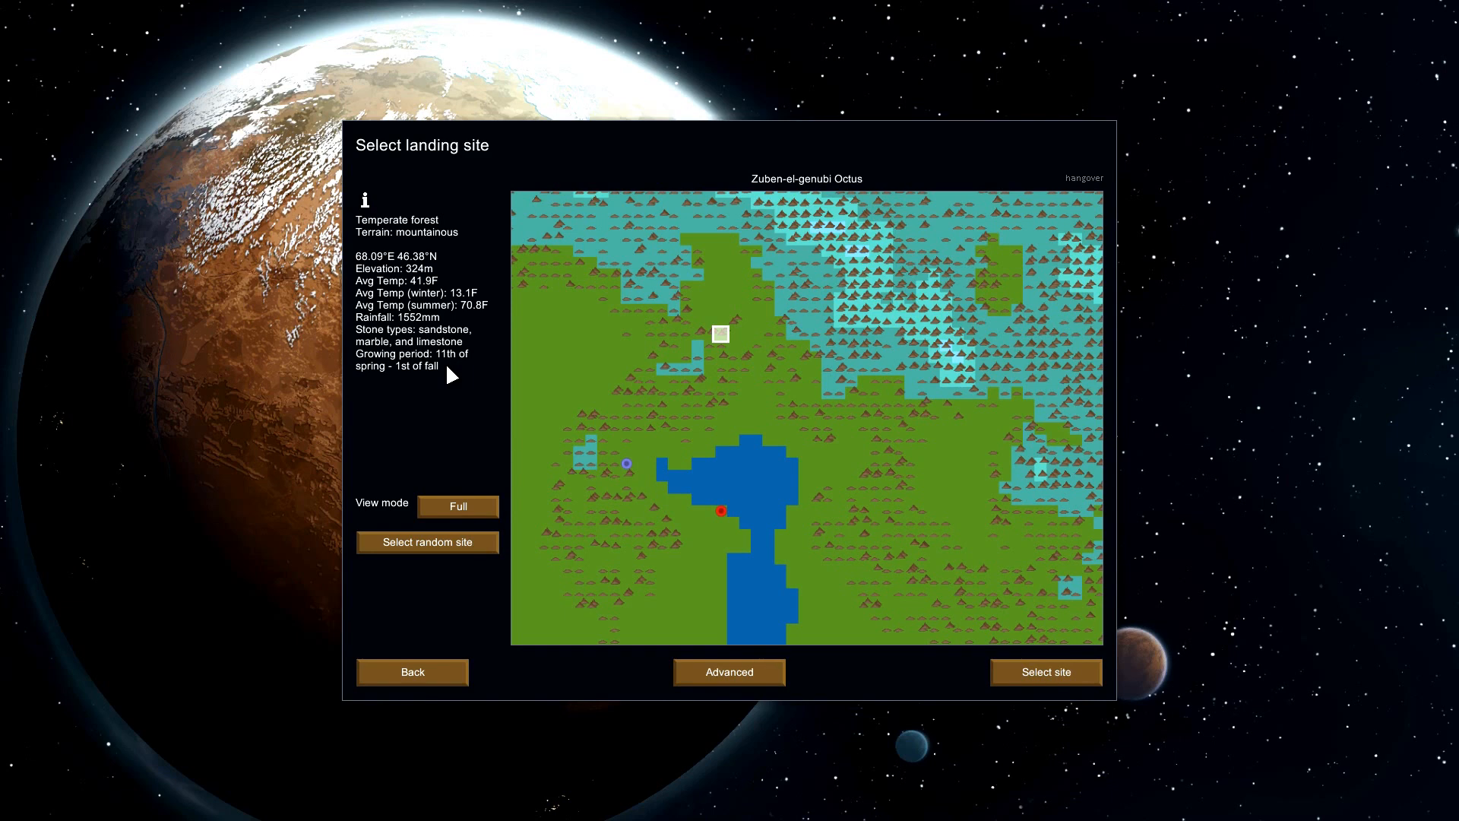
mouse_move(471, 312)
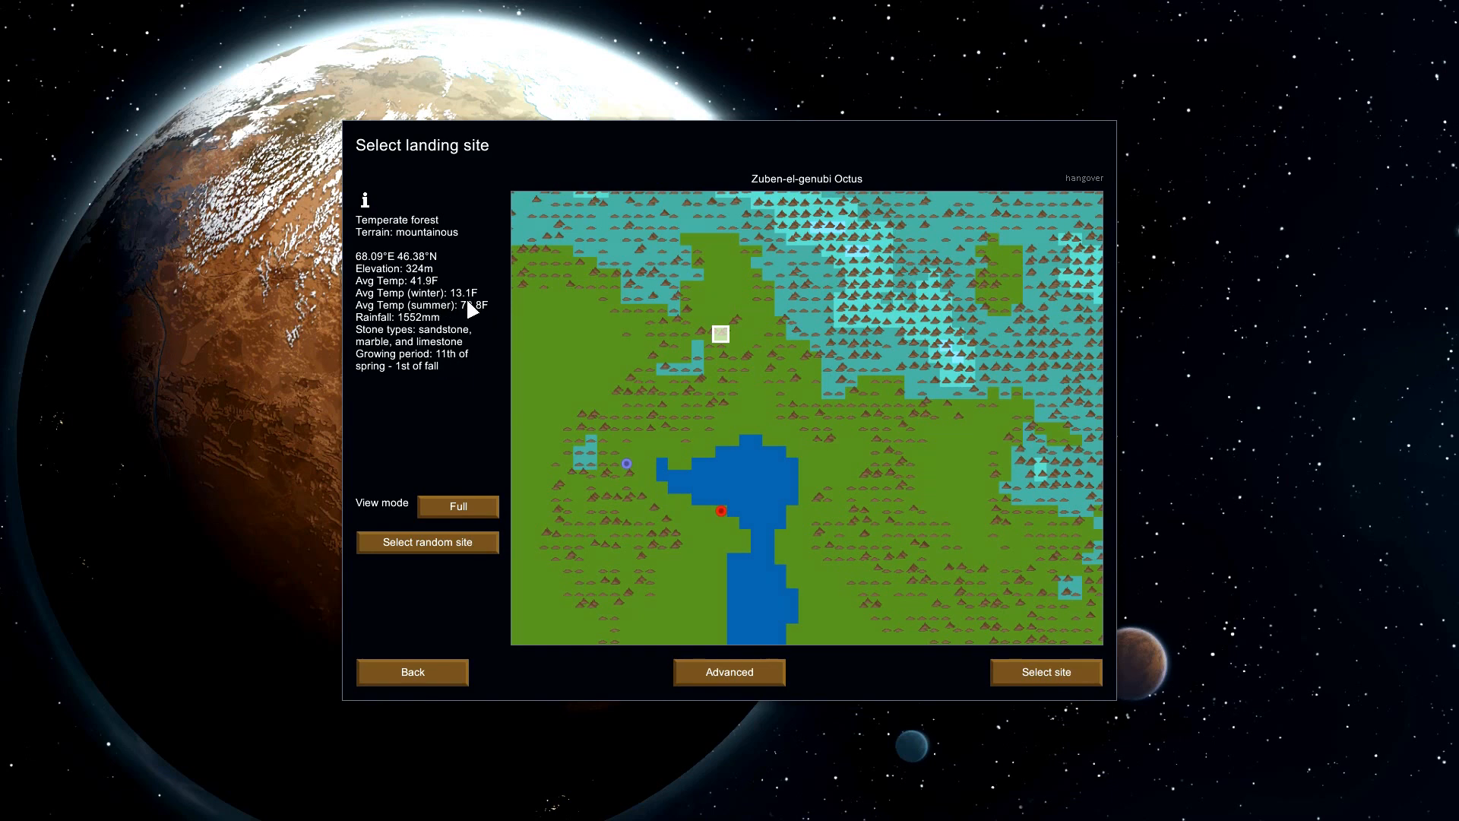
- Pick the temperate forest landing tile with a 325x325 map size and confirm the site
left_click(686, 313)
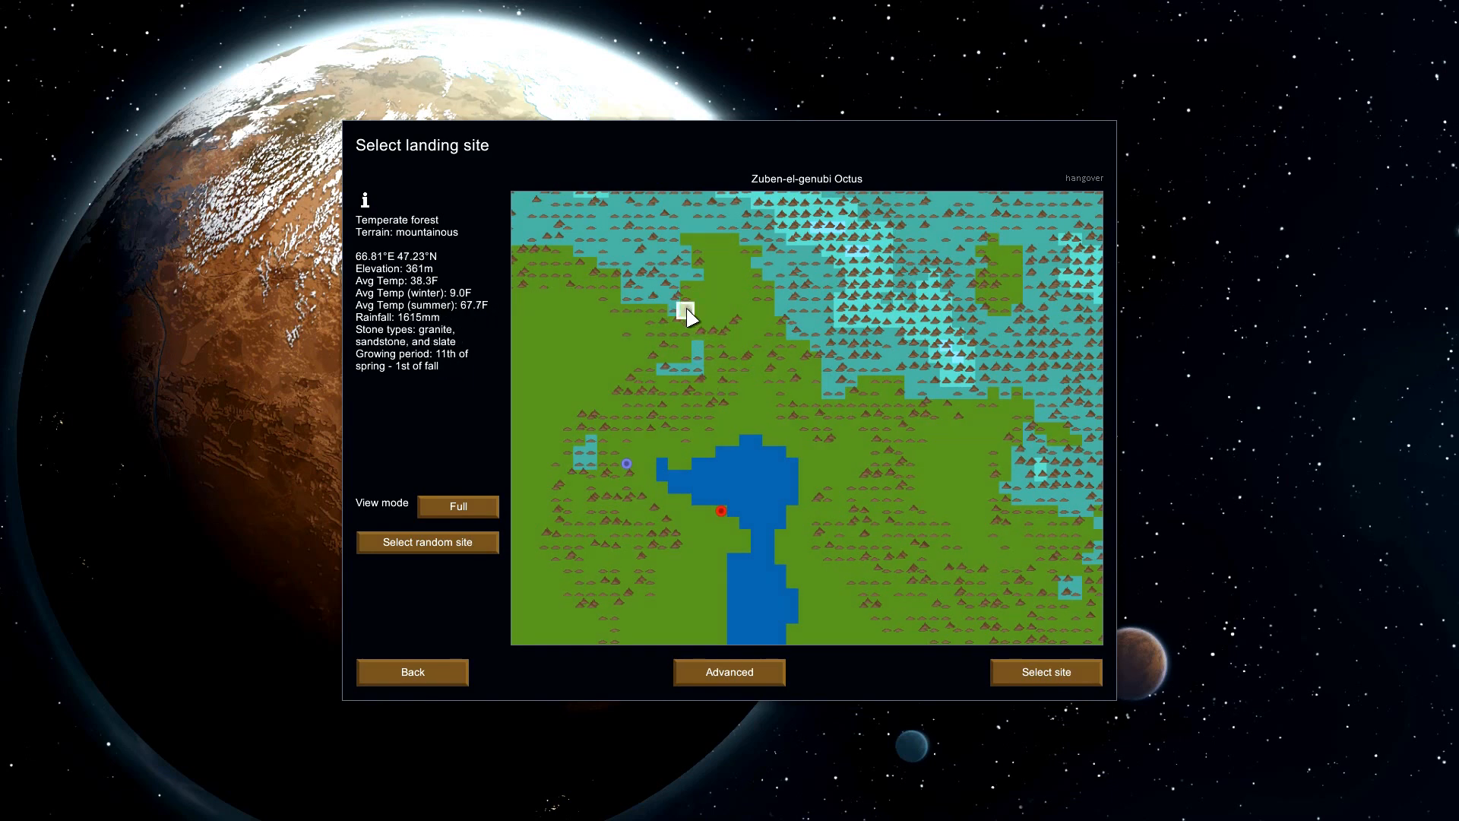
mouse_move(477, 318)
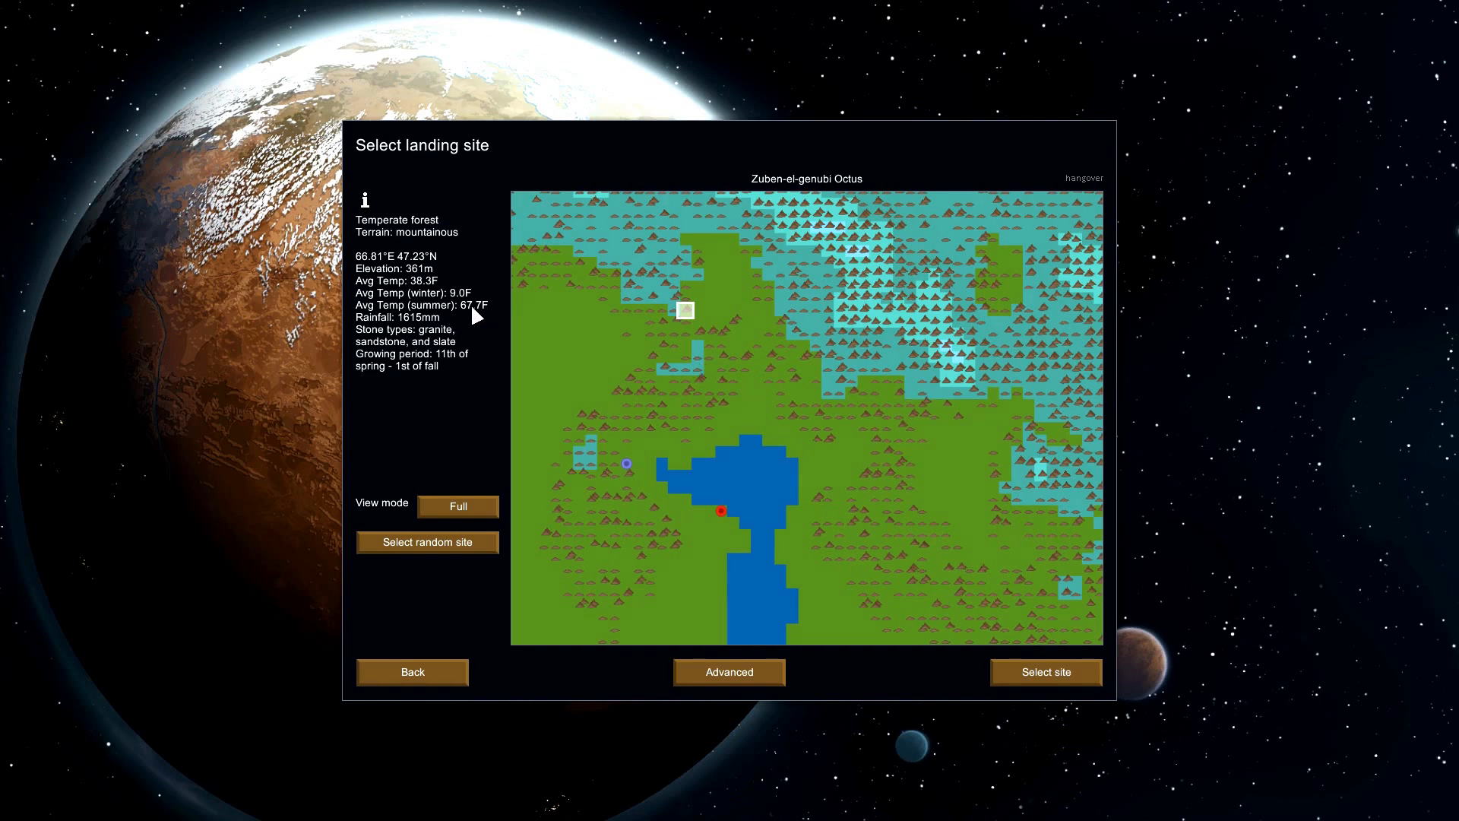
mouse_move(465, 374)
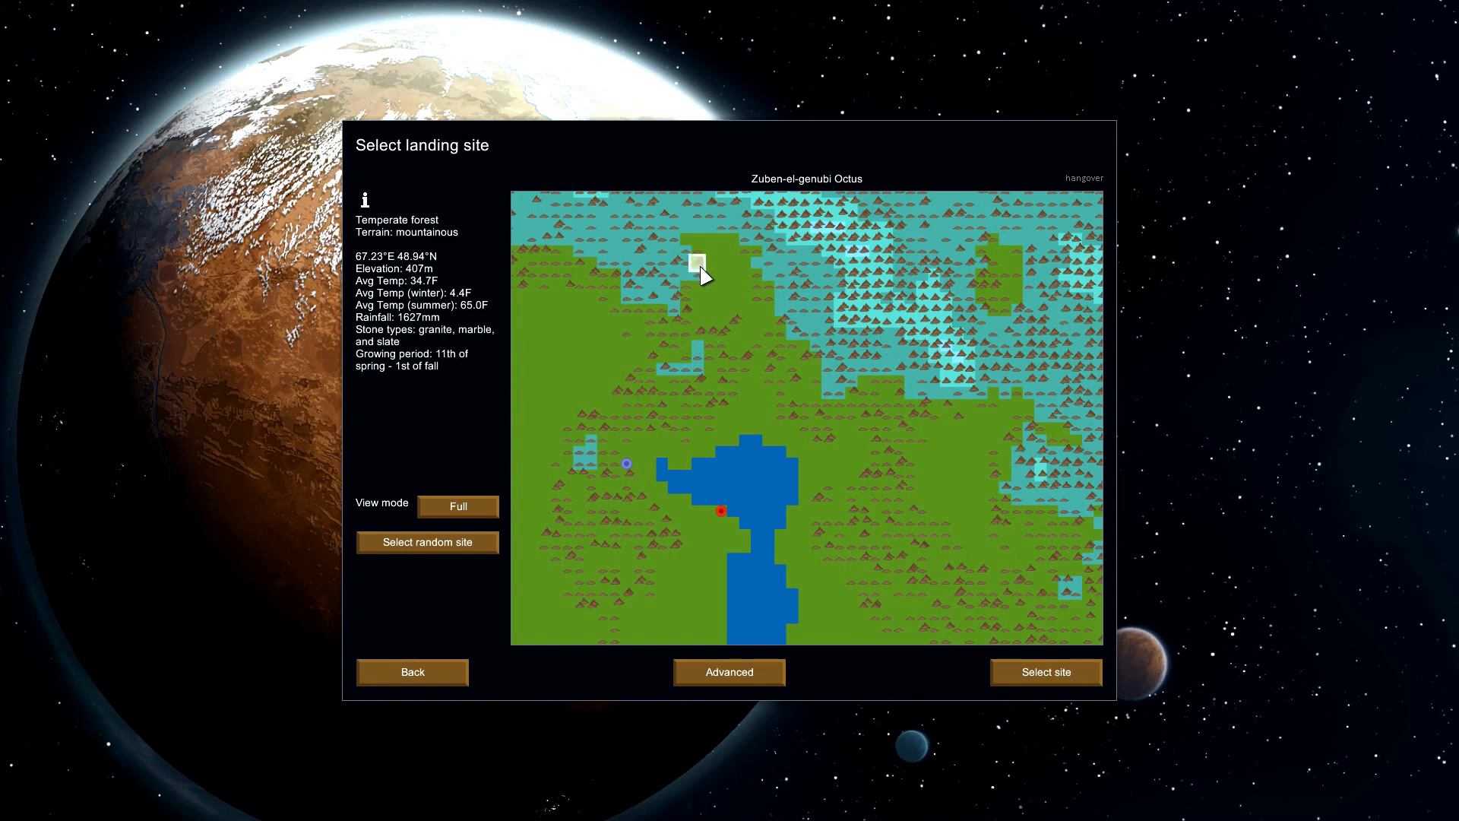
mouse_move(404, 377)
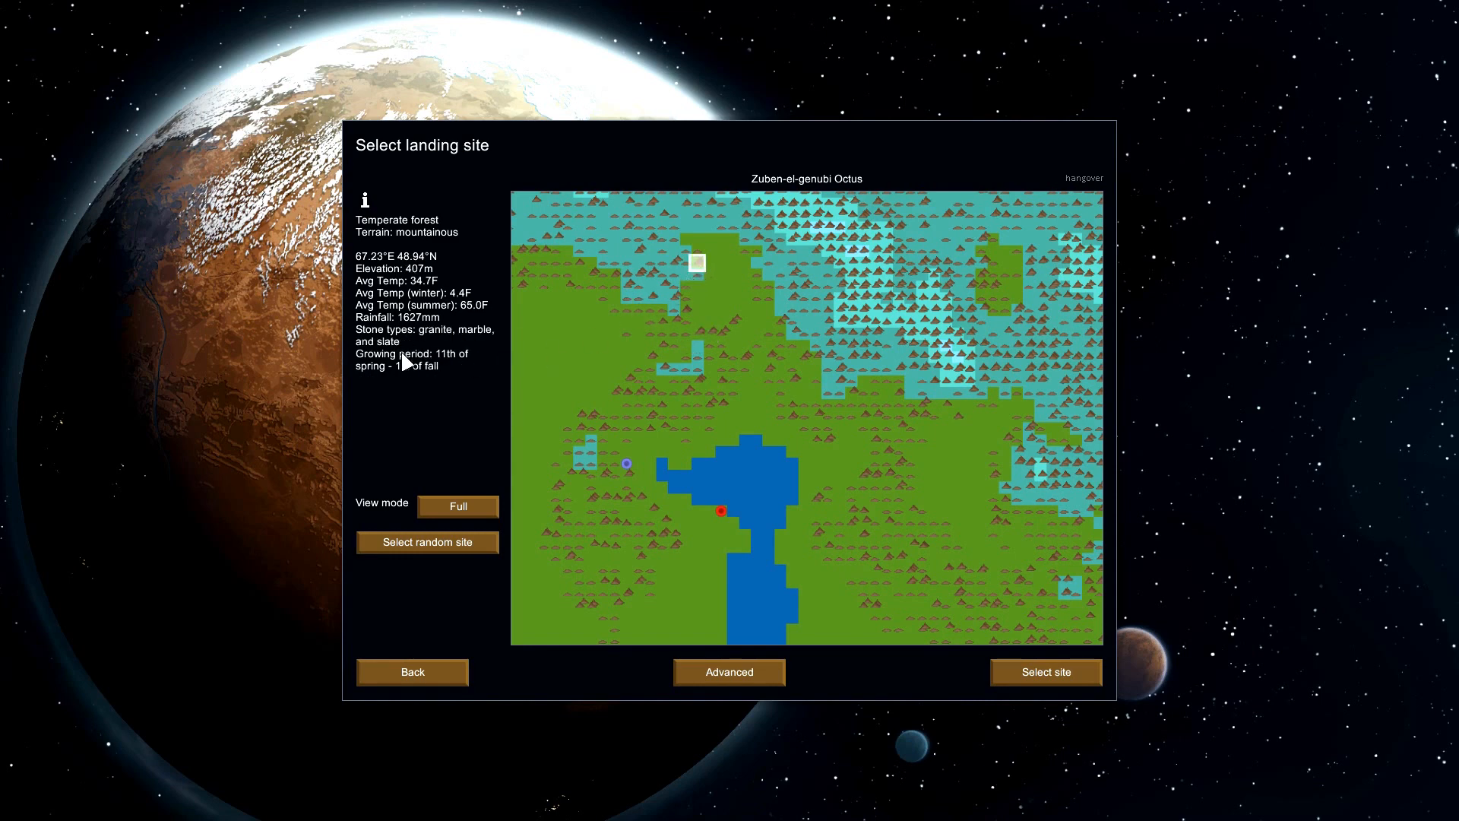
mouse_move(401, 383)
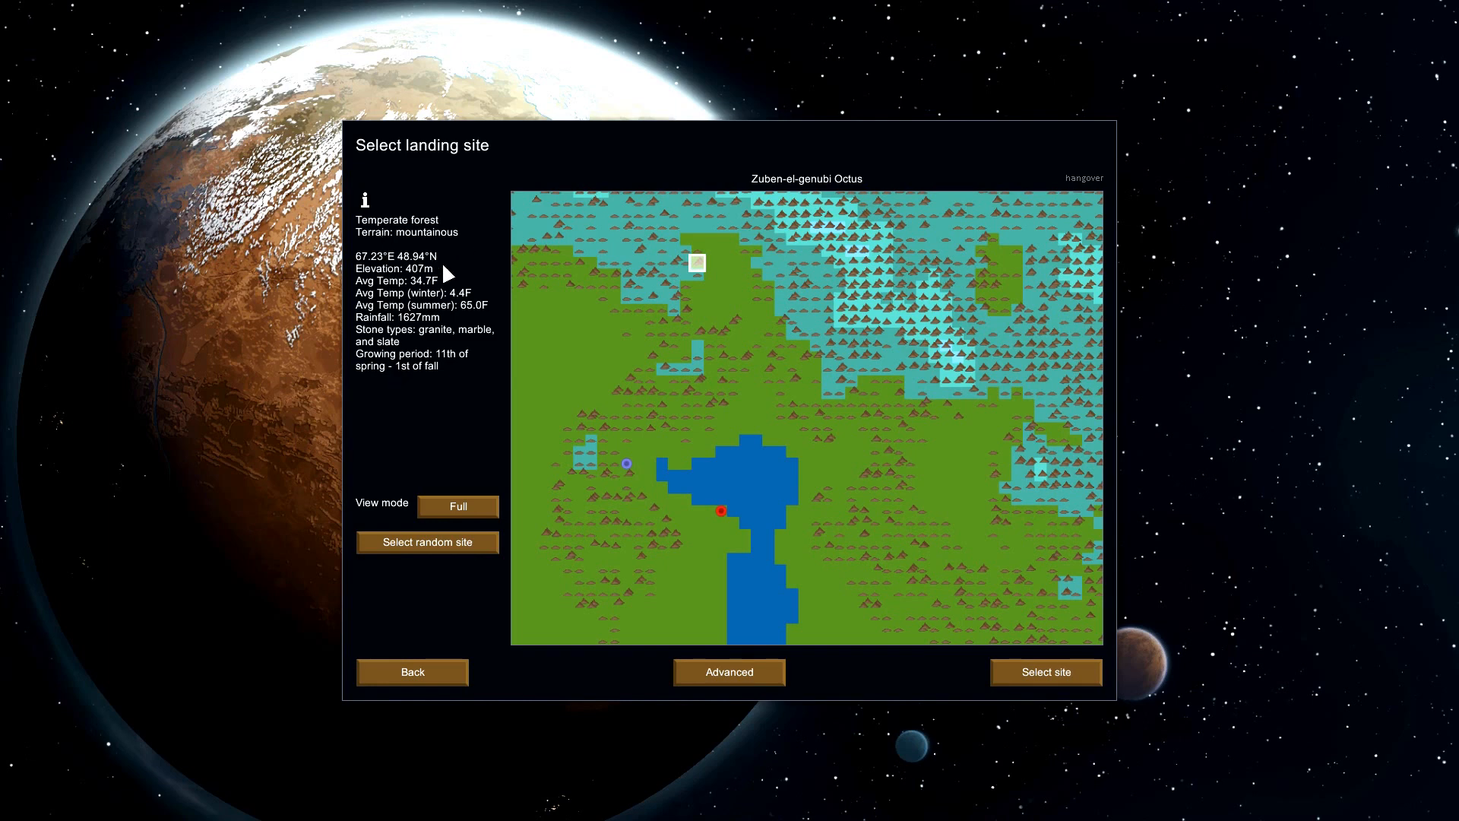
mouse_move(465, 307)
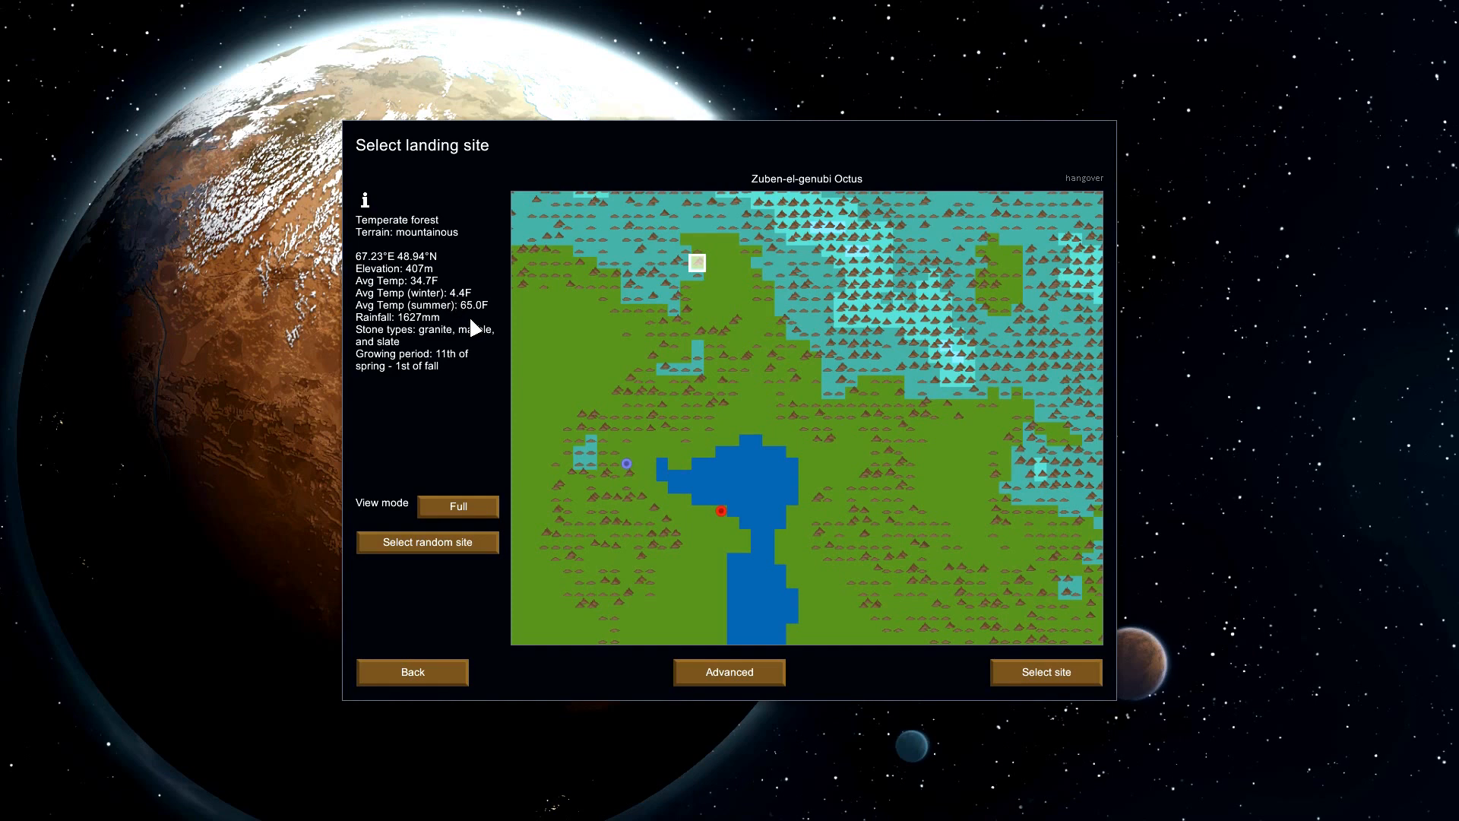
mouse_move(473, 321)
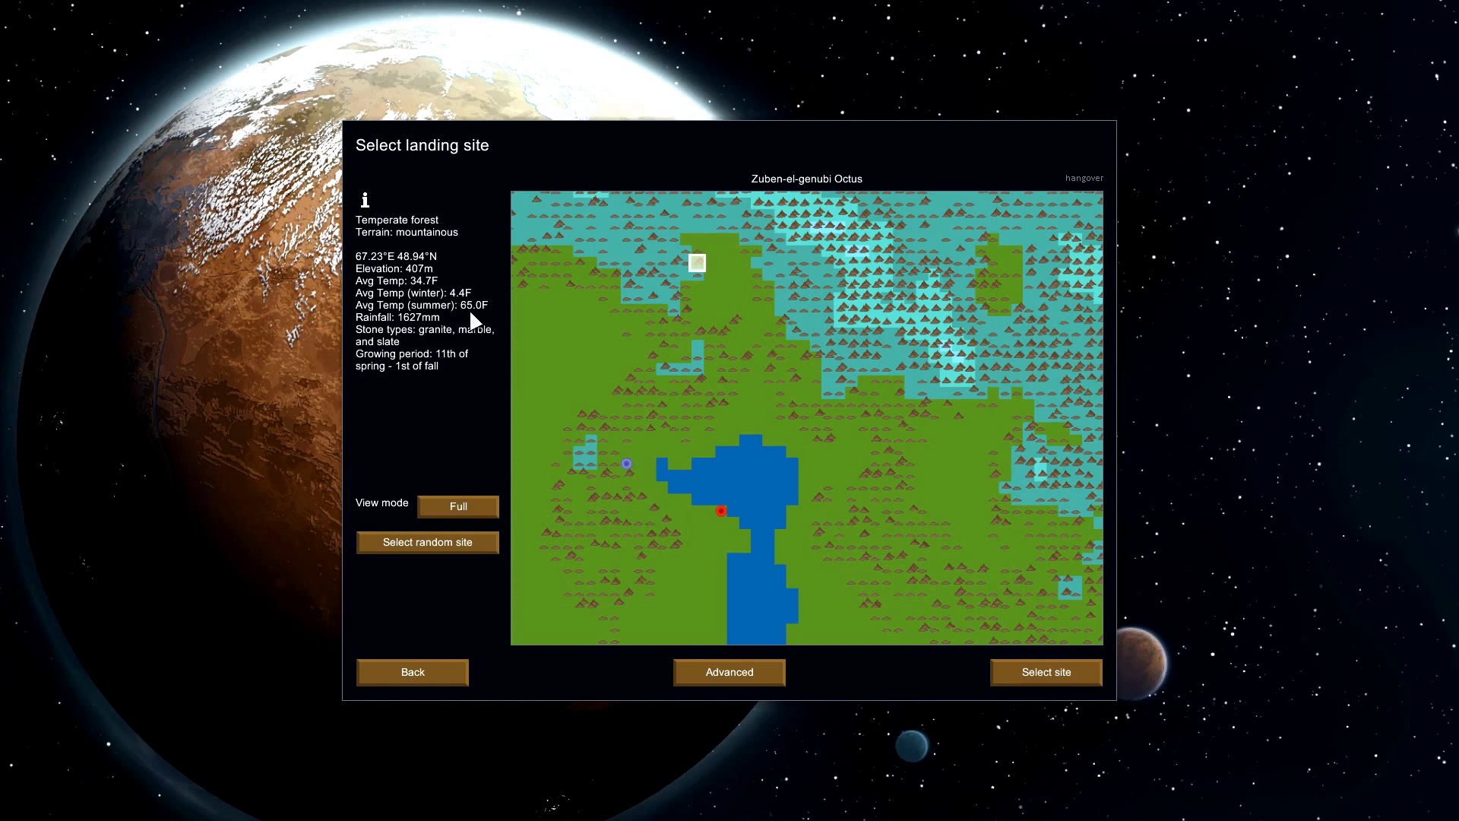
mouse_move(411, 335)
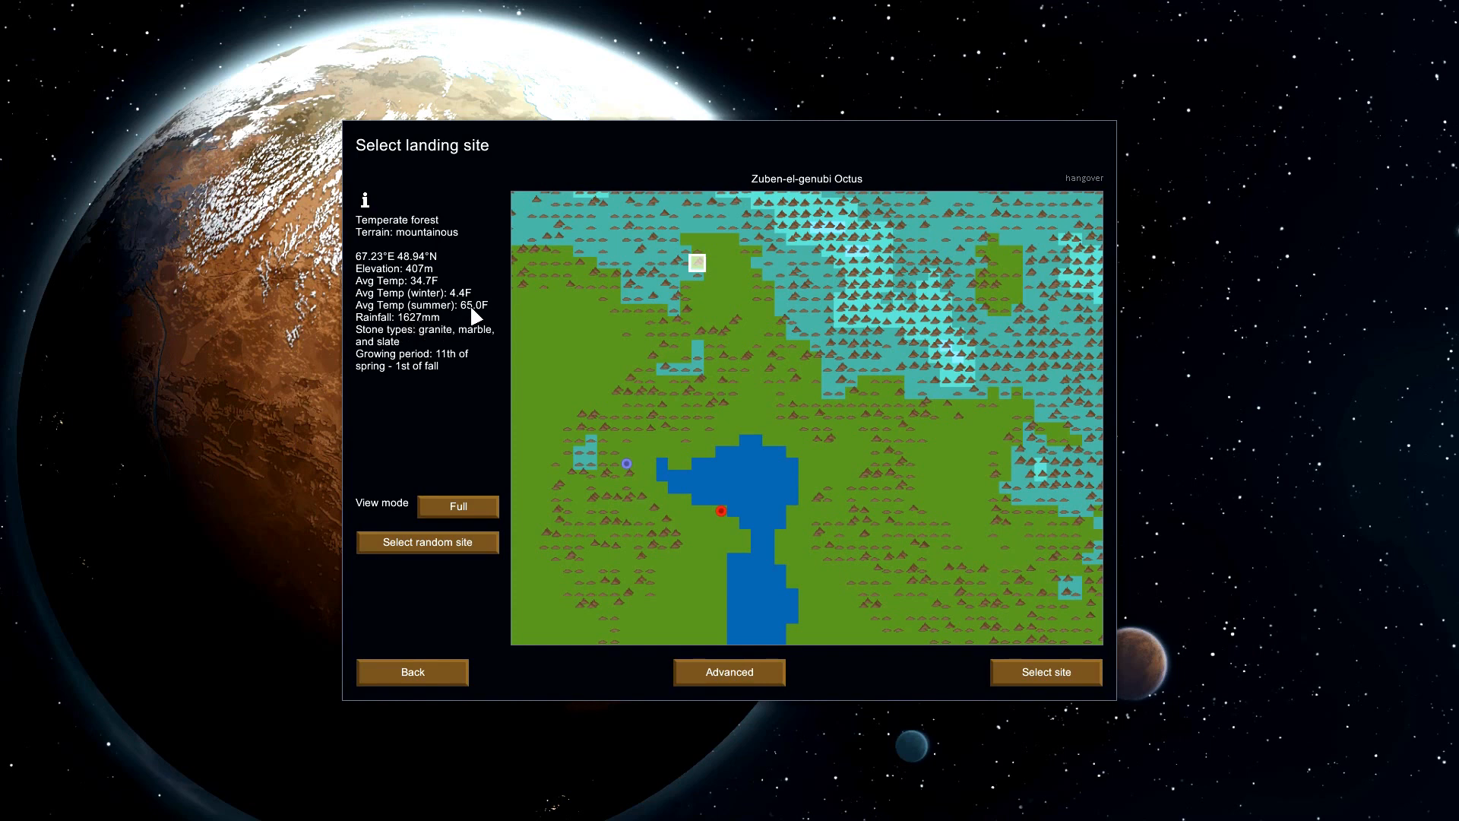
mouse_move(483, 344)
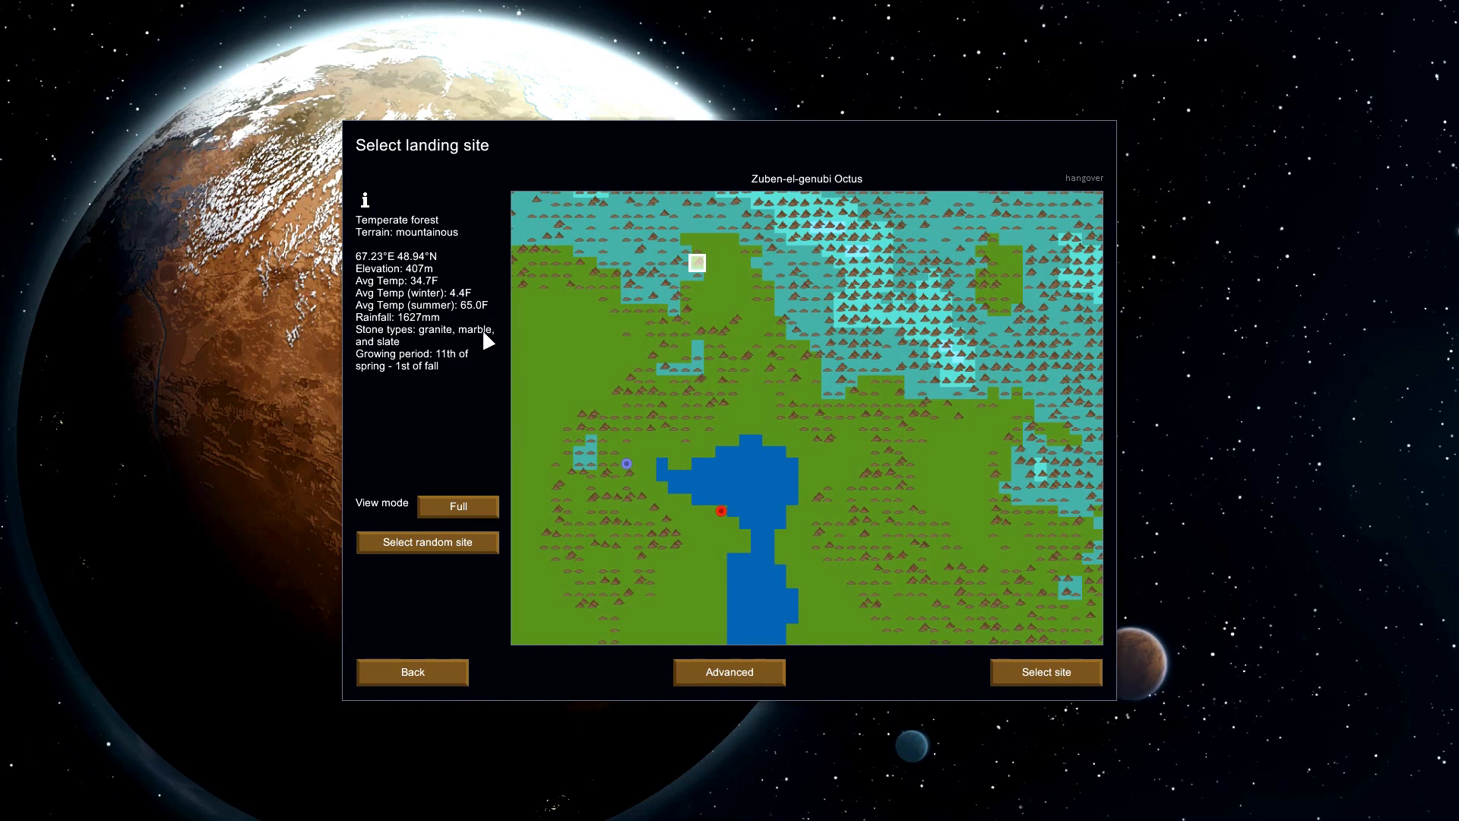
mouse_move(472, 371)
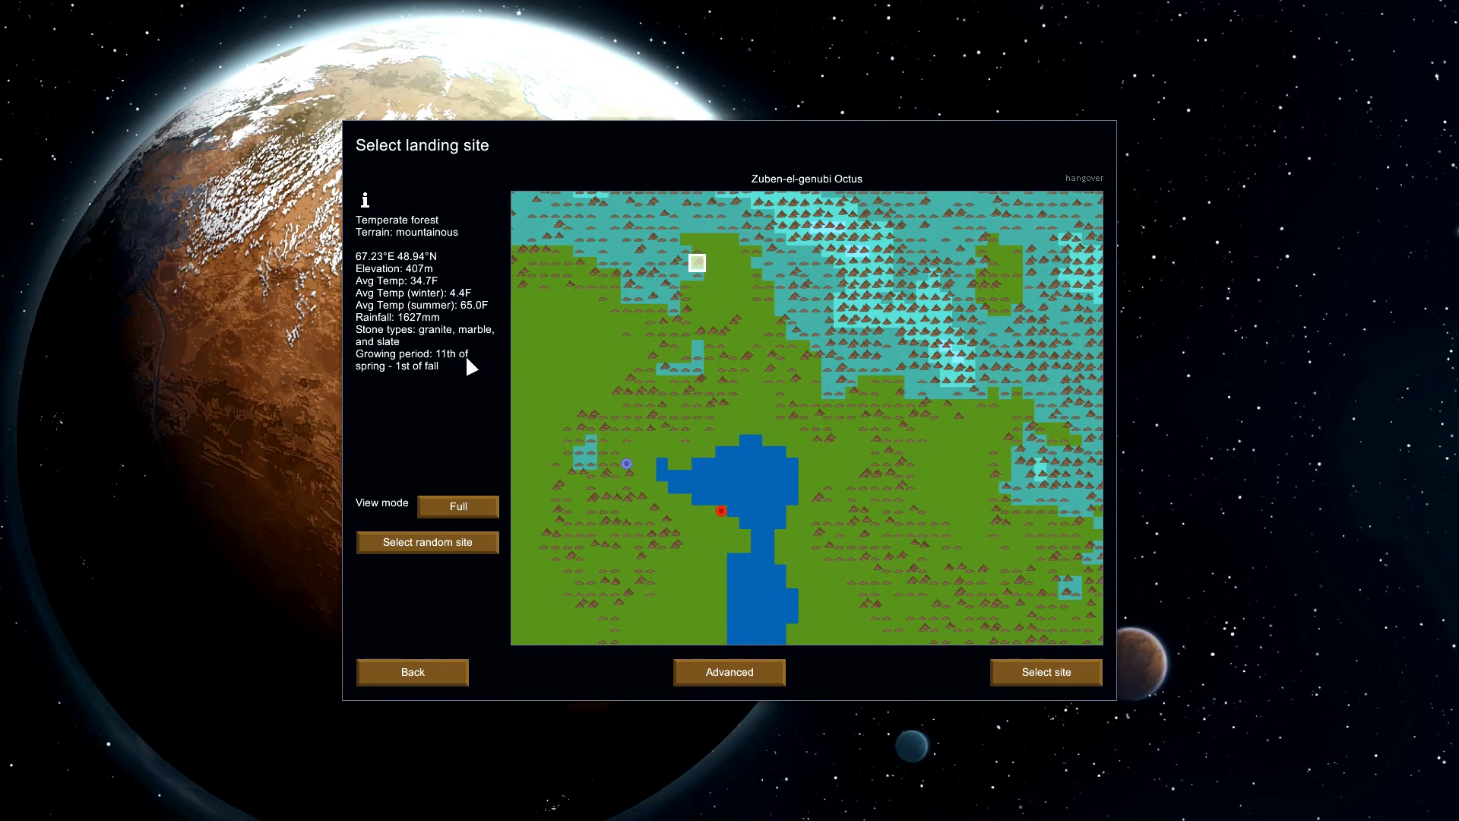
mouse_move(493, 350)
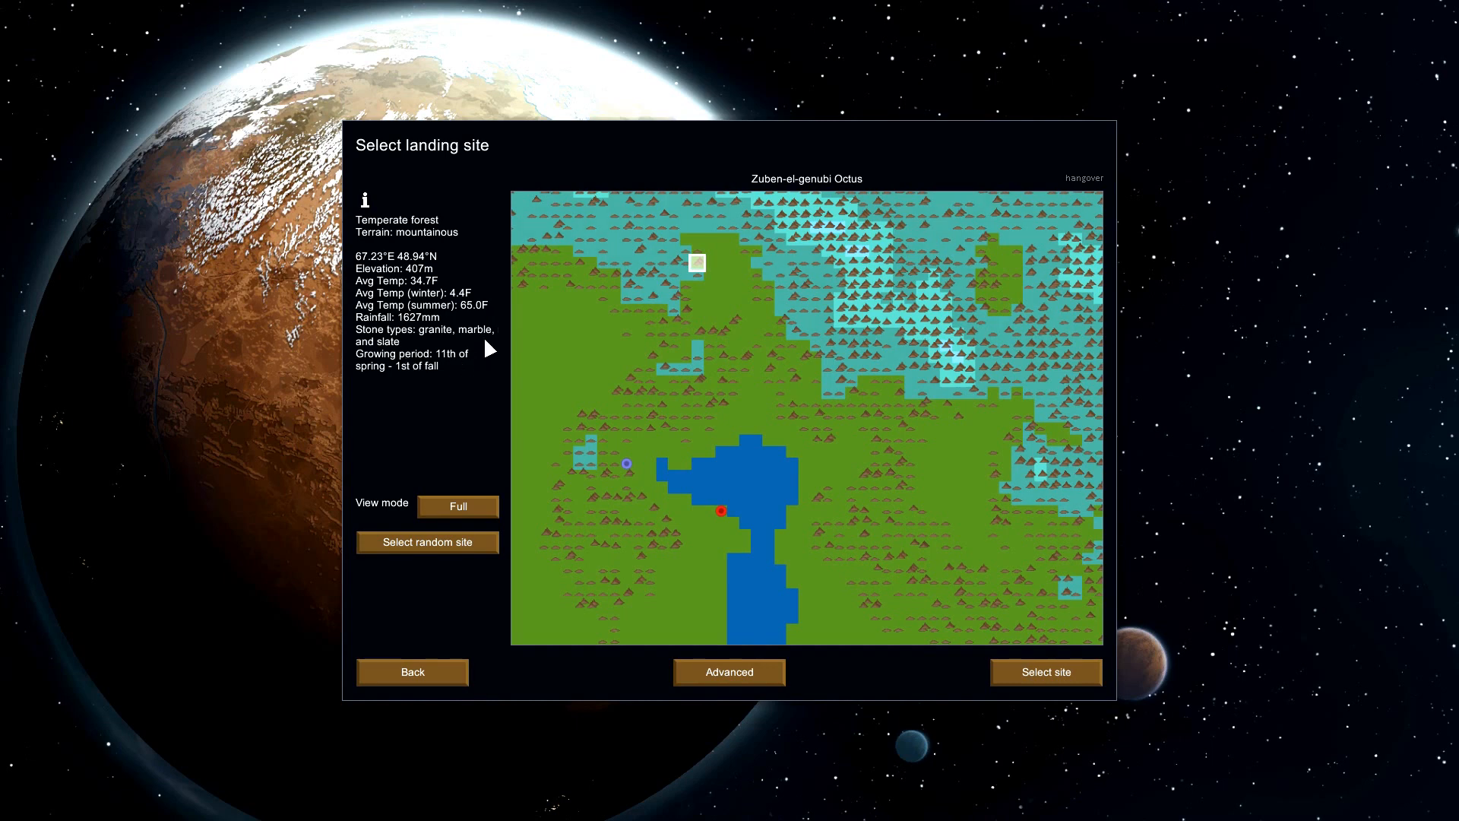
mouse_move(731, 529)
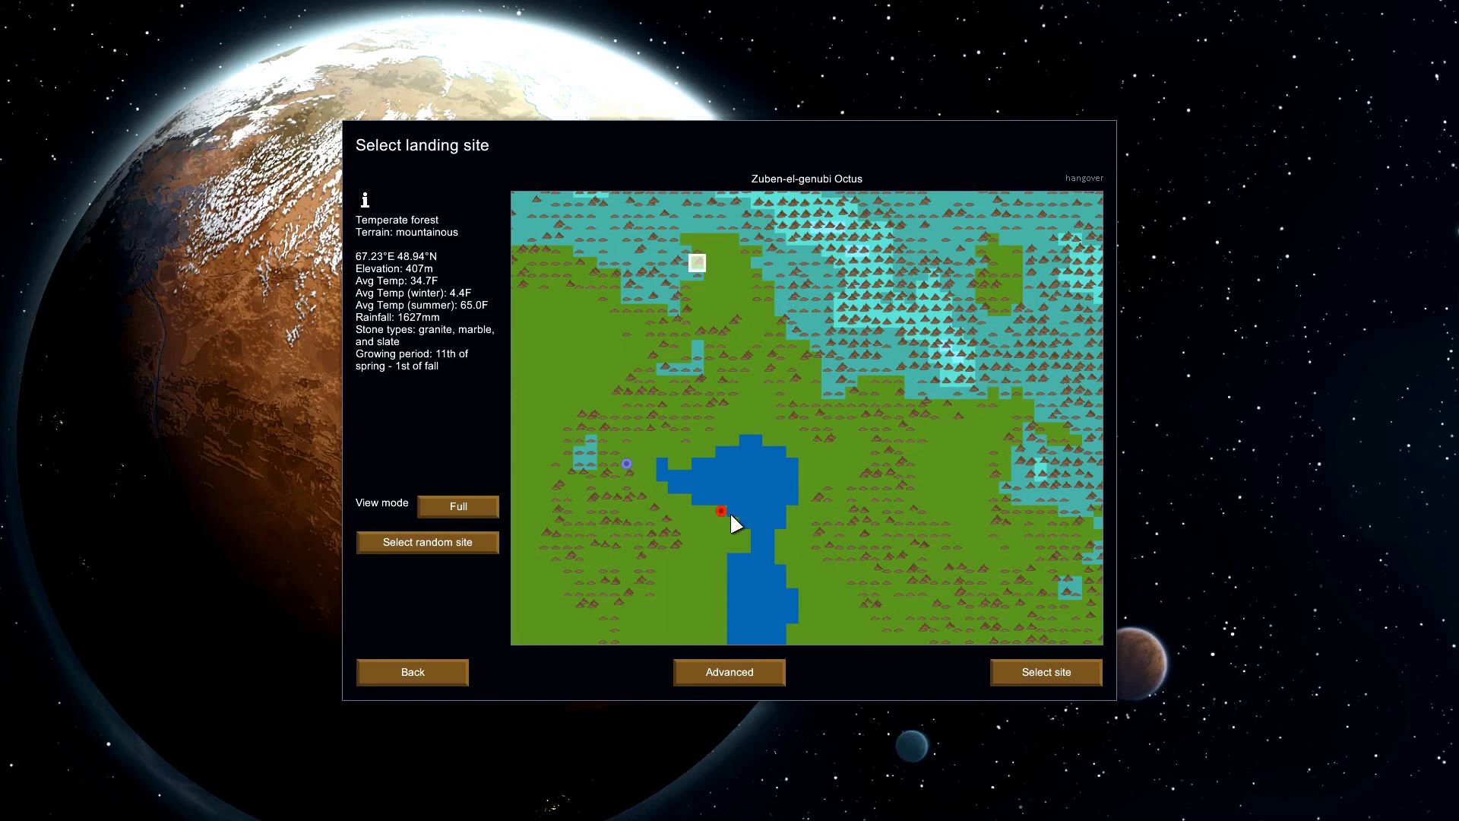
mouse_move(727, 532)
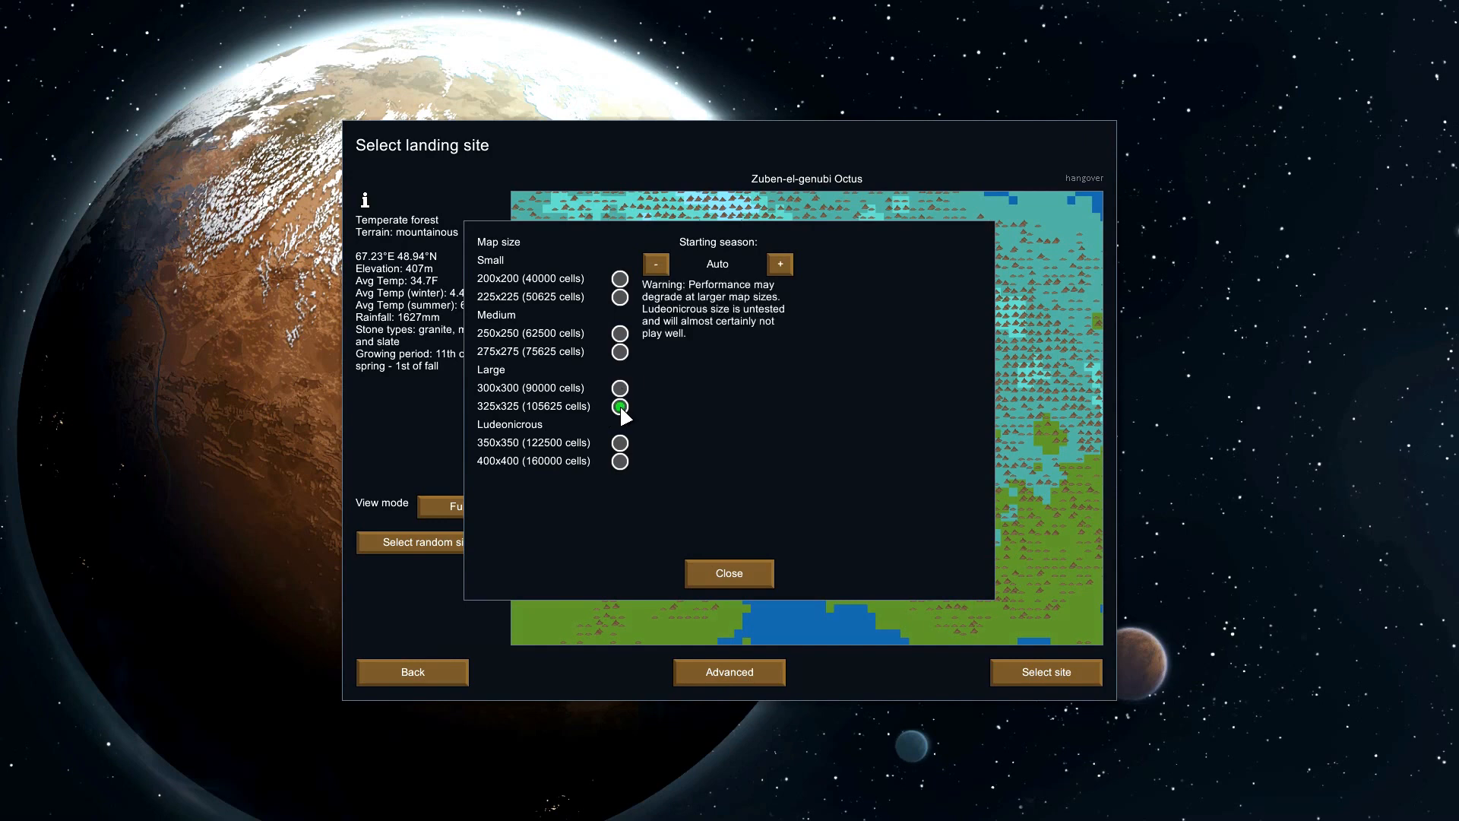
left_click(730, 573)
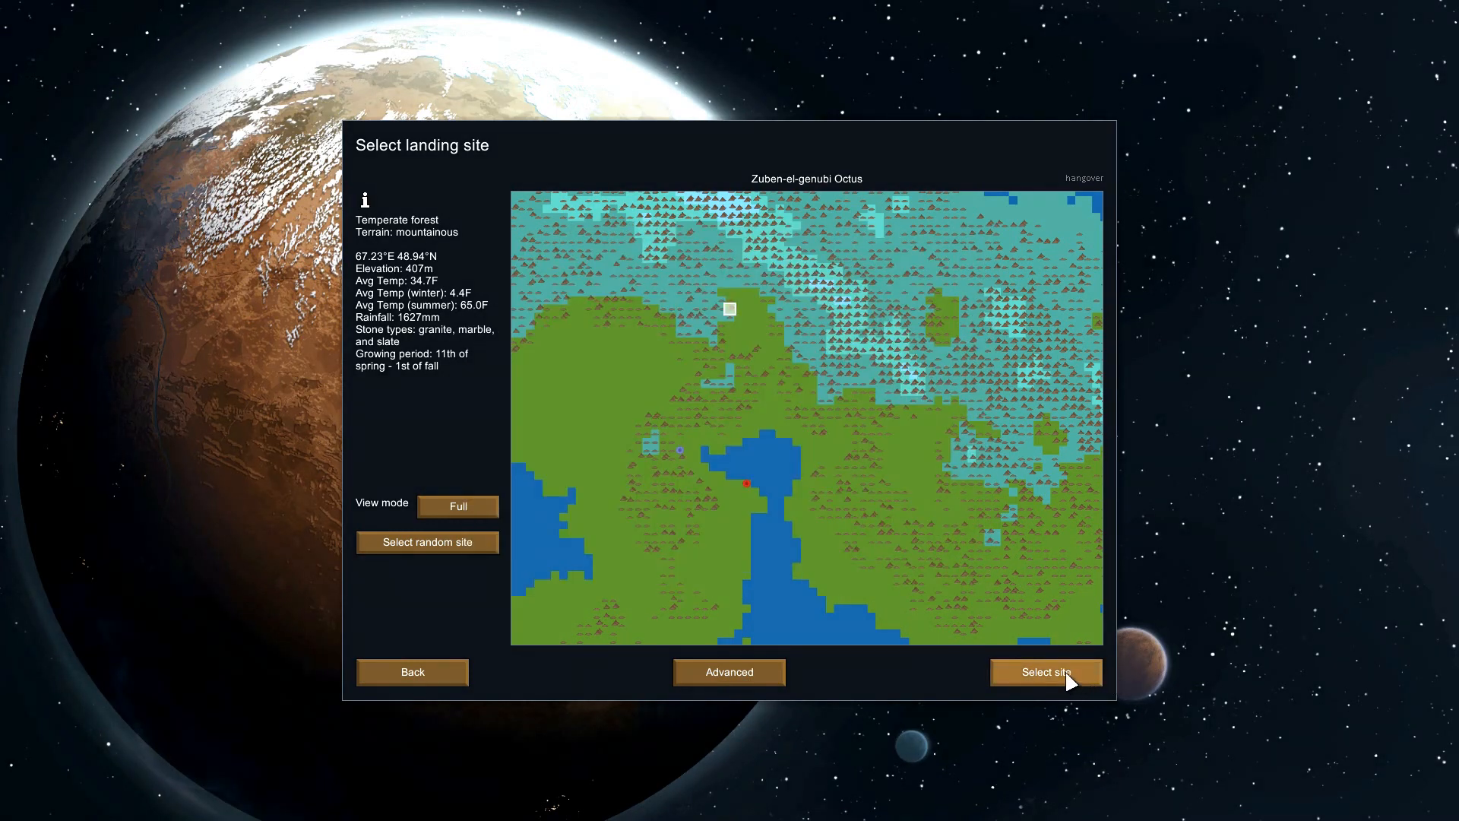
left_click(1046, 671)
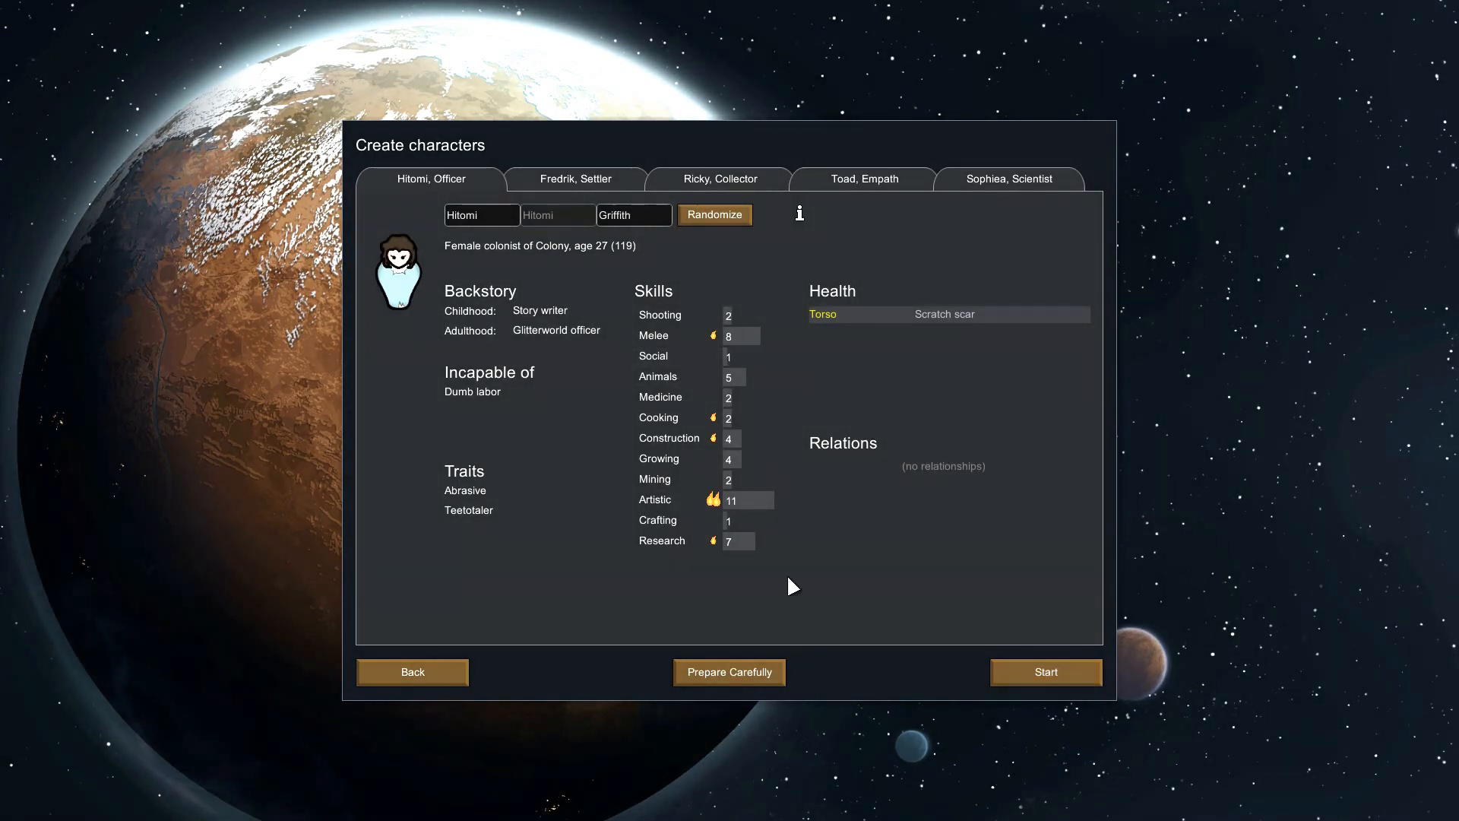
- Enter Prepare Carefully and remove the Officer (Hitomi) and Settler (Fredrik) colonists
left_click(729, 672)
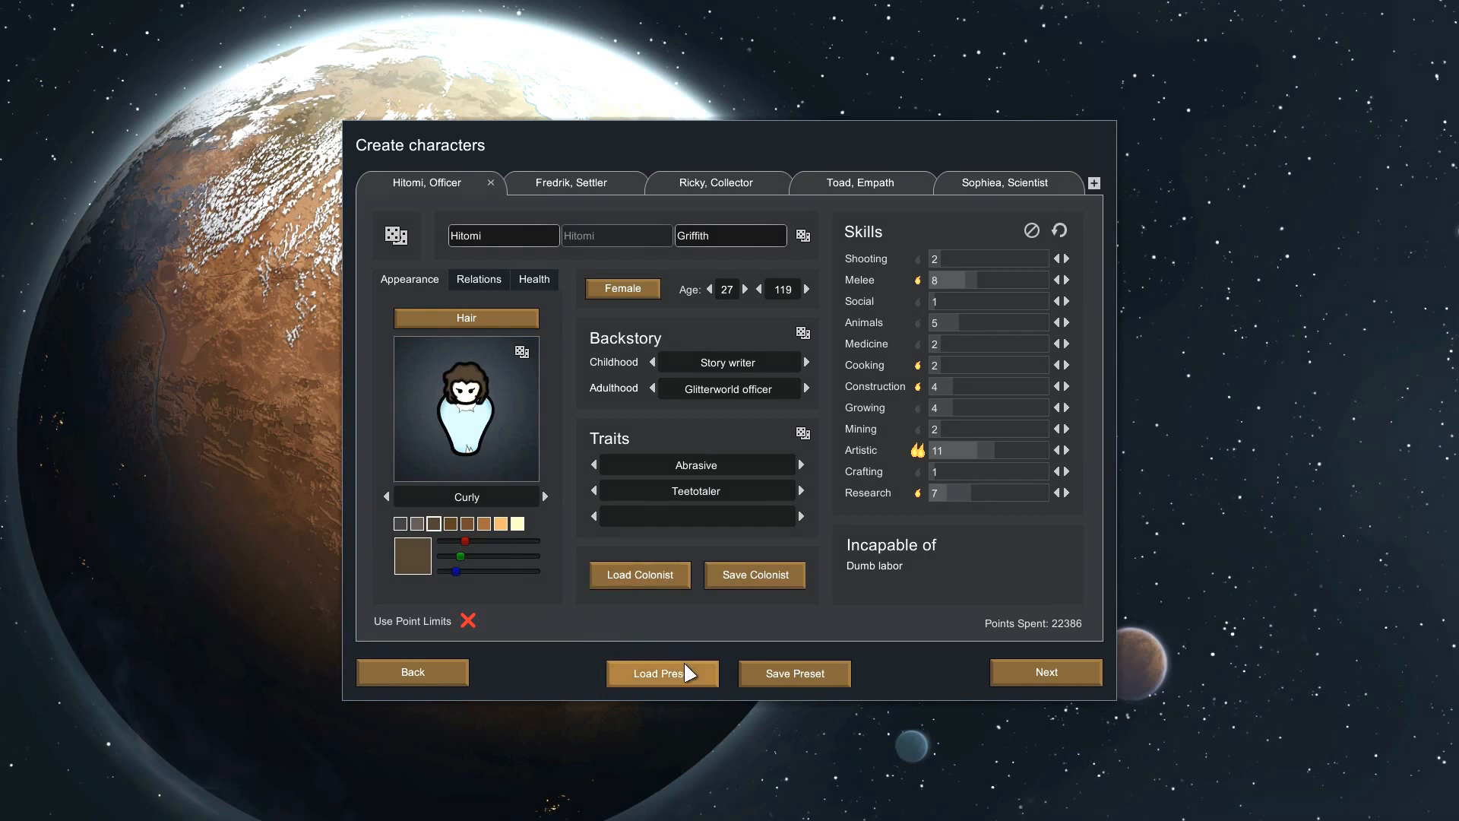
left_click(663, 673)
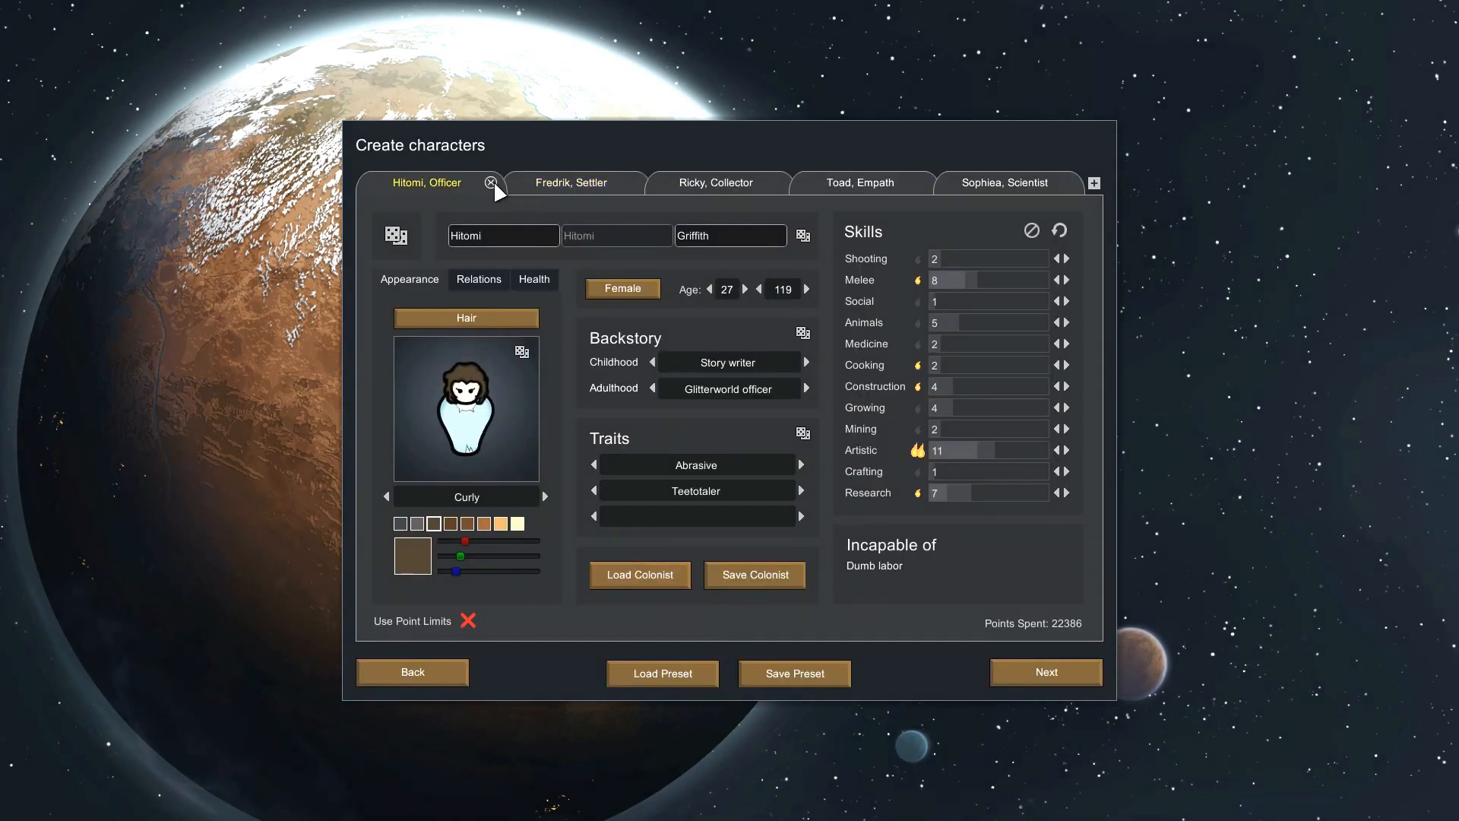
left_click(491, 182)
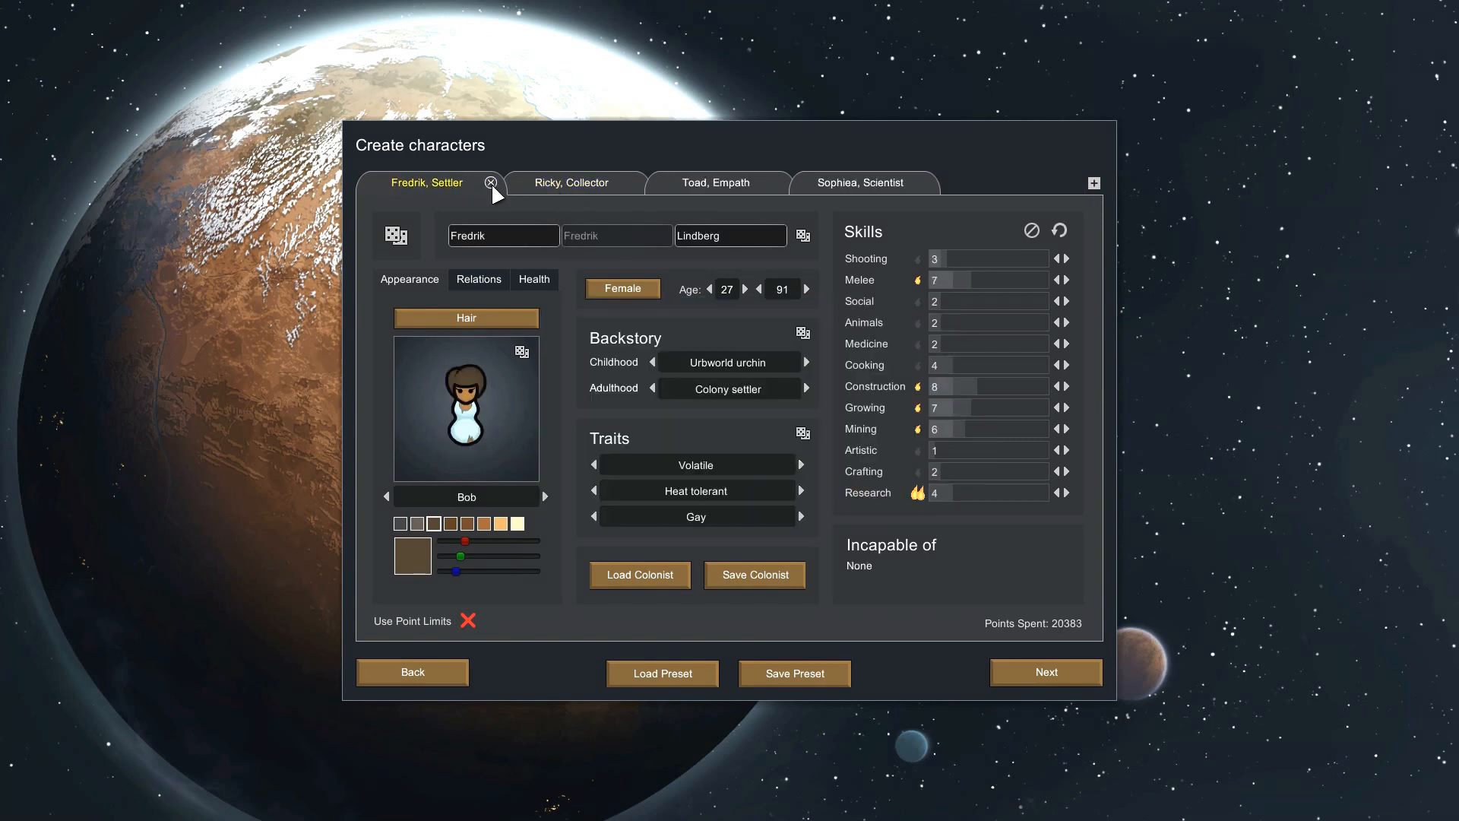
left_click(489, 182)
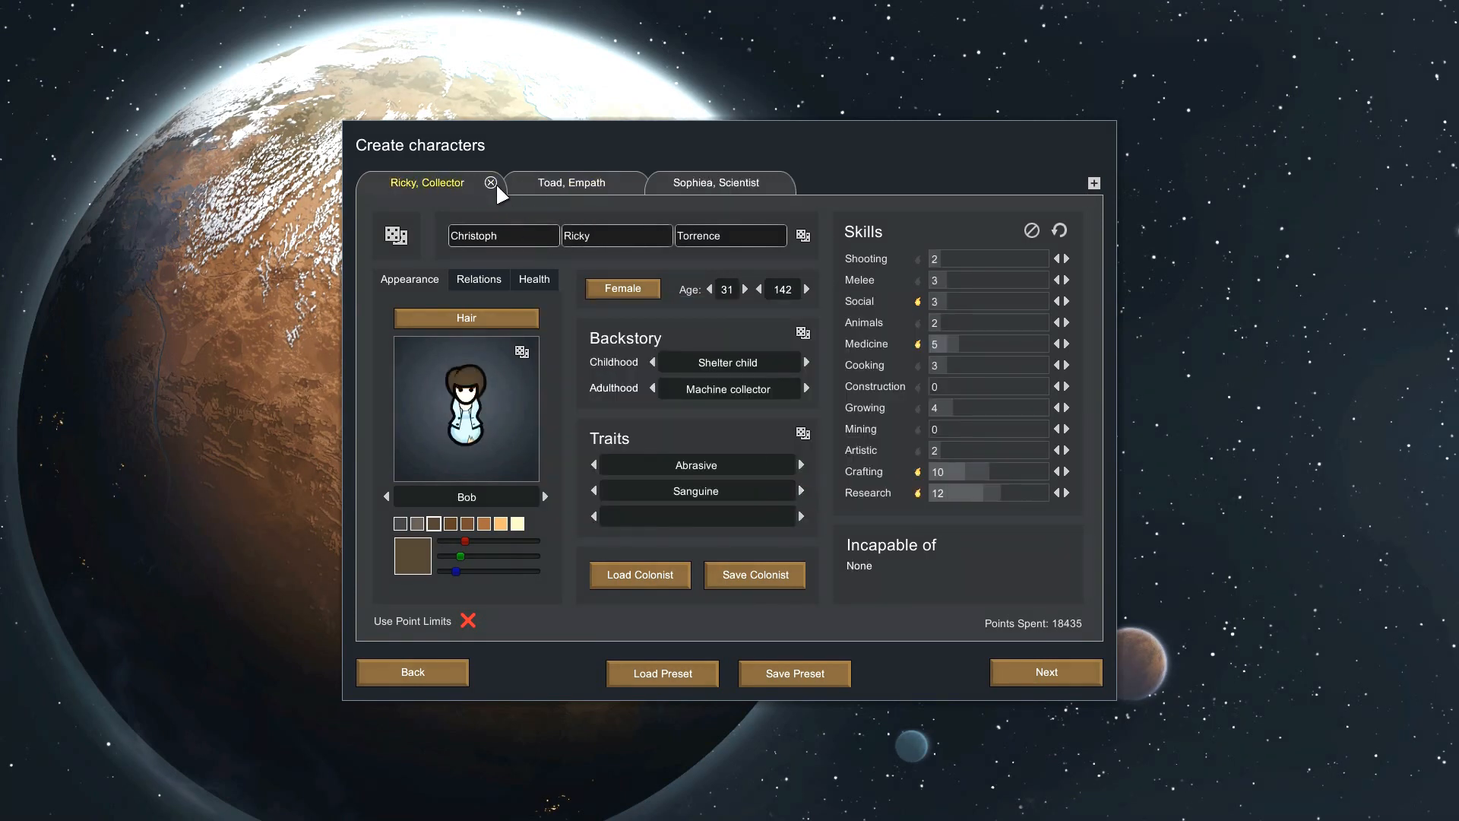
- Remove the Collector and load the saved handyman, paramedic and surveyor colonists
left_click(491, 183)
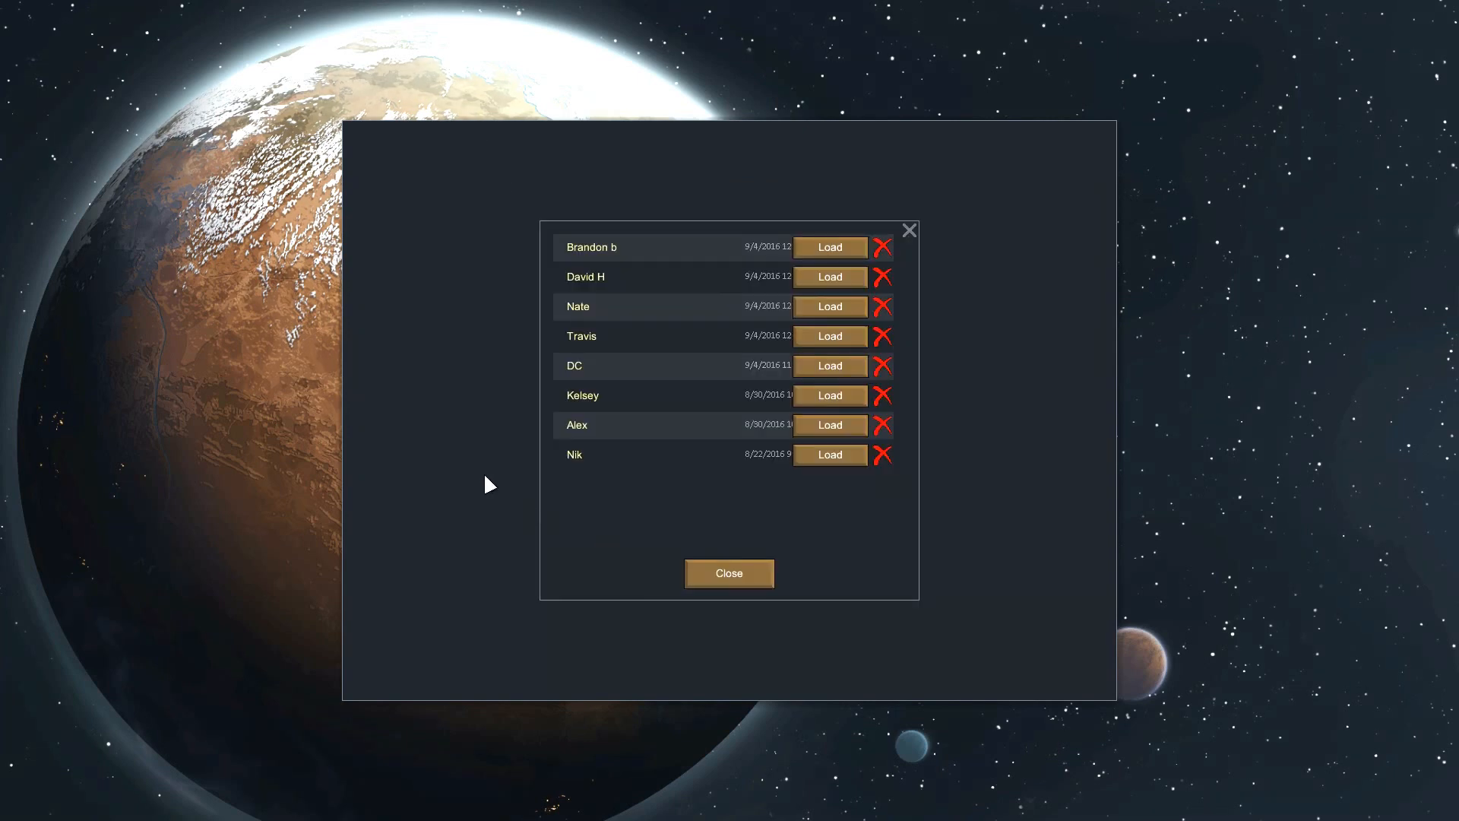
left_click(829, 246)
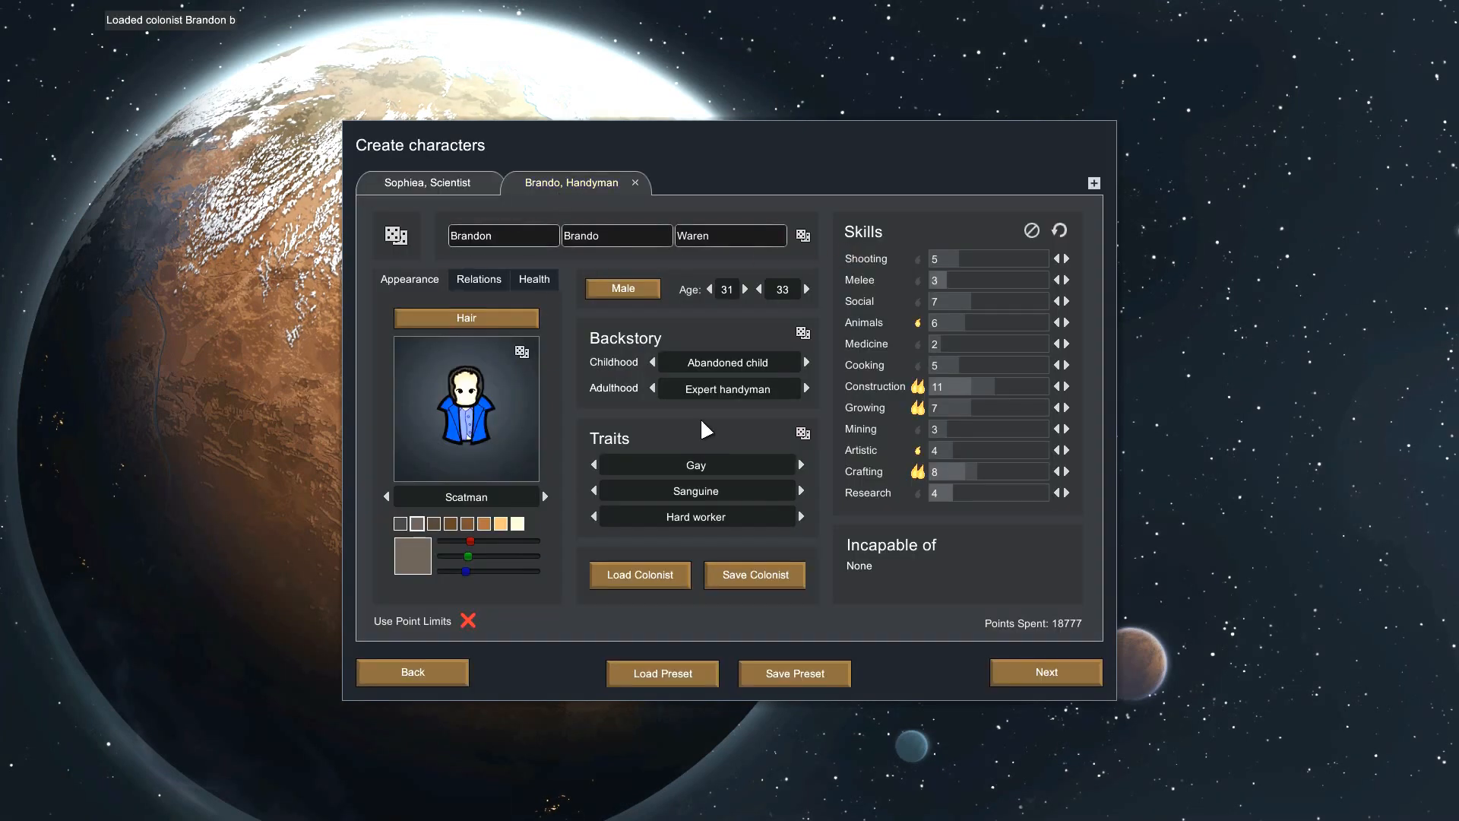
left_click(640, 575)
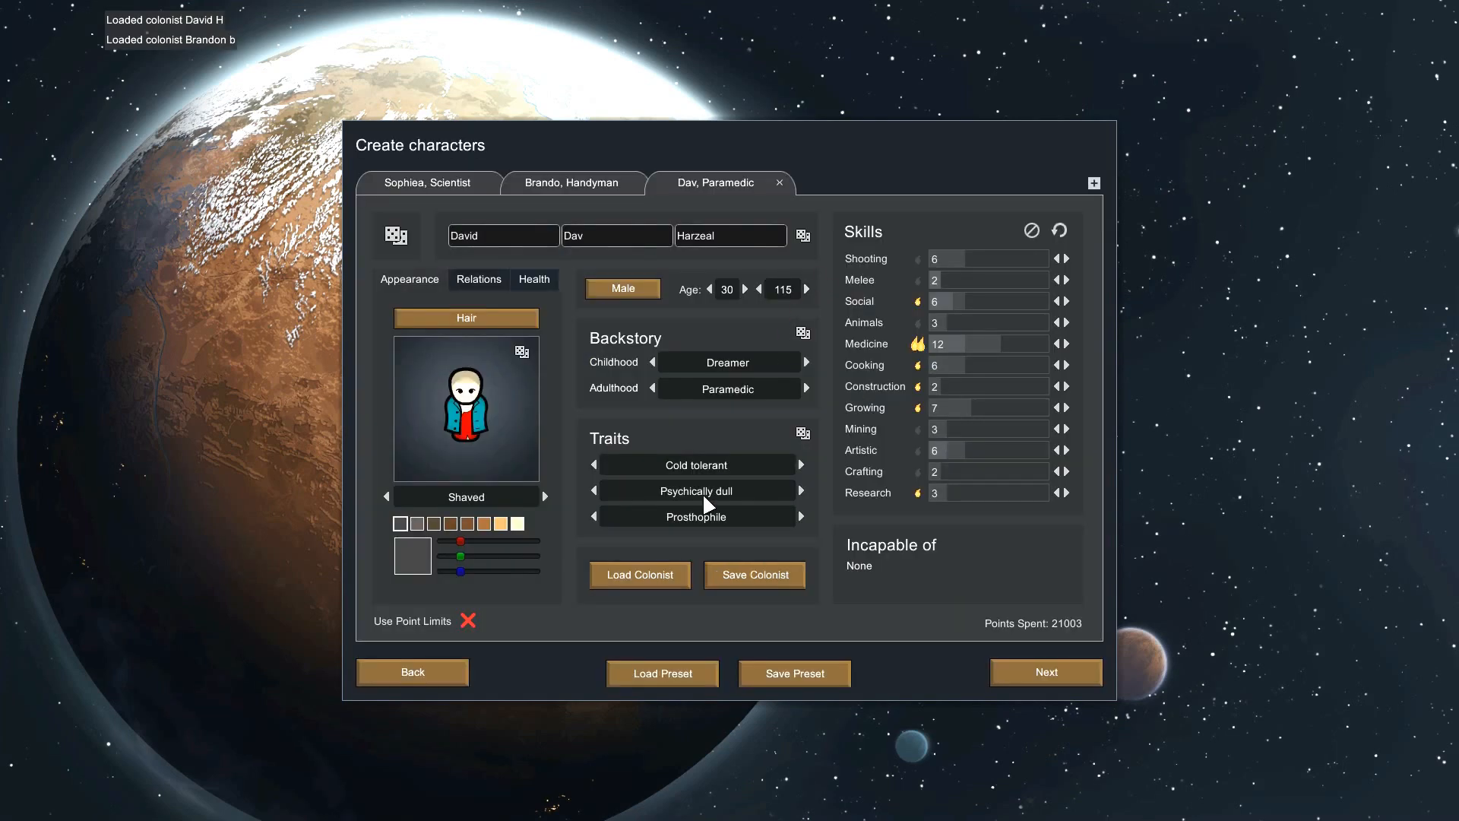
left_click(639, 575)
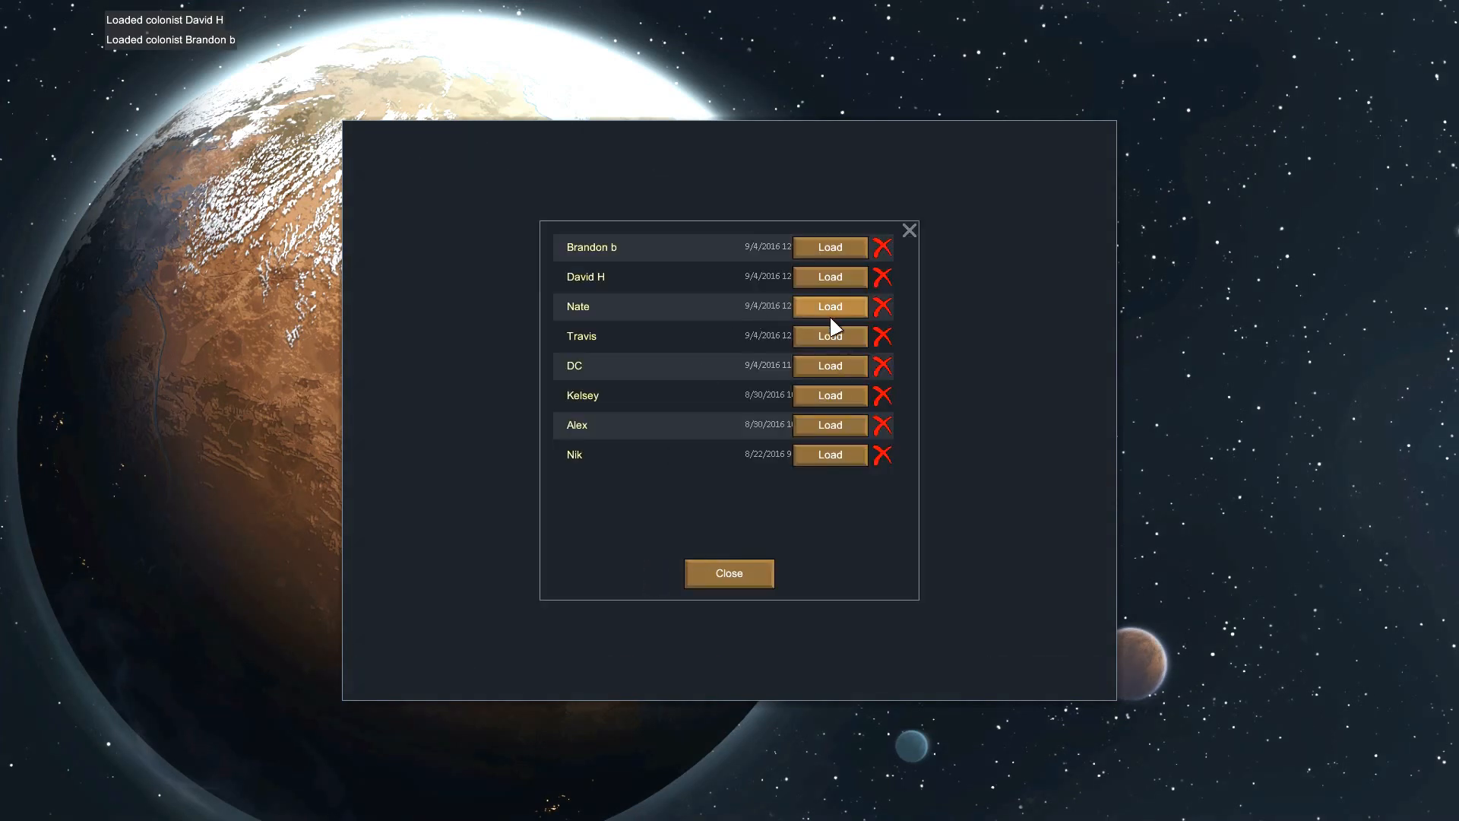
left_click(830, 307)
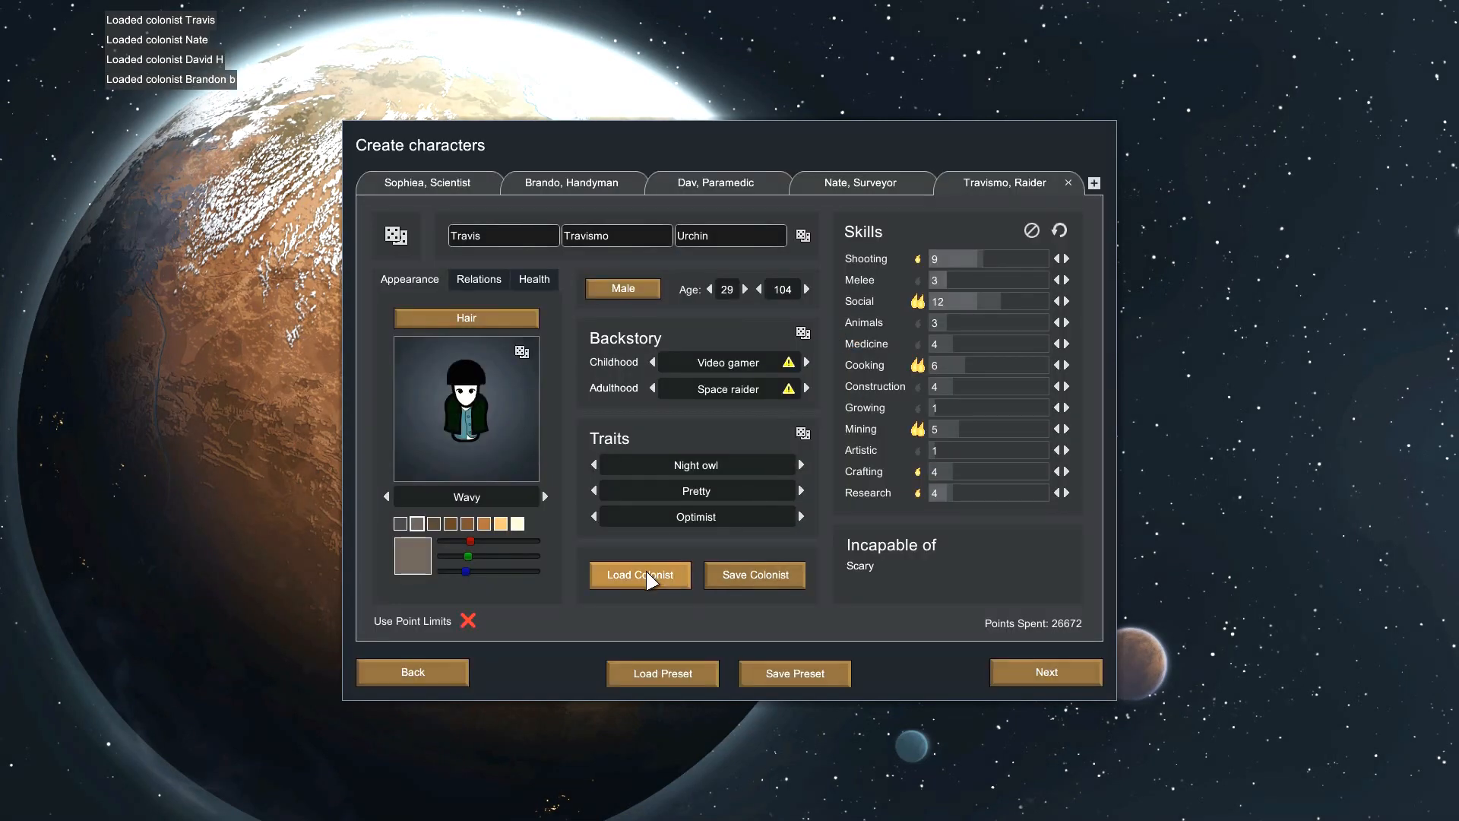
- Load the saved brigand colonist and remove the Scientist colonist
left_click(638, 574)
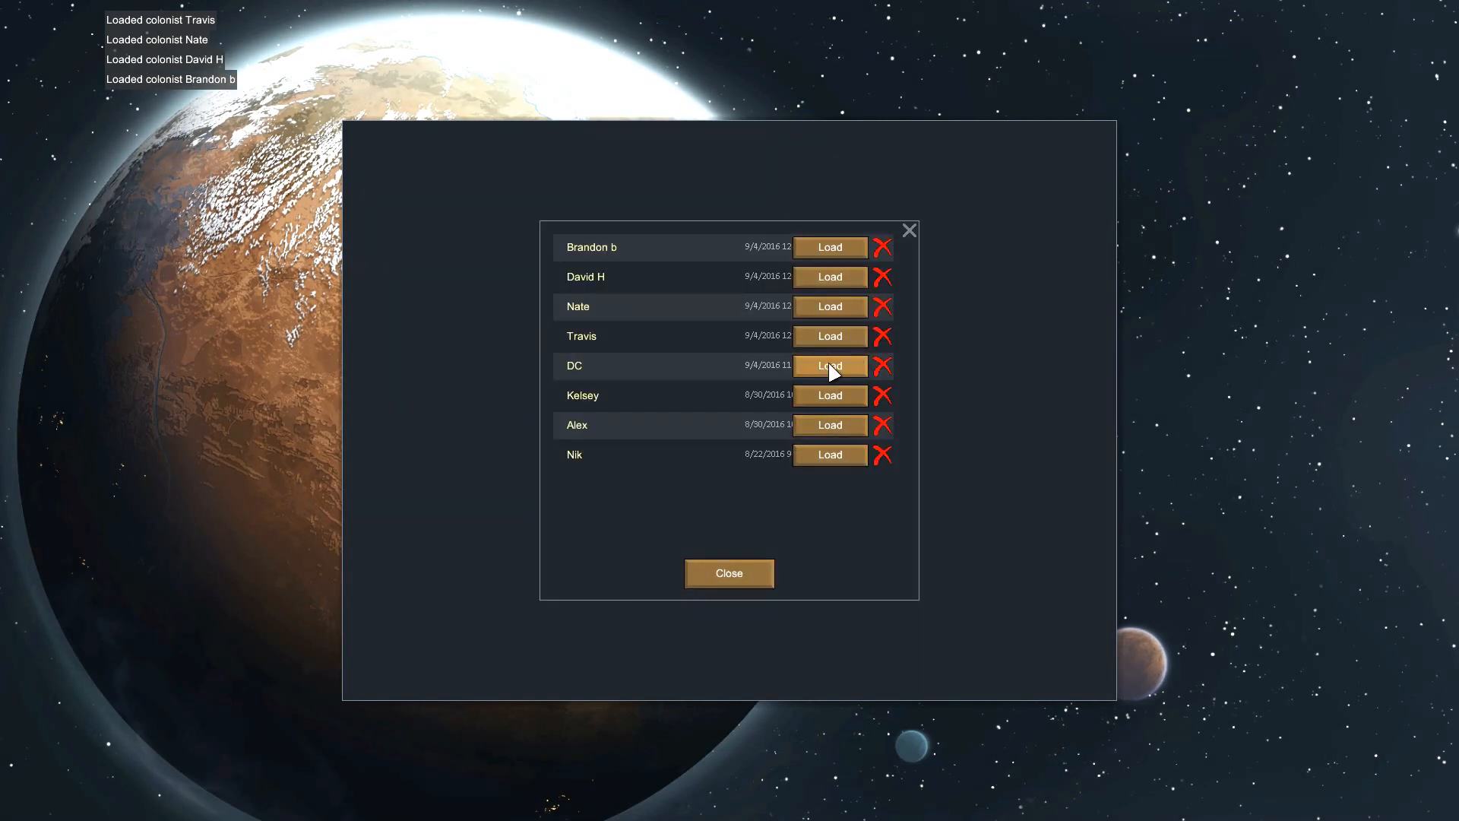
left_click(830, 365)
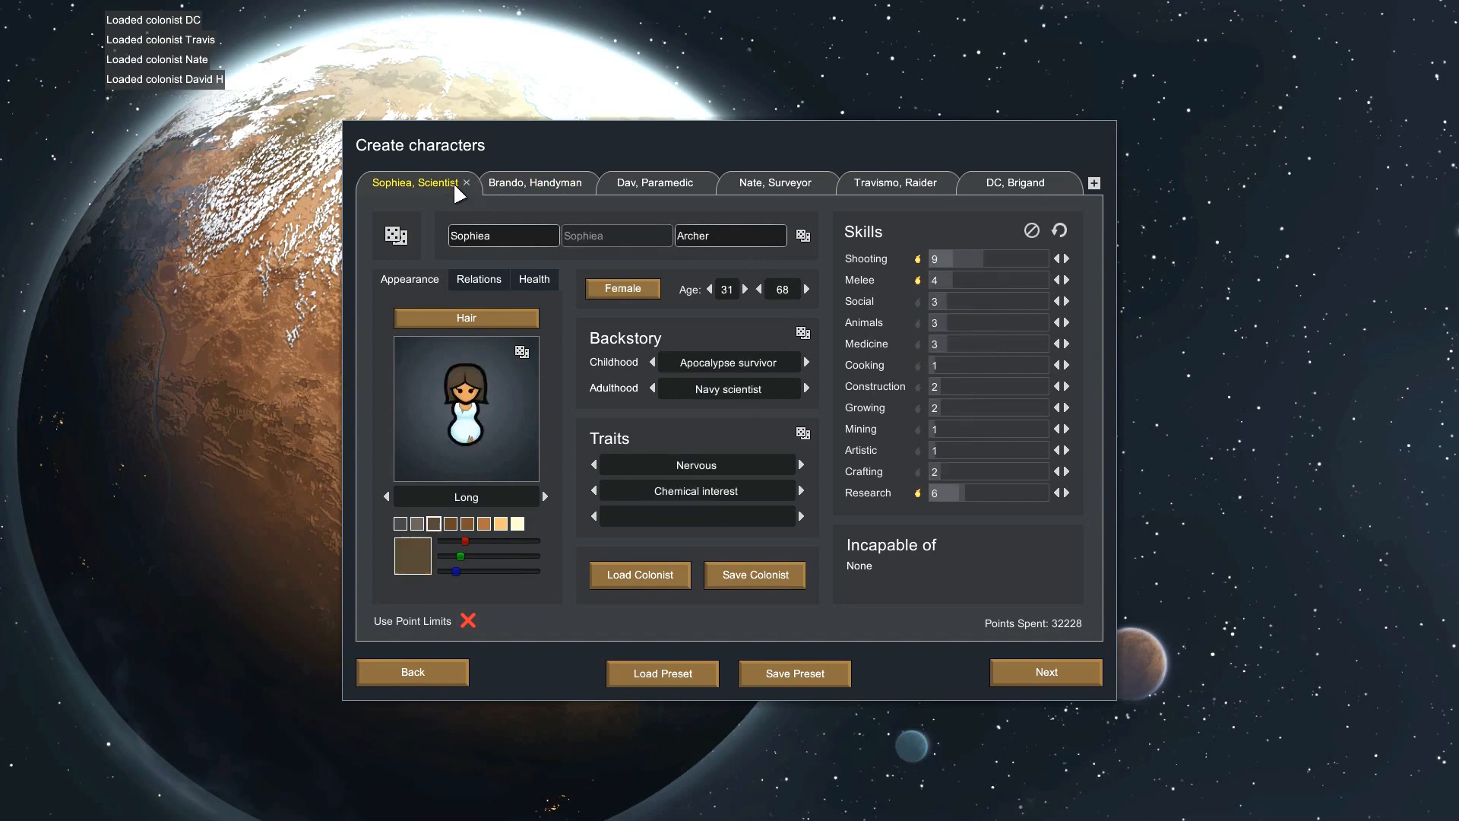
left_click(467, 182)
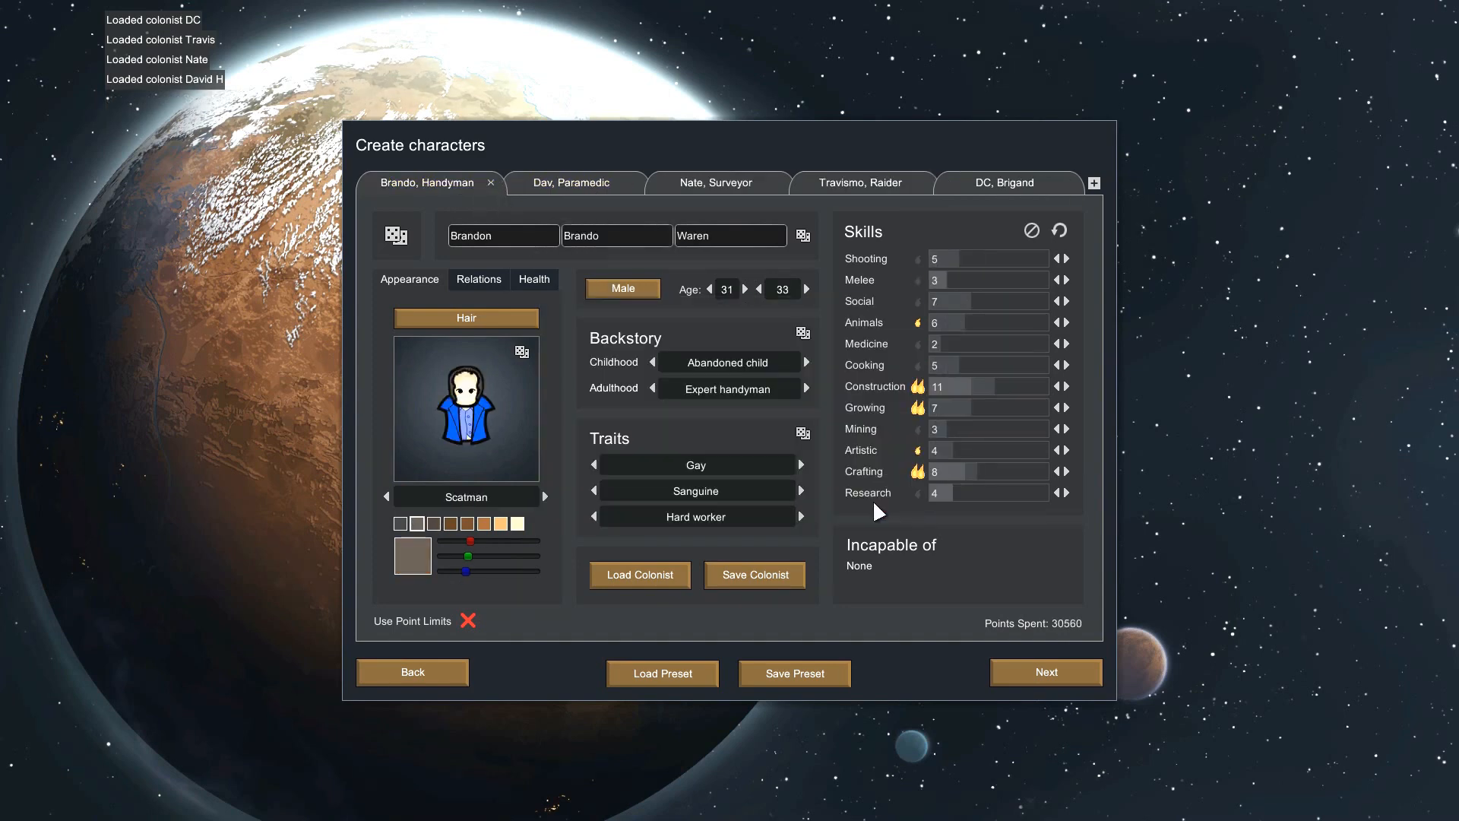